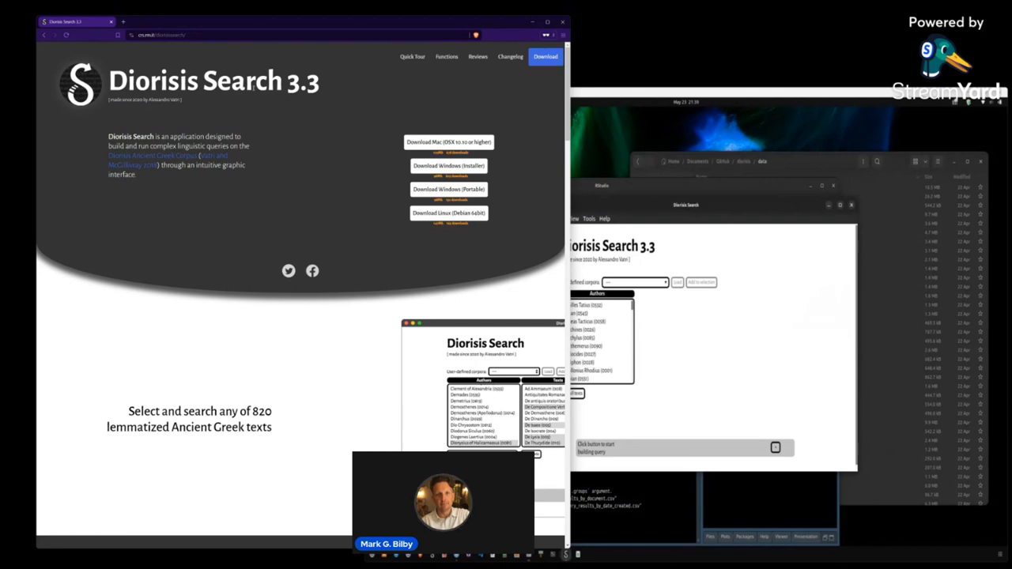
mouse_move(449, 166)
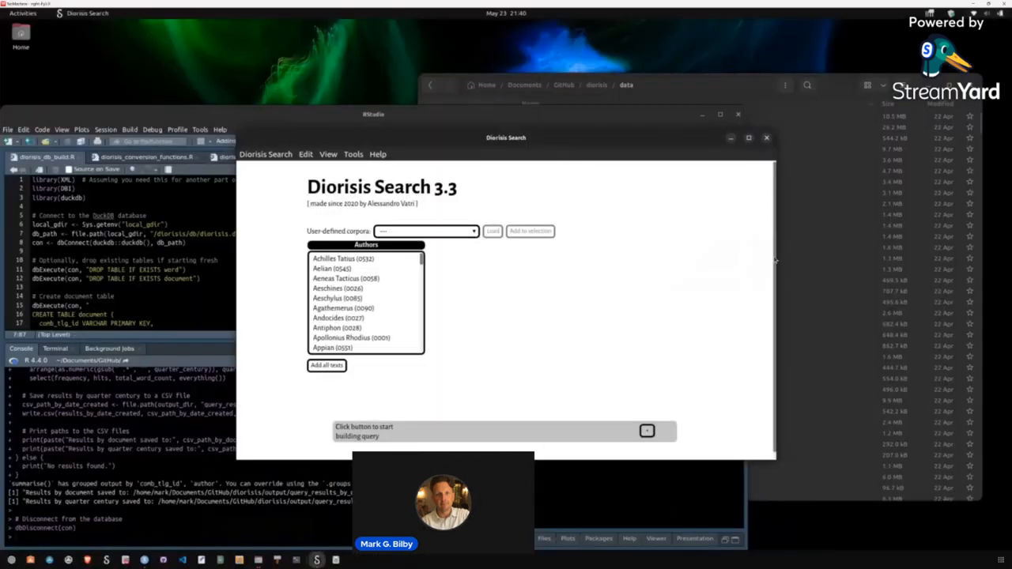
mouse_move(654, 326)
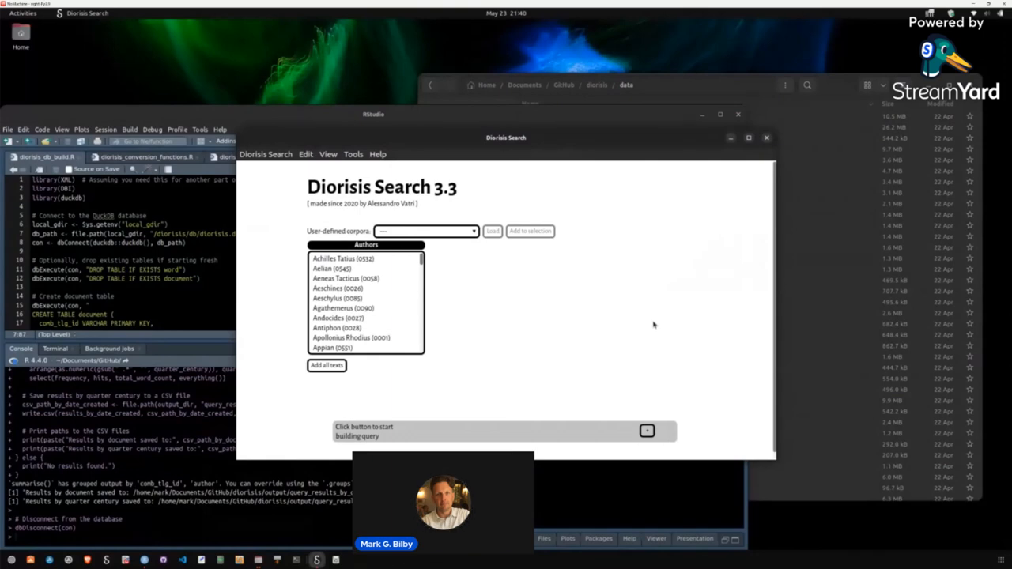
mouse_move(471, 325)
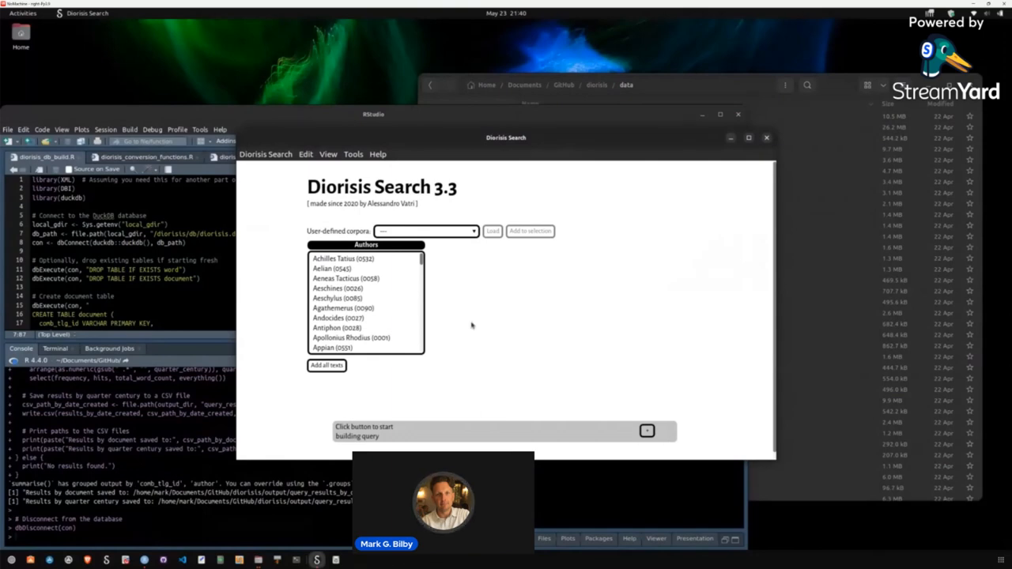
Load the saved Greek_Novels corpus into the selection and start a morphological query
left_click(351, 259)
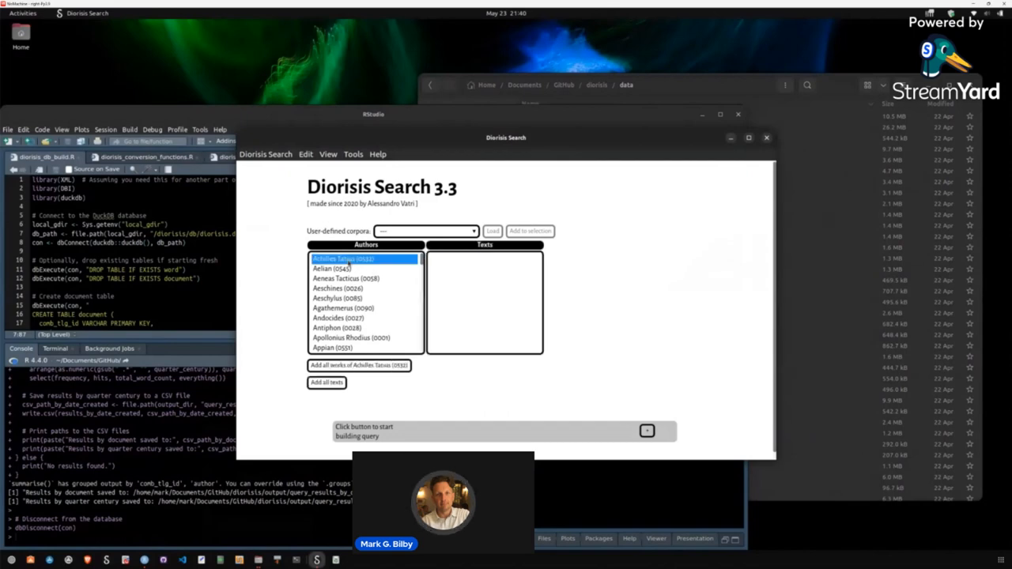
left_click(343, 260)
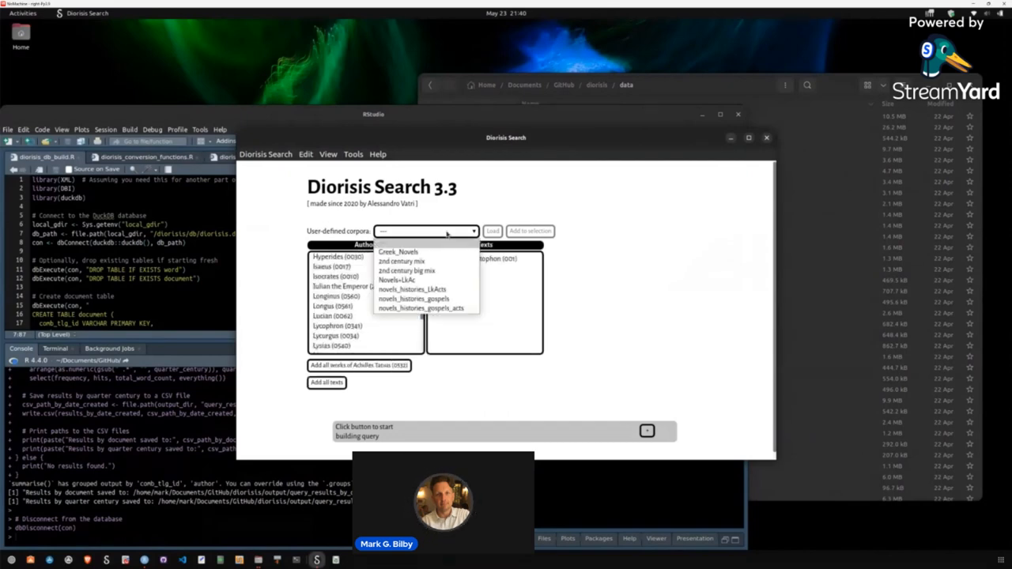
left_click(399, 251)
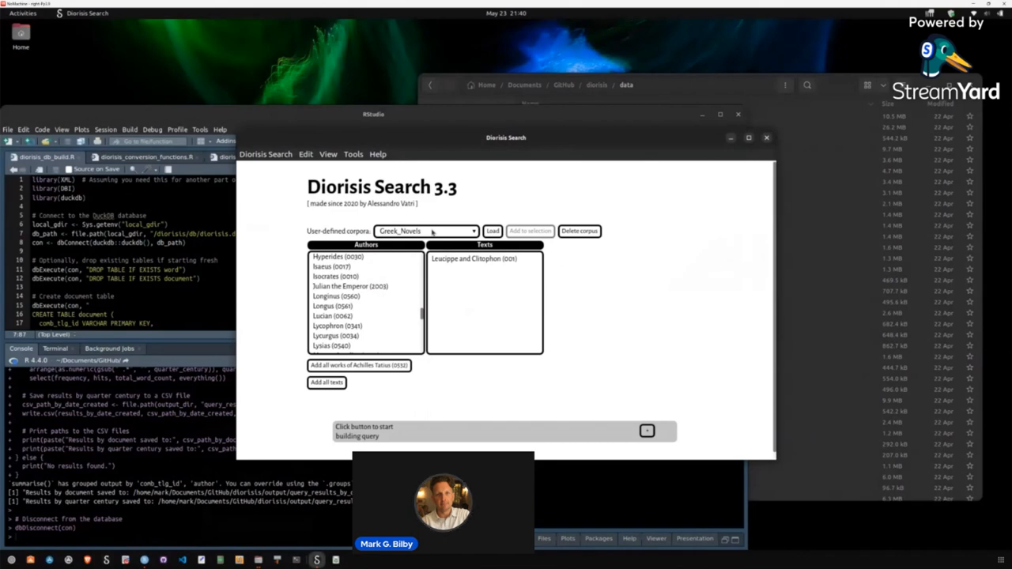
left_click(492, 231)
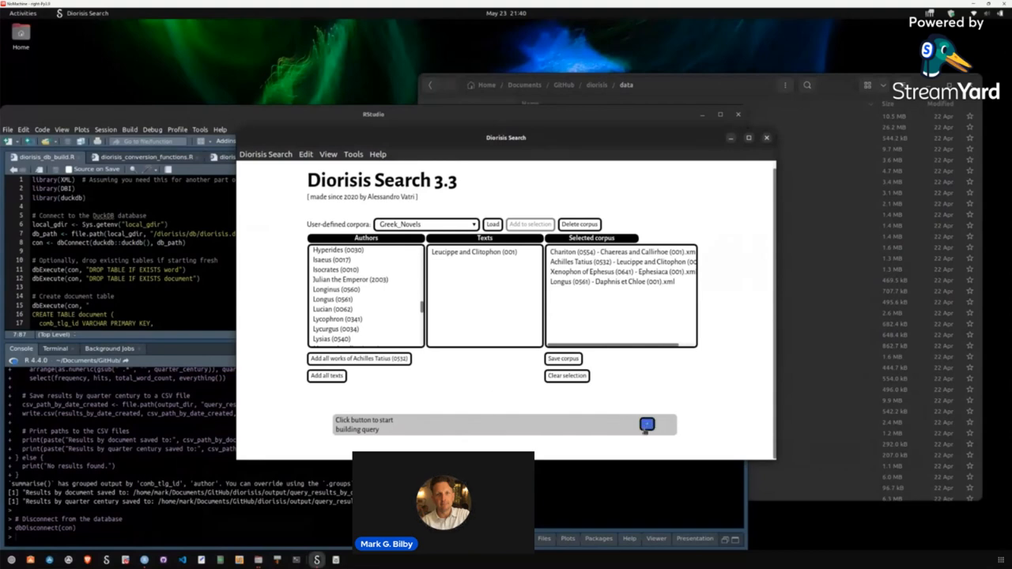
left_click(648, 424)
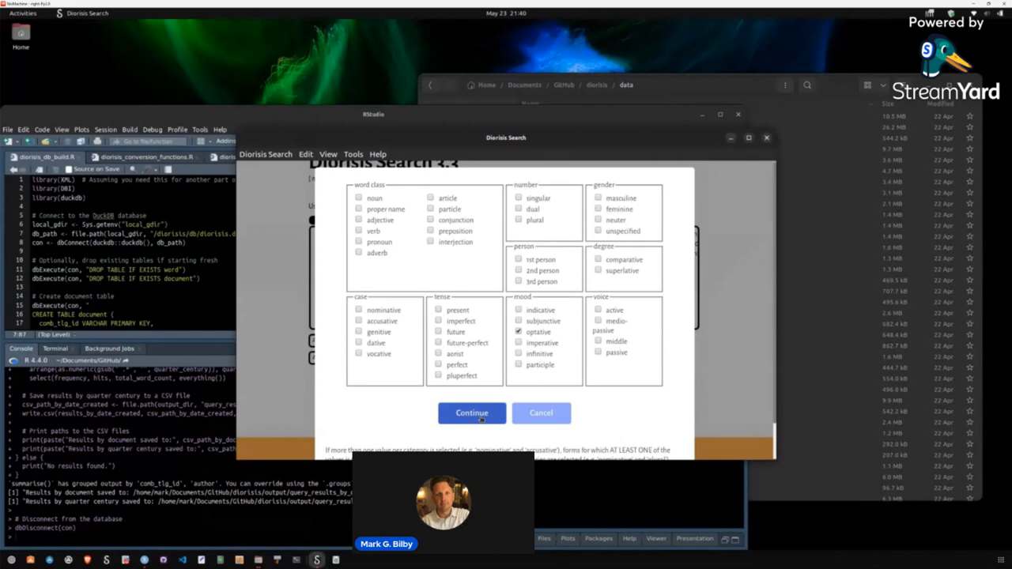
Confirm the features, load the Novels+LkAc corpus and submit the query for 546 hits
left_click(471, 413)
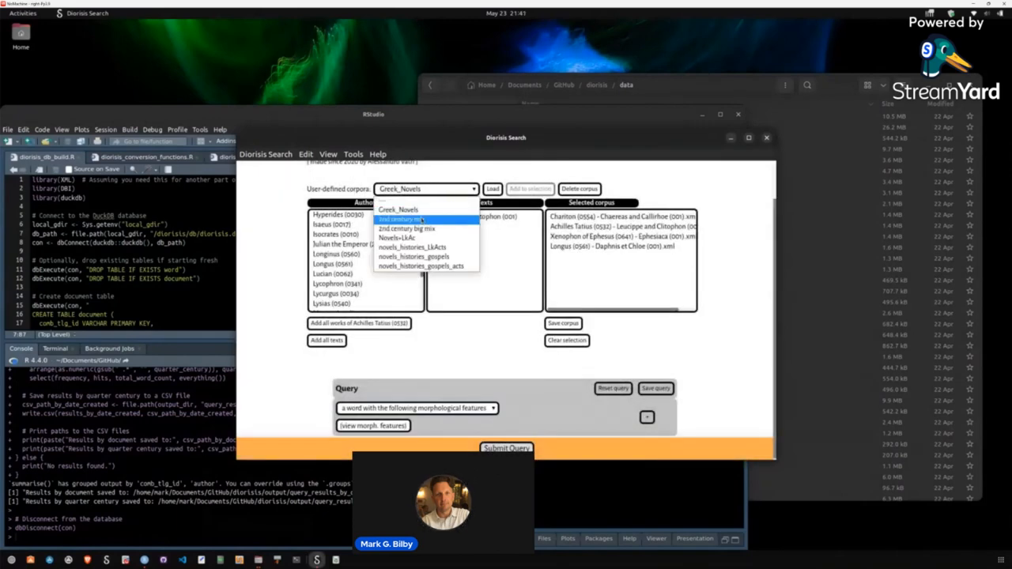
left_click(398, 237)
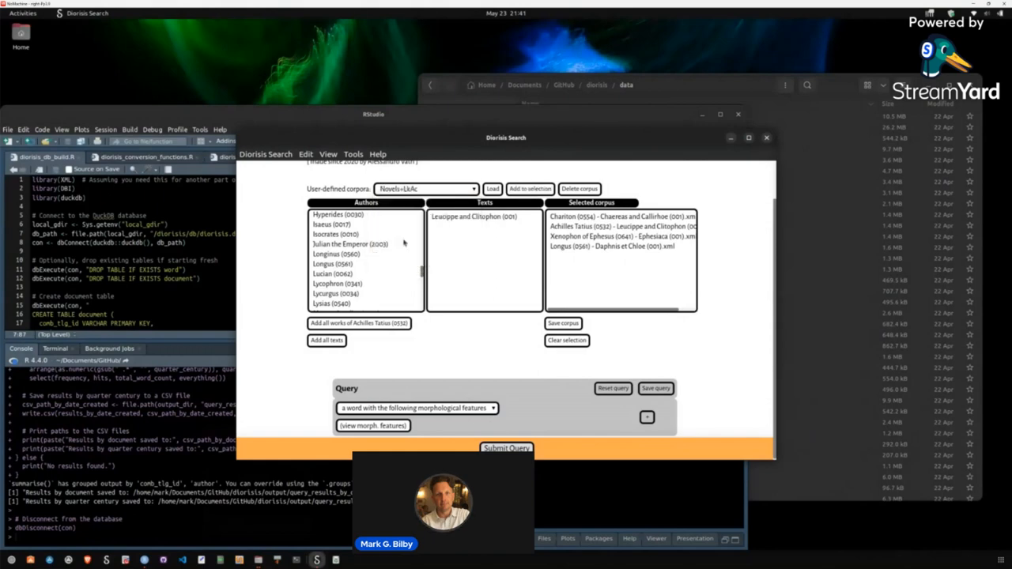
left_click(492, 188)
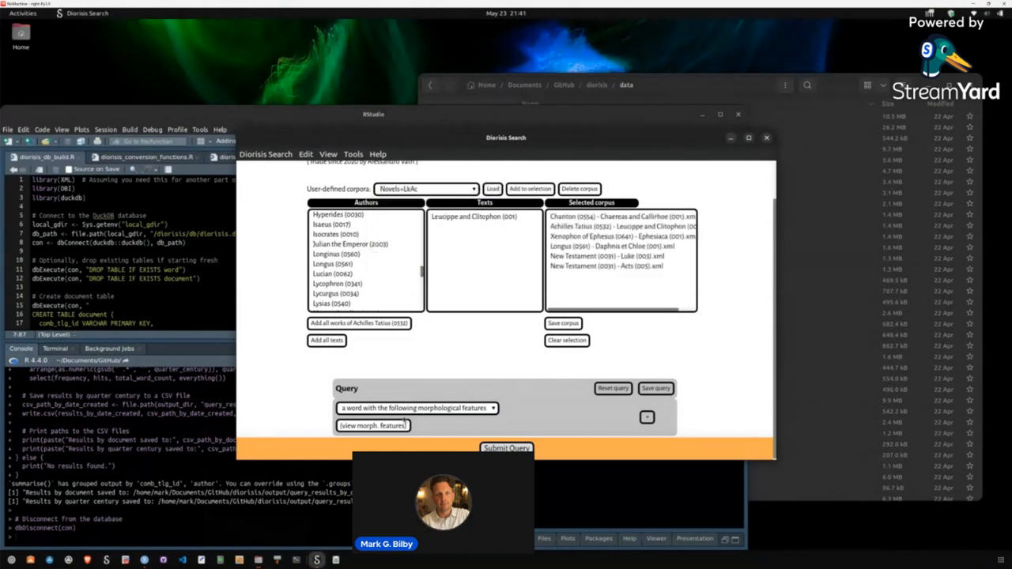
left_click(507, 449)
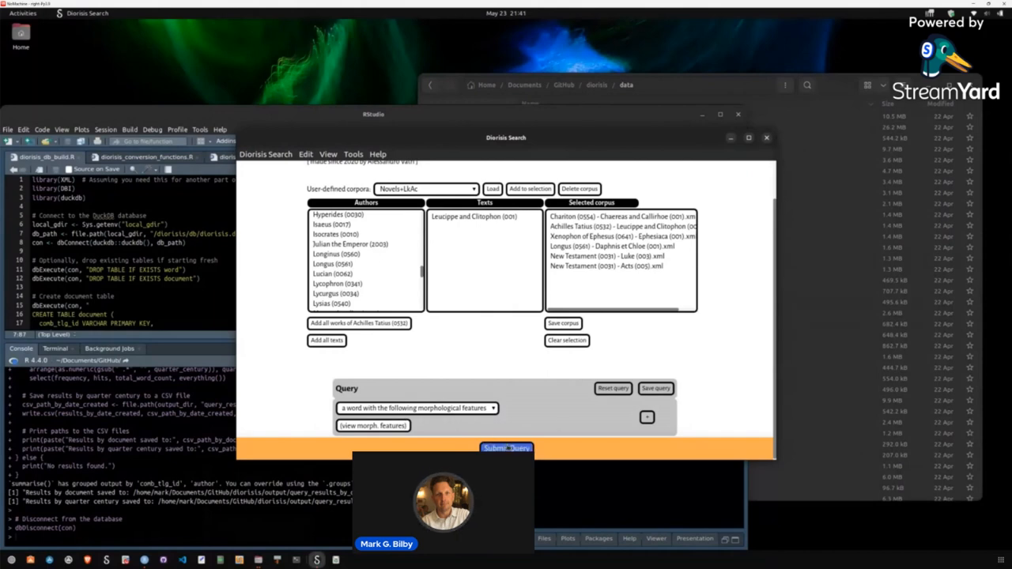
left_click(506, 449)
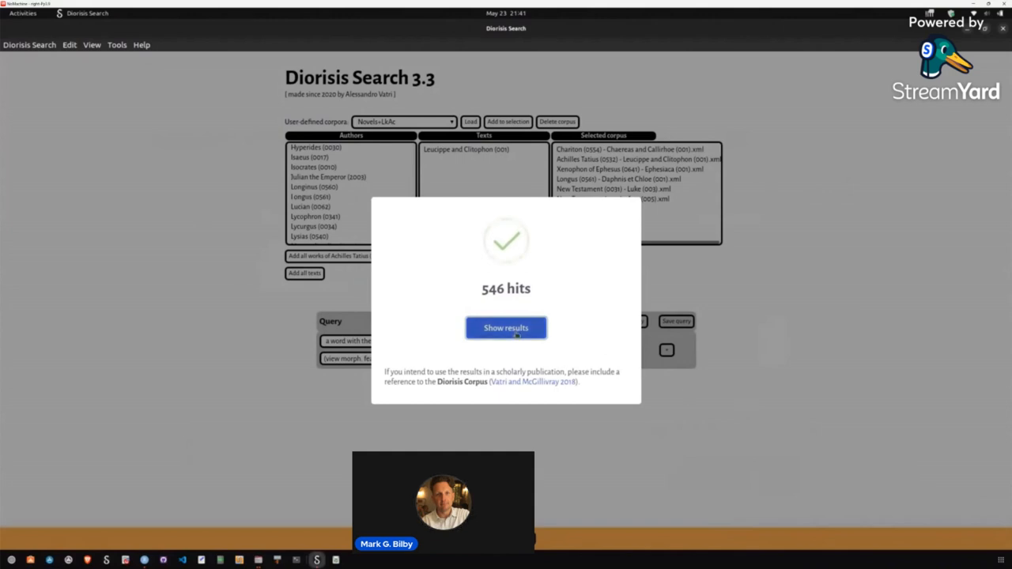
Show the per-text summary breaking down the 546 hits by novel, Luke and Acts
left_click(506, 328)
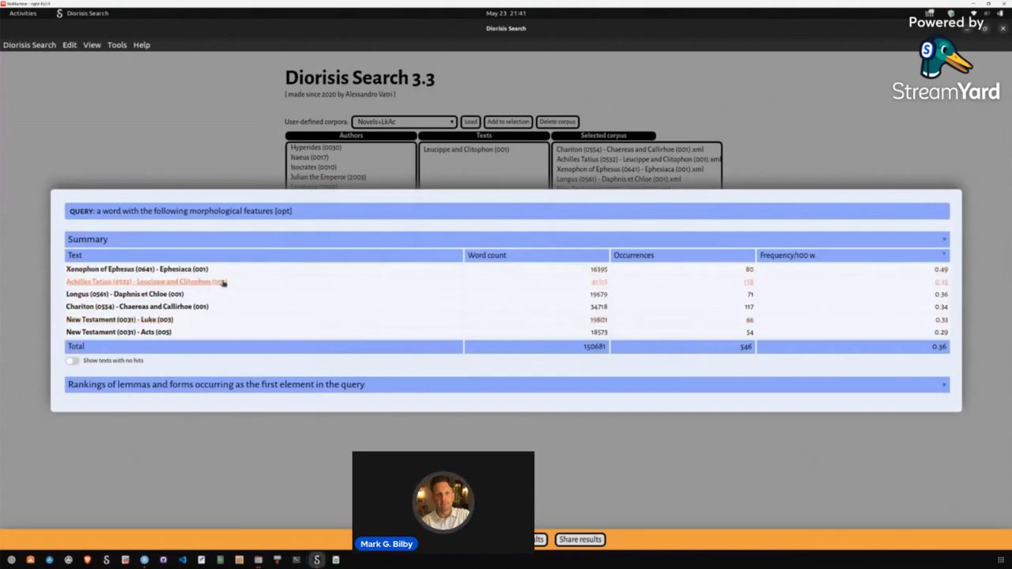
mouse_move(819, 279)
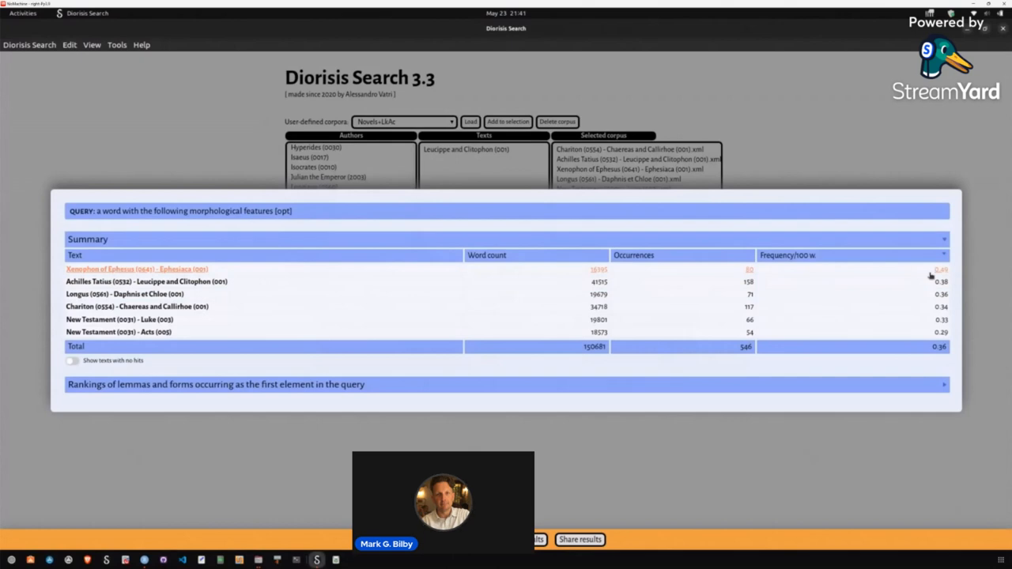
mouse_move(925, 272)
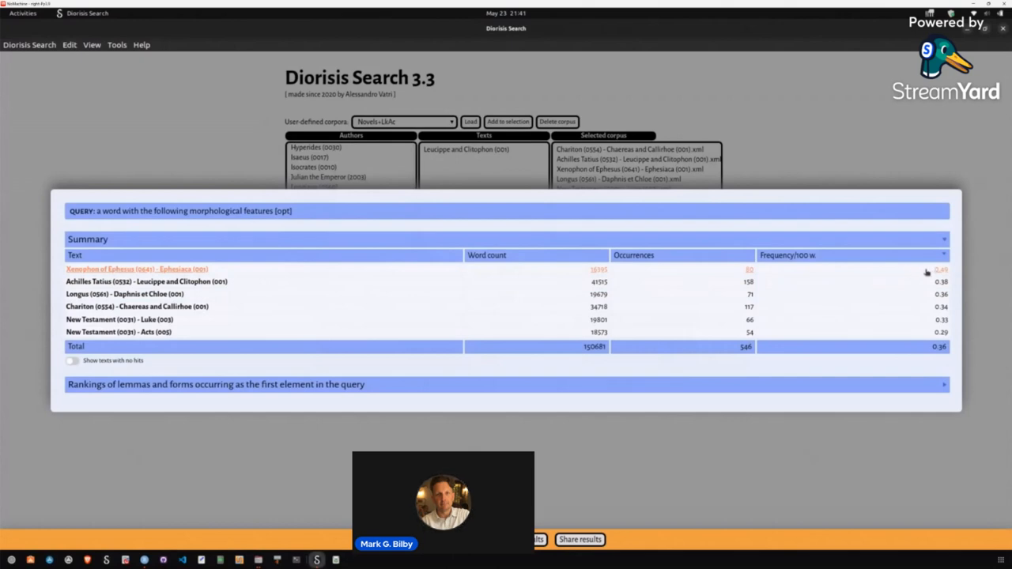
mouse_move(468, 269)
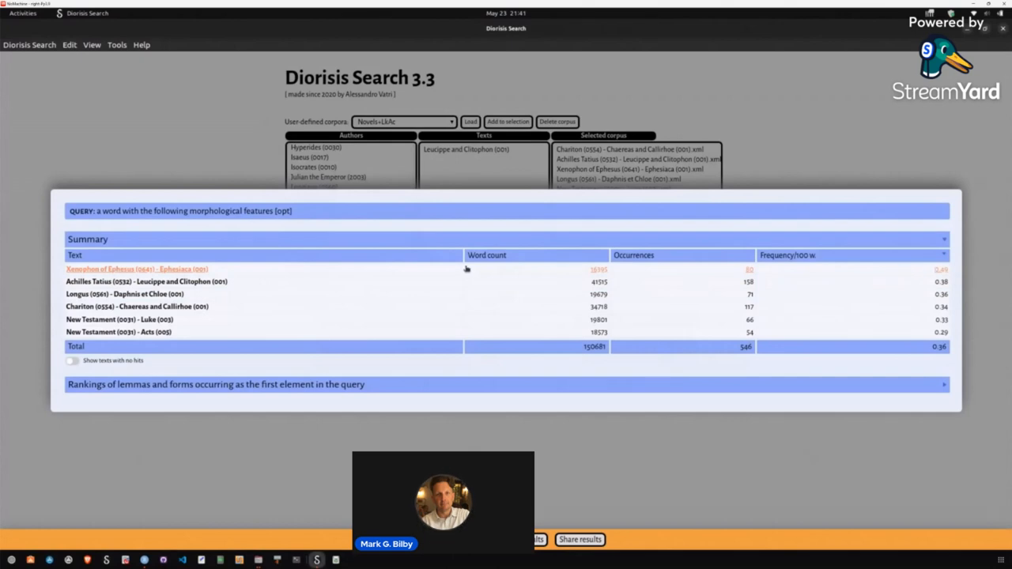
mouse_move(217, 320)
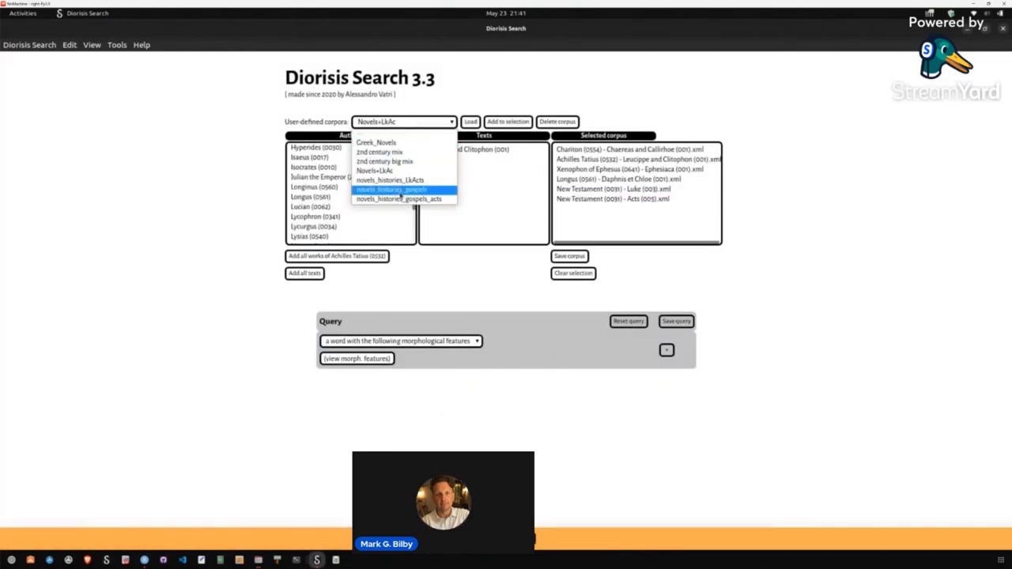
Load the novels_histories_gospels_acts corpus and submit the same query over it
left_click(402, 199)
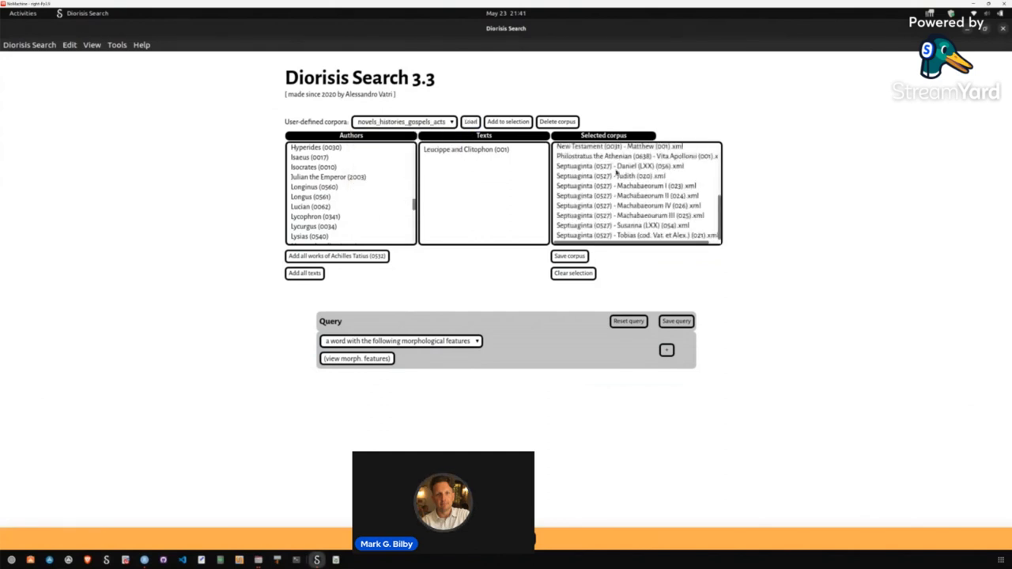
mouse_move(607, 225)
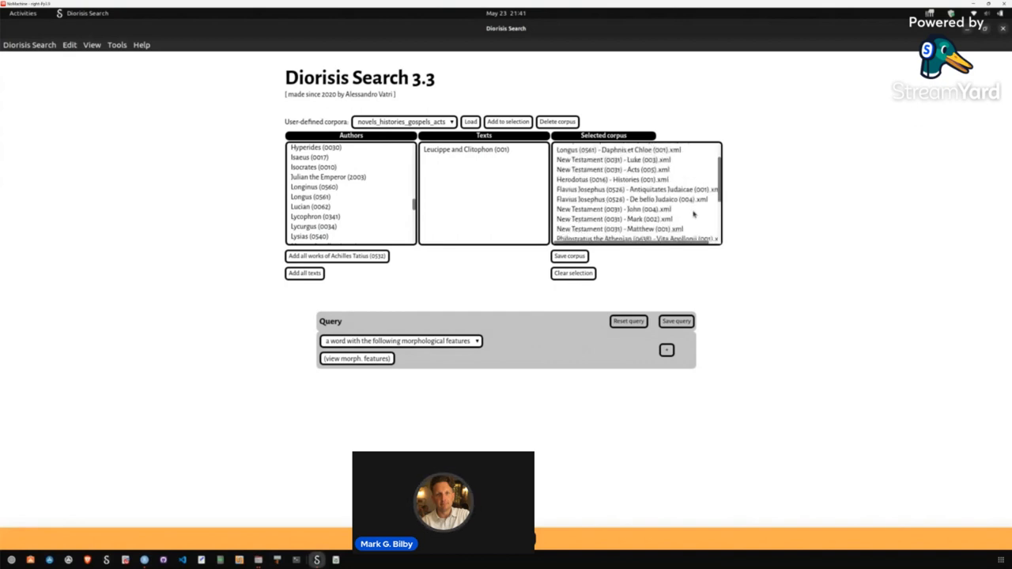
mouse_move(593, 190)
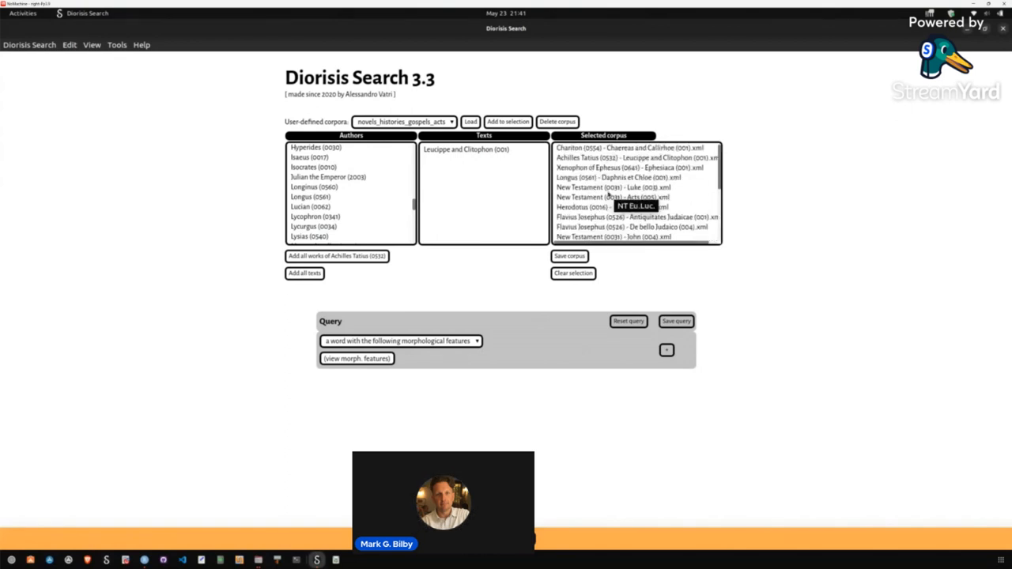
mouse_move(601, 338)
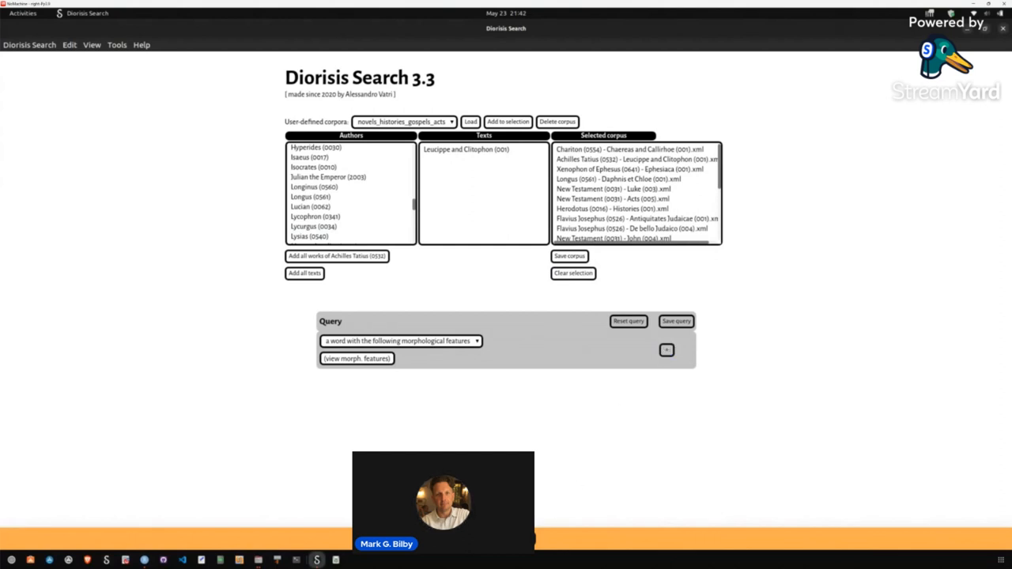
left_click(666, 350)
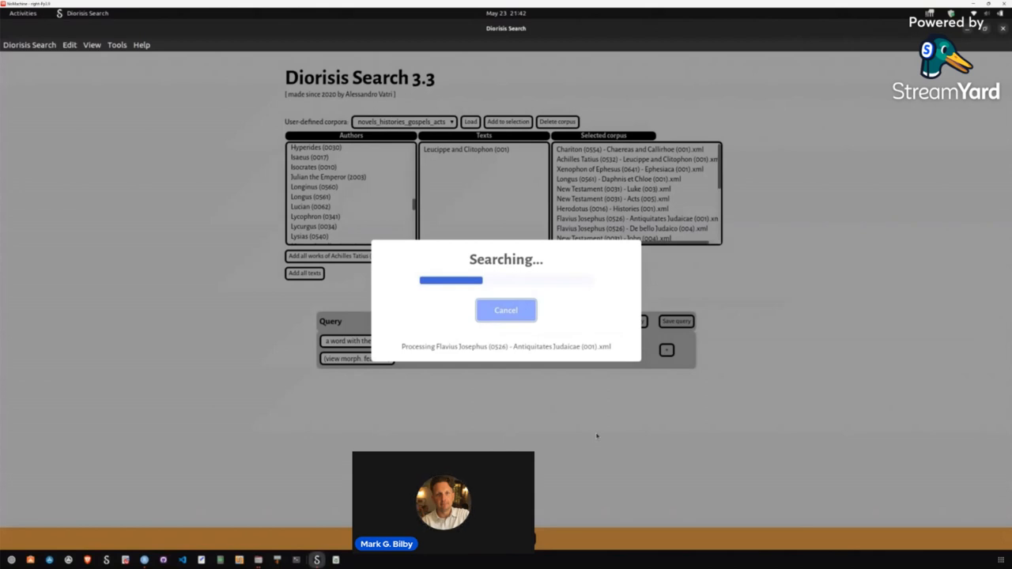
mouse_move(988, 31)
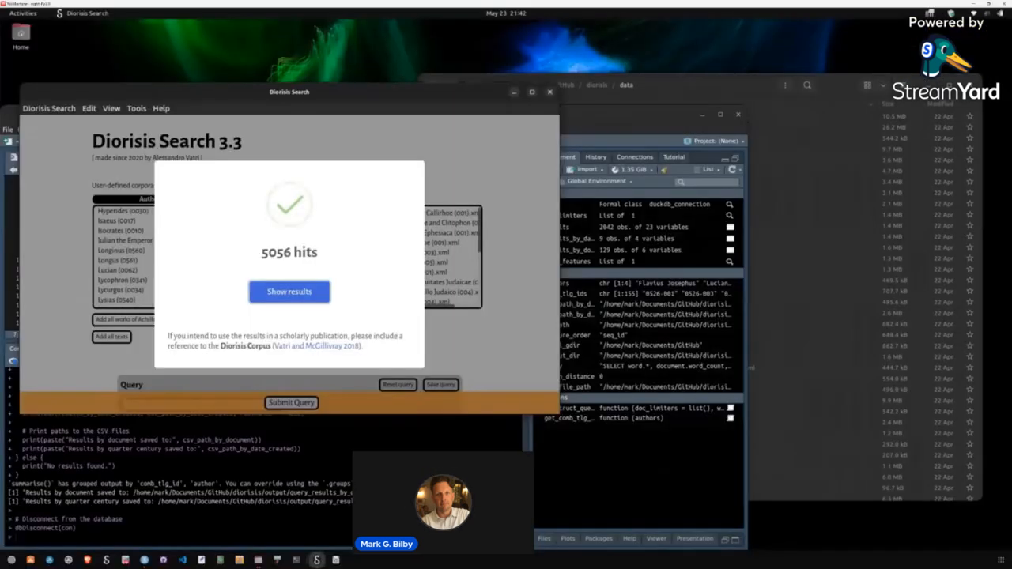
mouse_move(595, 462)
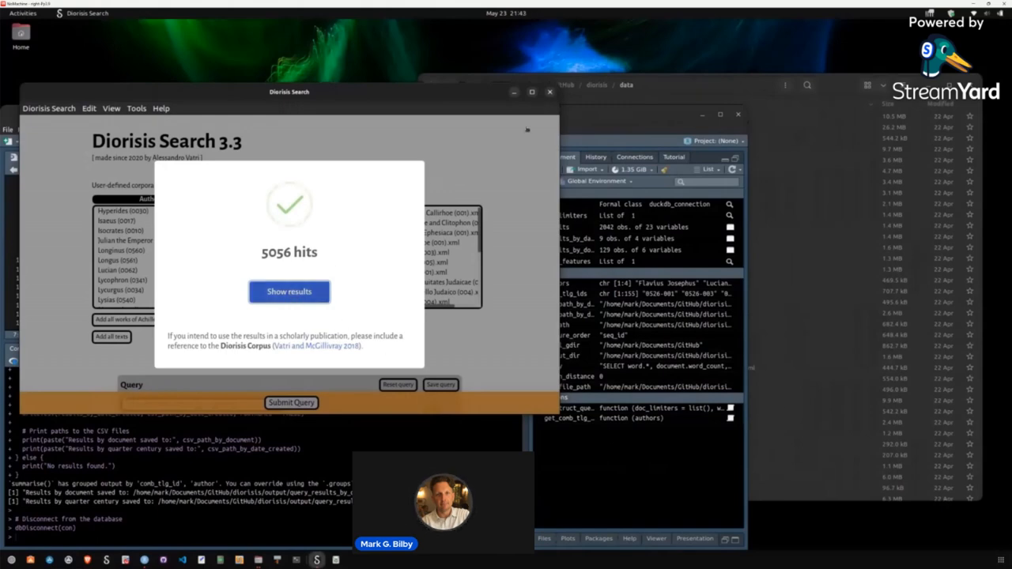
Show the 5056-hit summary and sort texts by frequency per 100 words, highest first
left_click(288, 291)
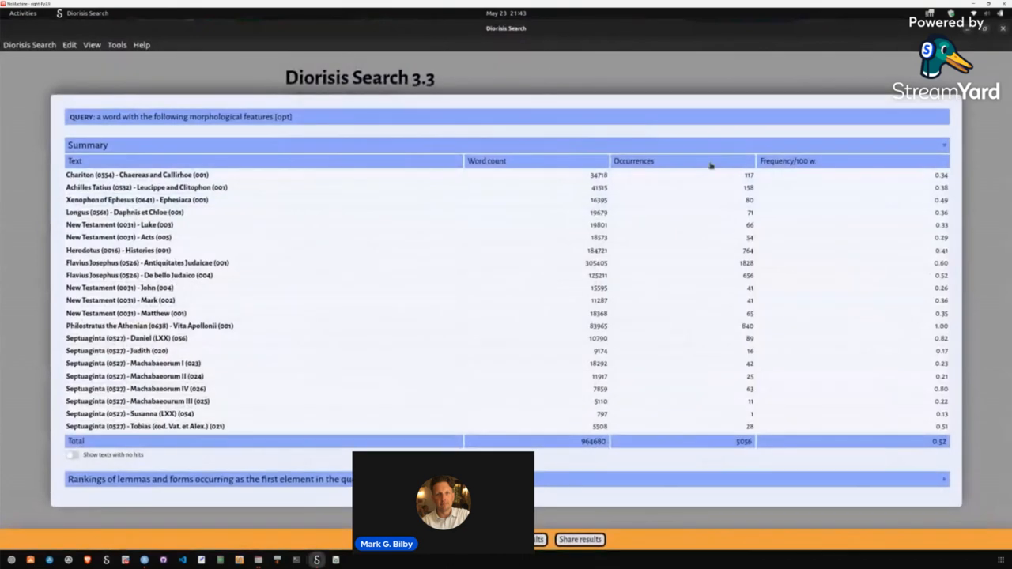
left_click(810, 161)
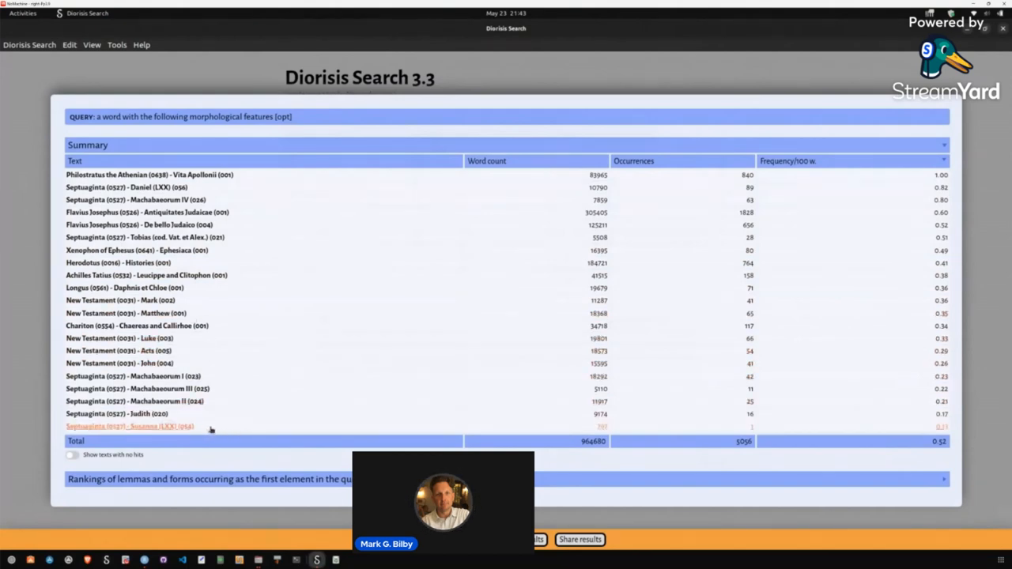
mouse_move(225, 434)
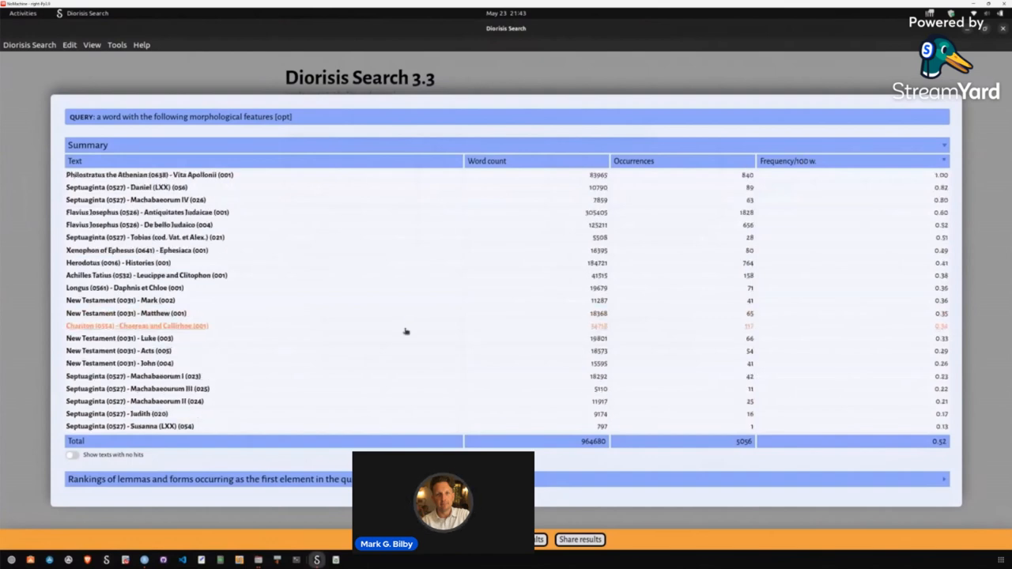
mouse_move(258, 391)
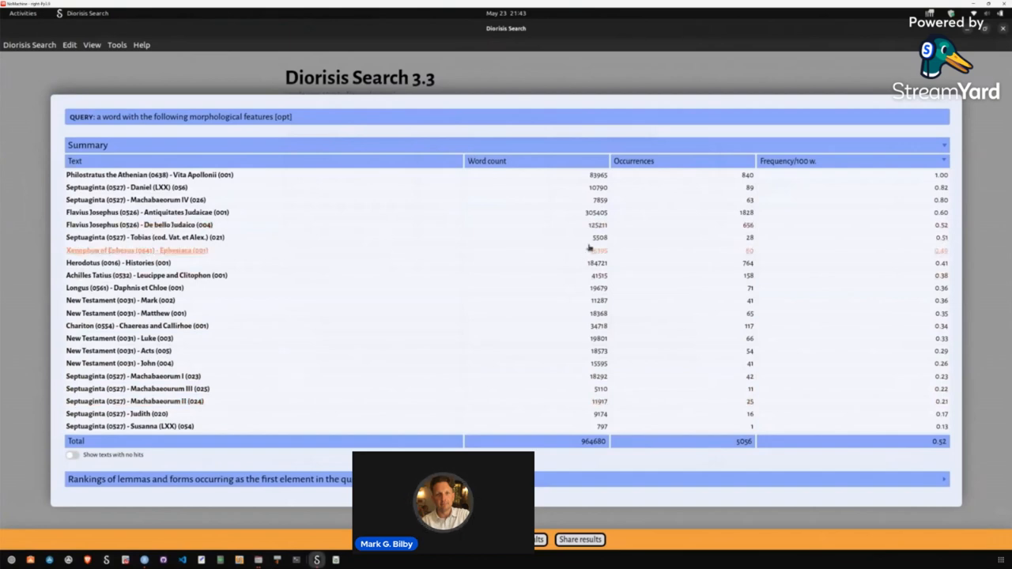
mouse_move(674, 381)
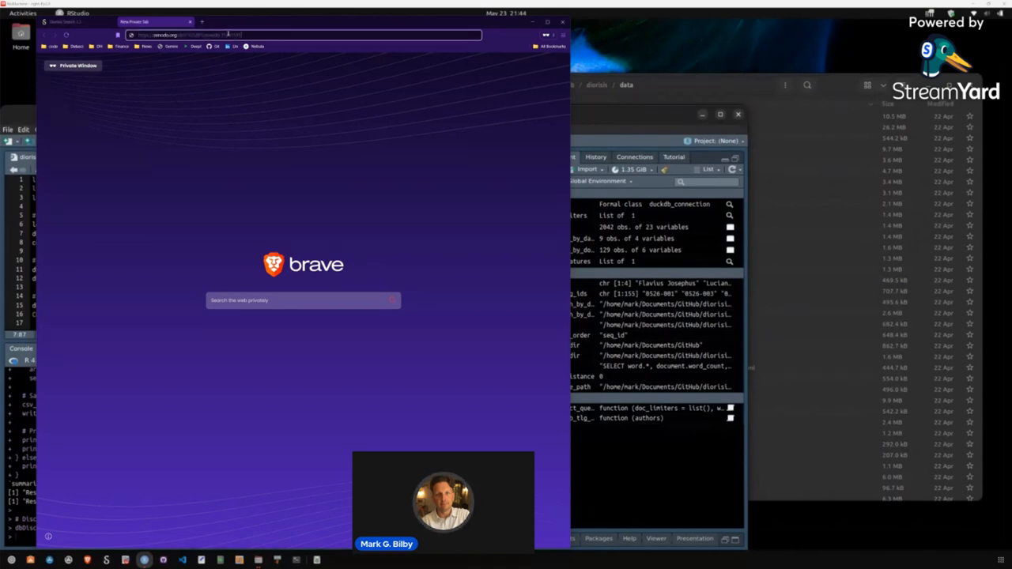
Load the Zenodo Diorisis.duckdb record and read its document and word table description
key("Return")
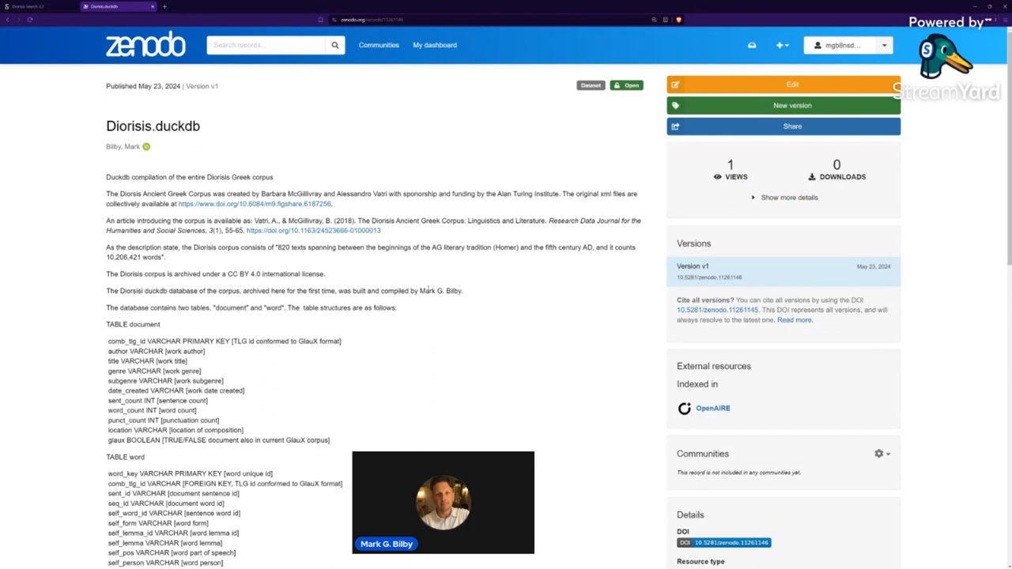
mouse_move(340, 377)
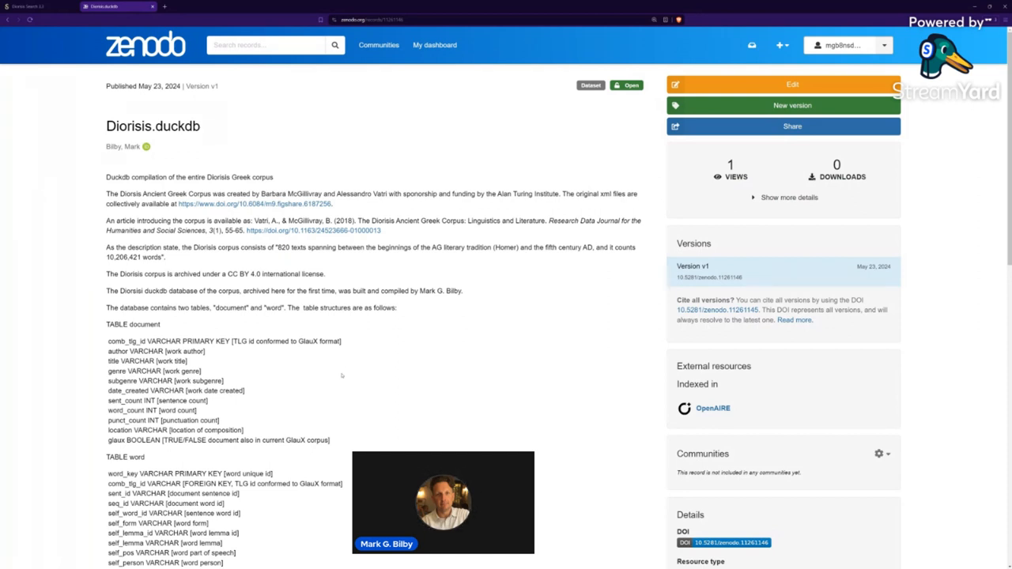
scroll("down", 3)
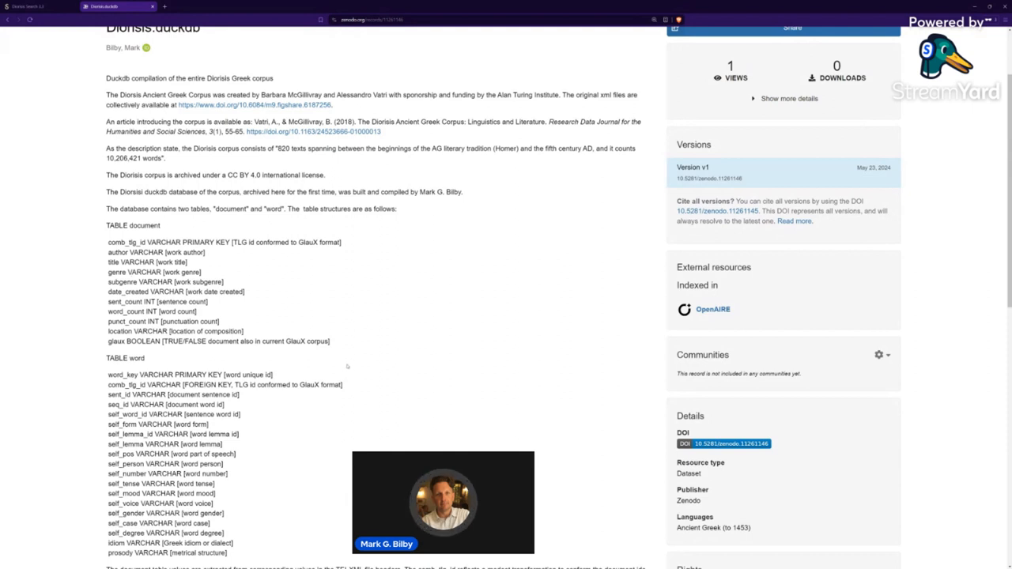
scroll("down", 3)
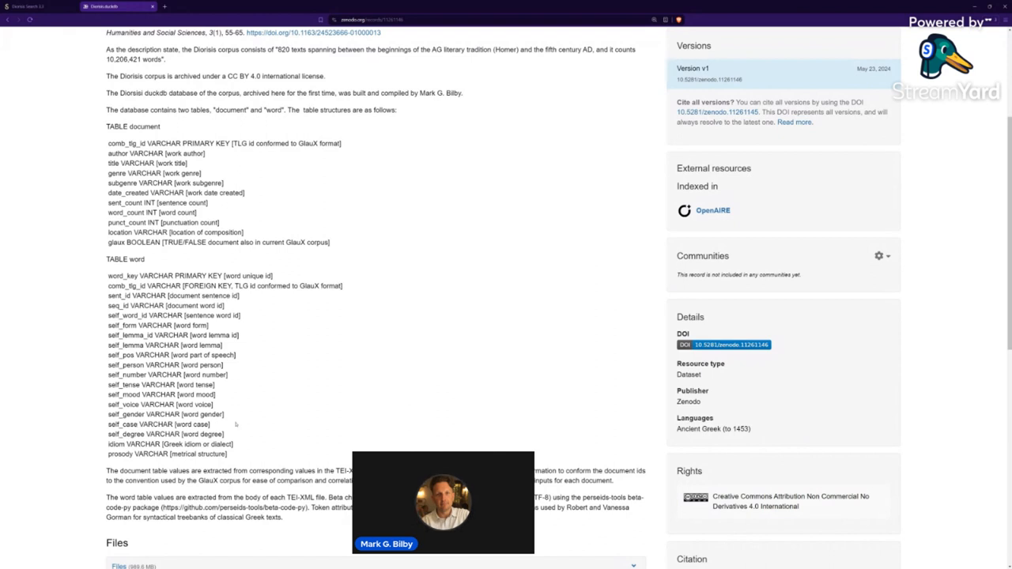
mouse_move(269, 392)
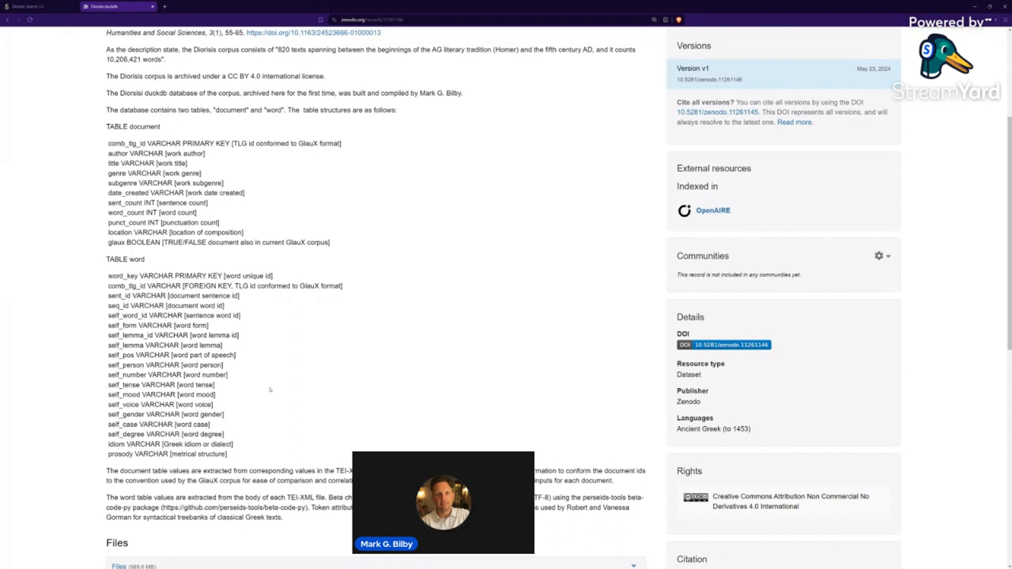
mouse_move(268, 386)
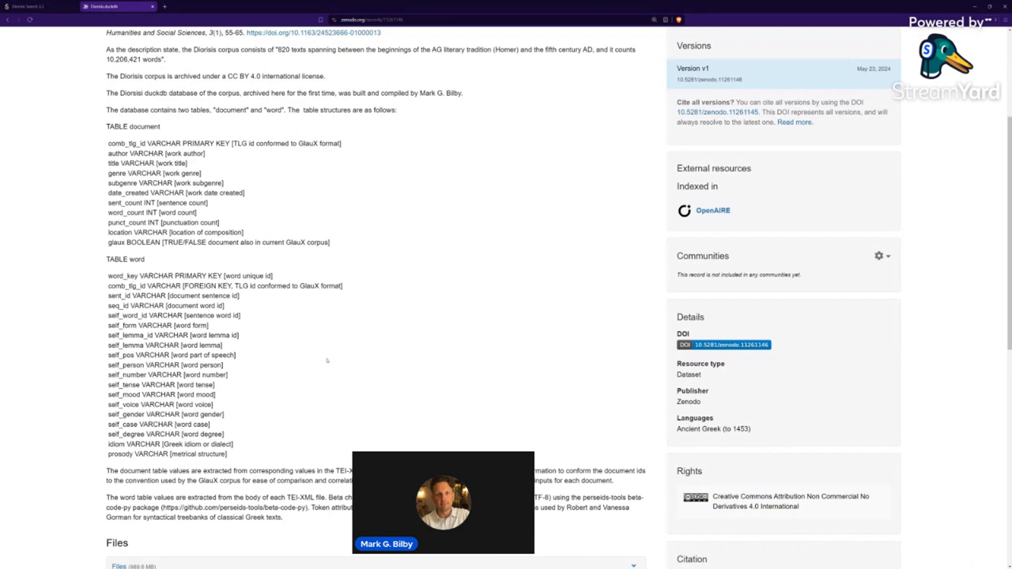
mouse_move(306, 401)
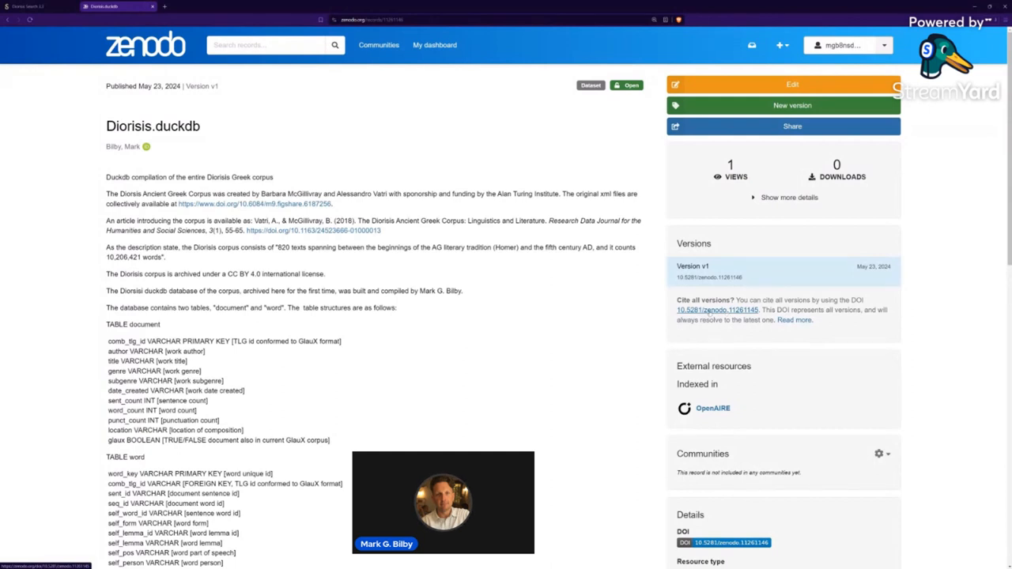
mouse_move(621, 358)
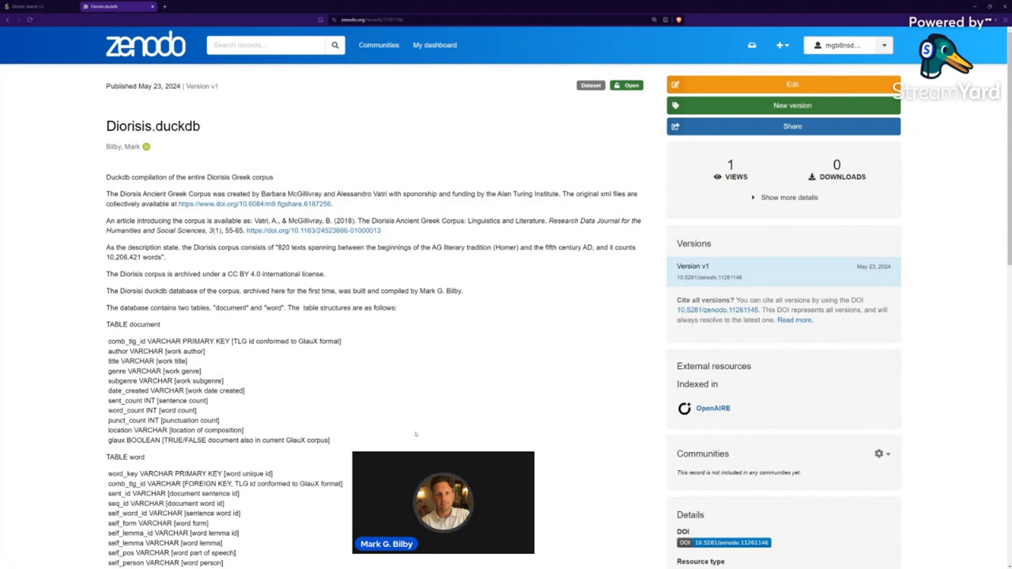
scroll("down", 3)
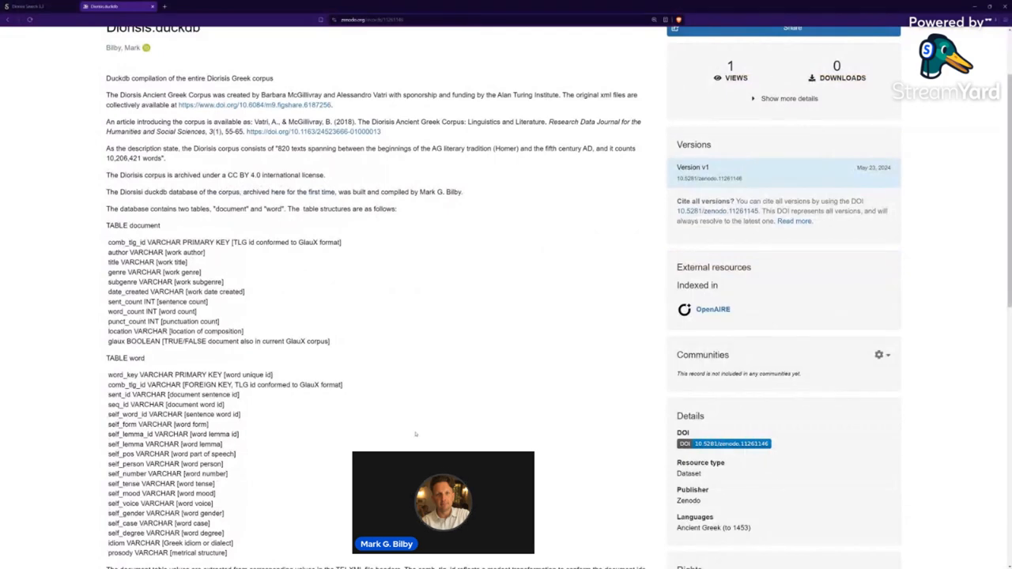
scroll("down", 3)
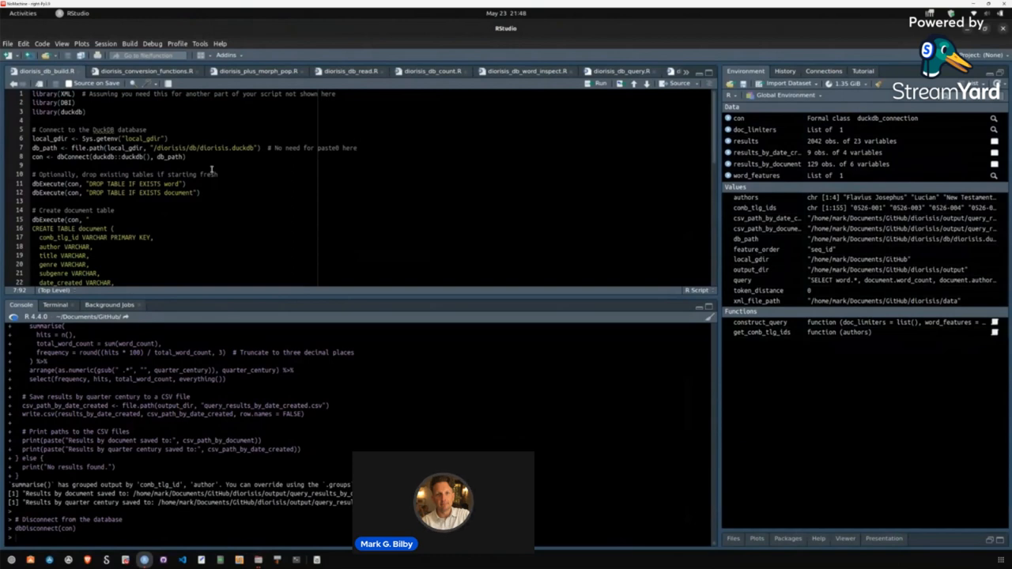
mouse_move(225, 158)
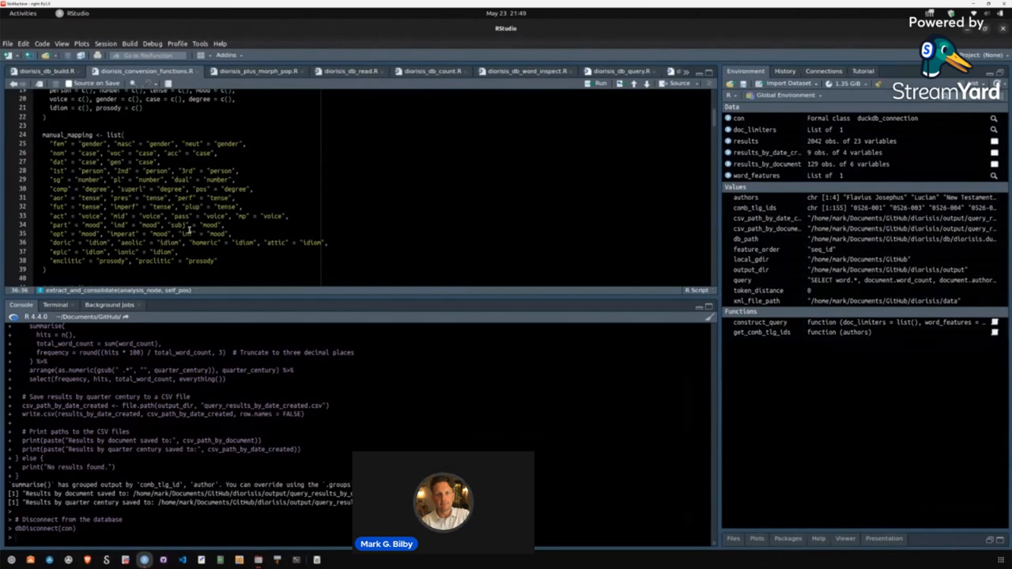
Compare the tag-mapping script with the XML processing and DuckDB insertion script, ending on the latter
left_click(255, 71)
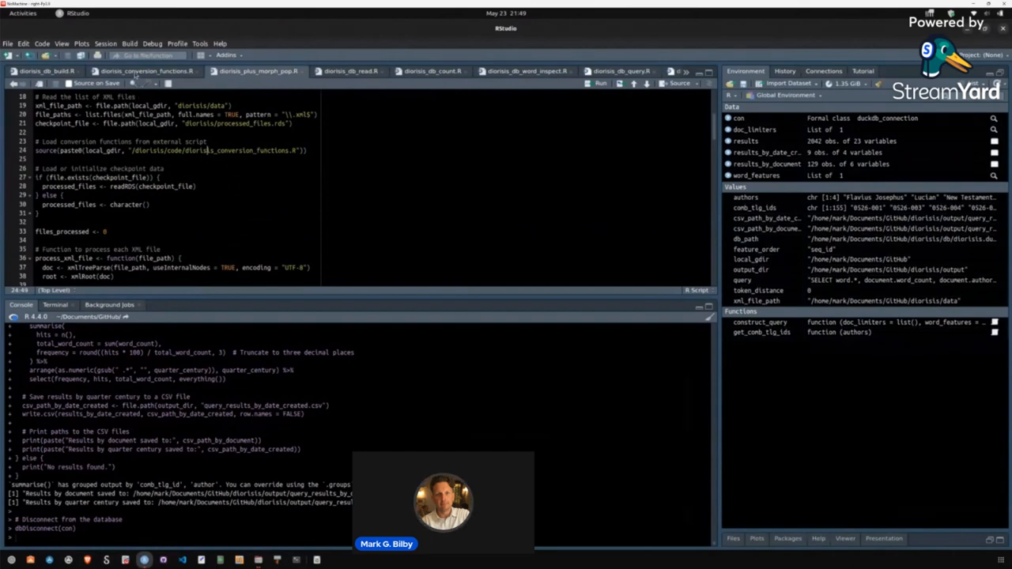
left_click(257, 72)
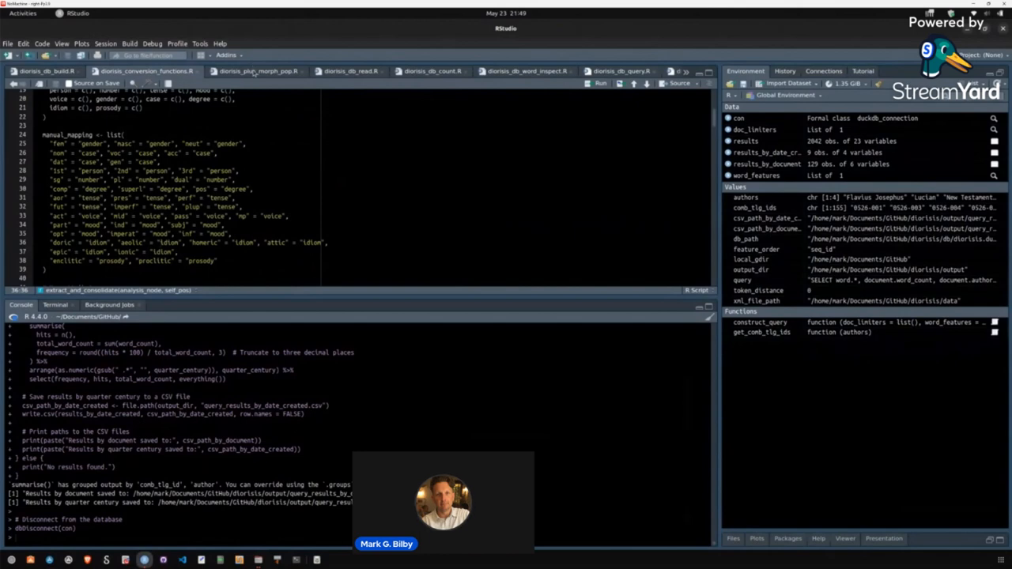
left_click(269, 71)
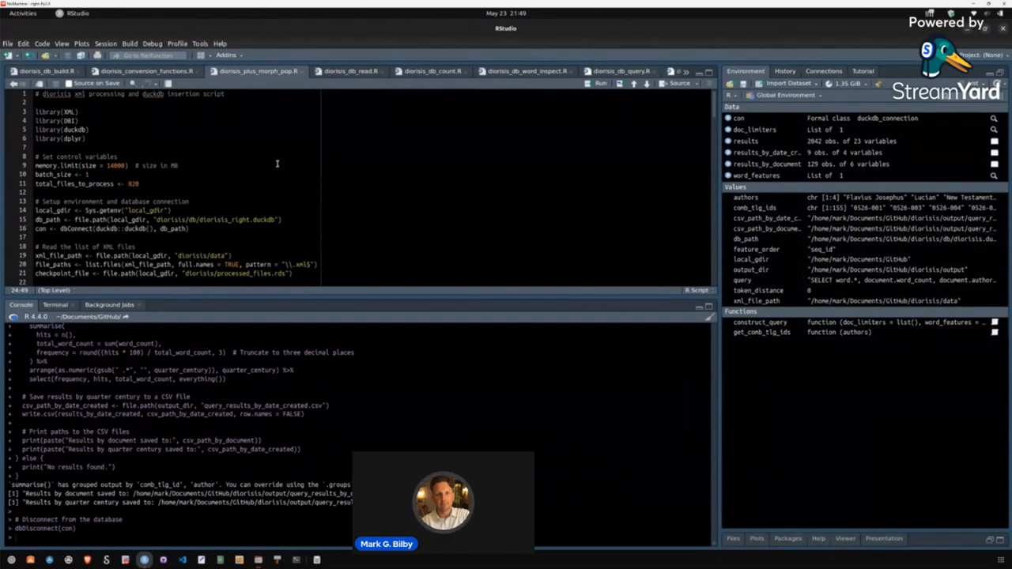
Switch to the session whose console lists the first 40 of 826 Diorisis documents
left_click(349, 71)
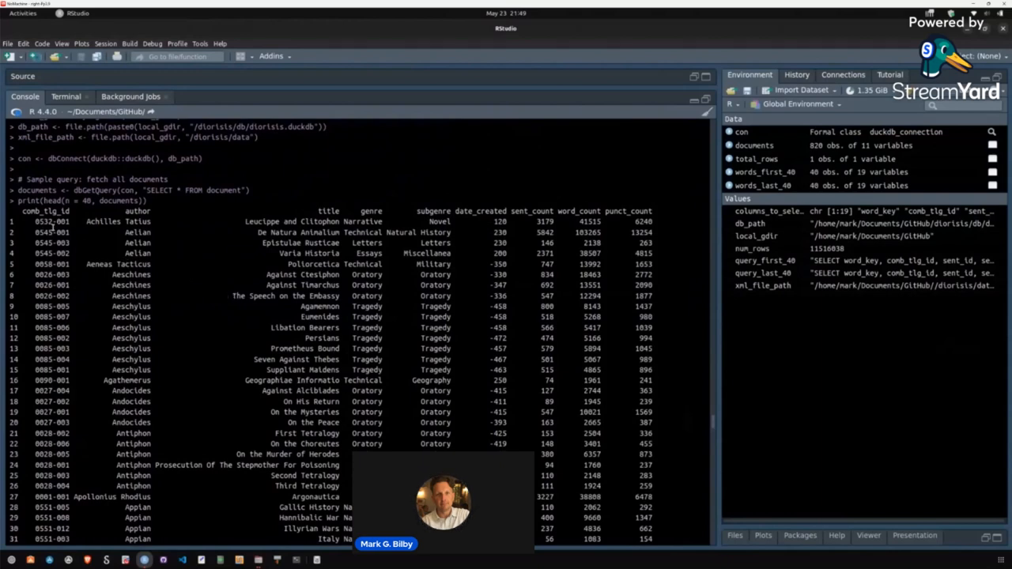
Pick out the first document's date 320 and scroll through the head(documents) output to its end
double_click(137, 222)
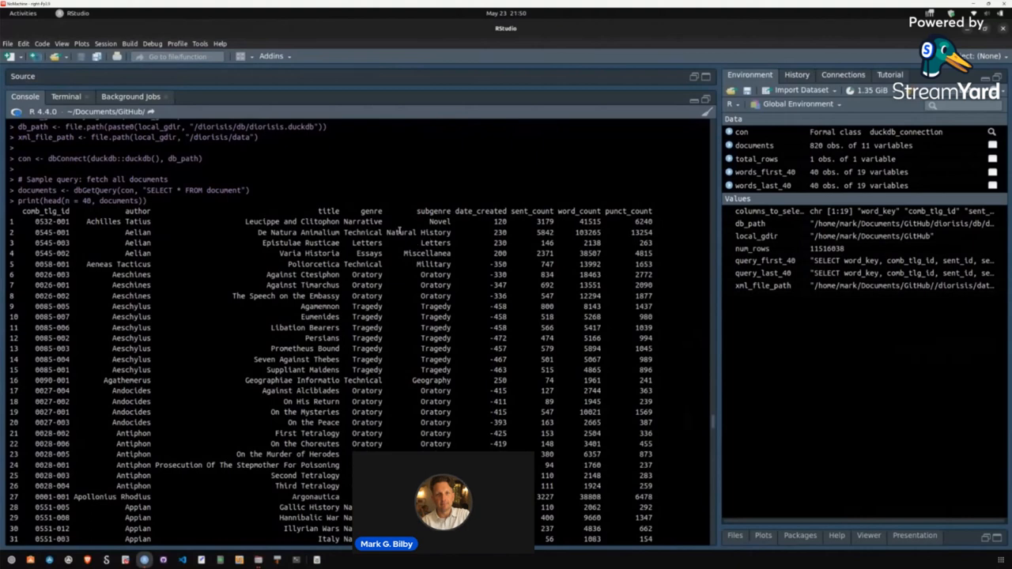
mouse_move(436, 221)
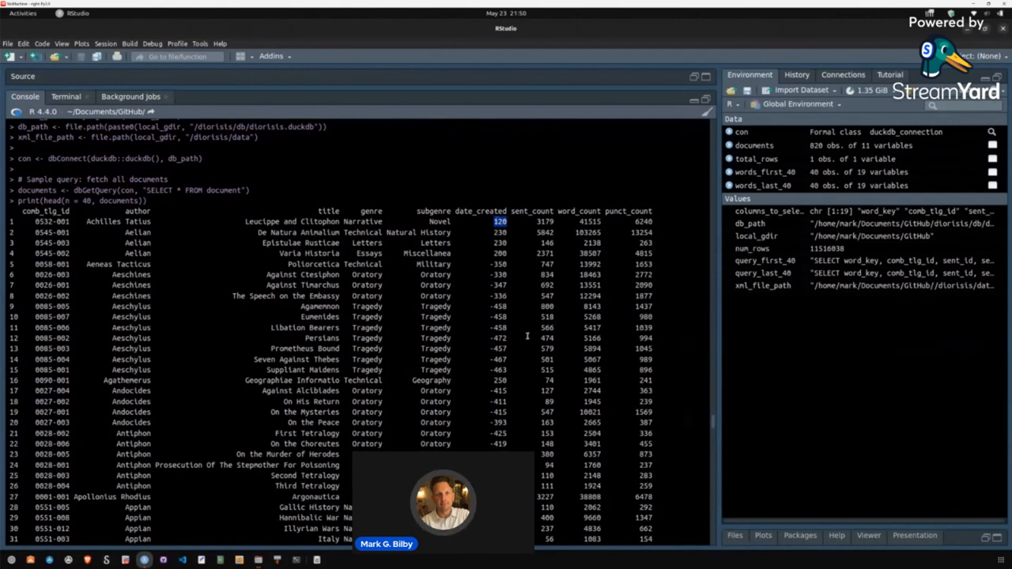
mouse_move(527, 330)
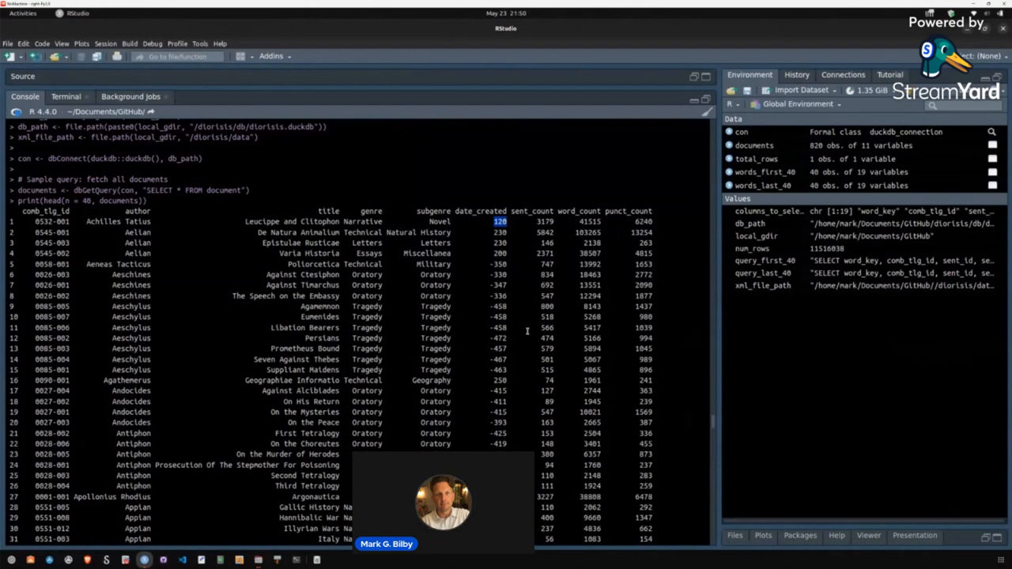
mouse_move(520, 342)
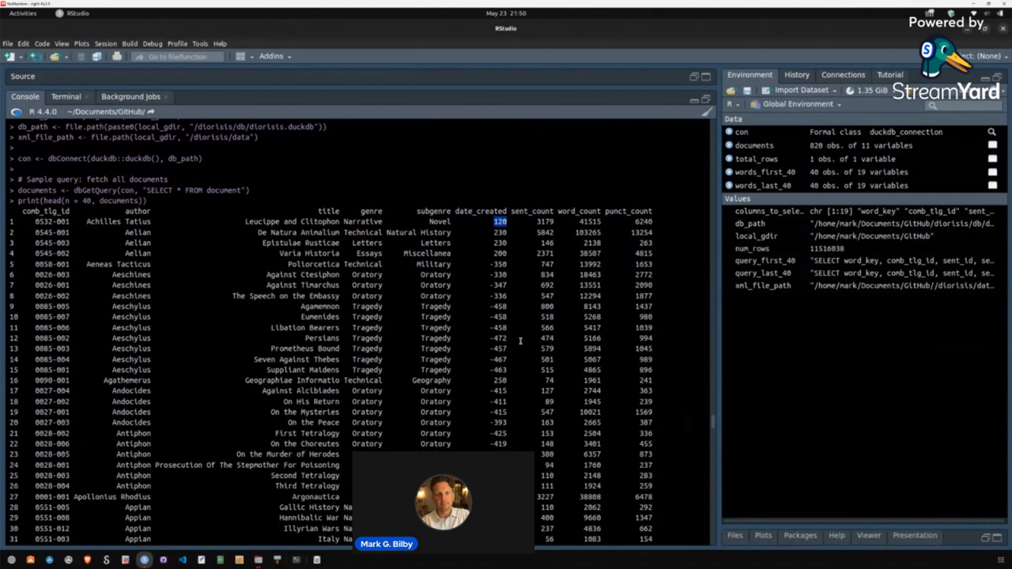
mouse_move(524, 321)
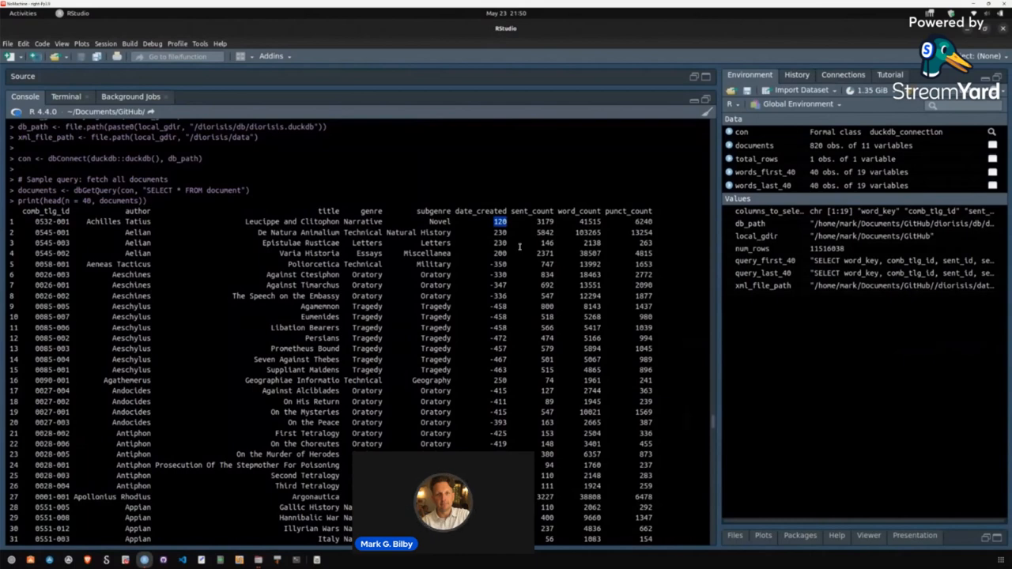
left_click(536, 221)
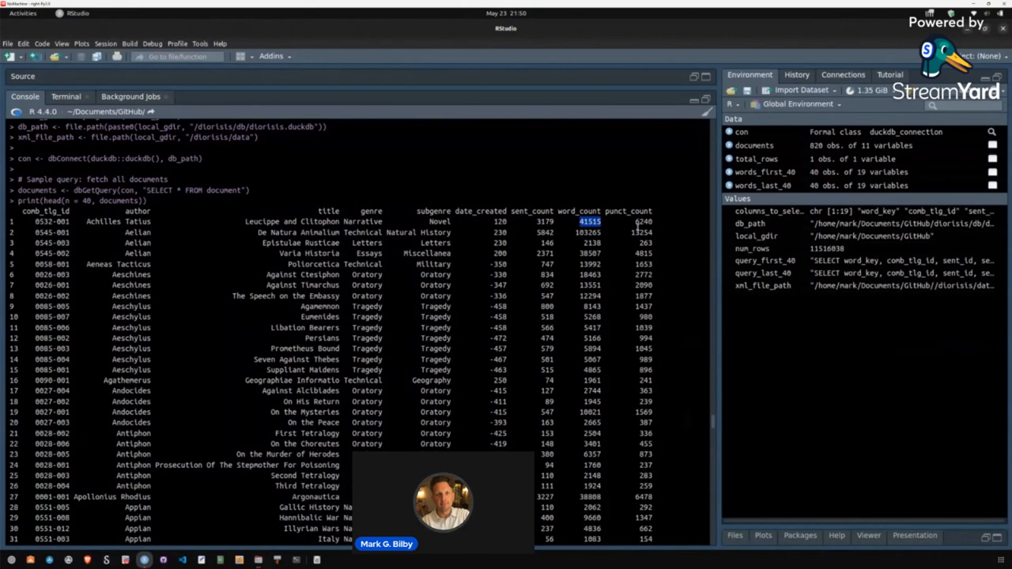
scroll("down", 3)
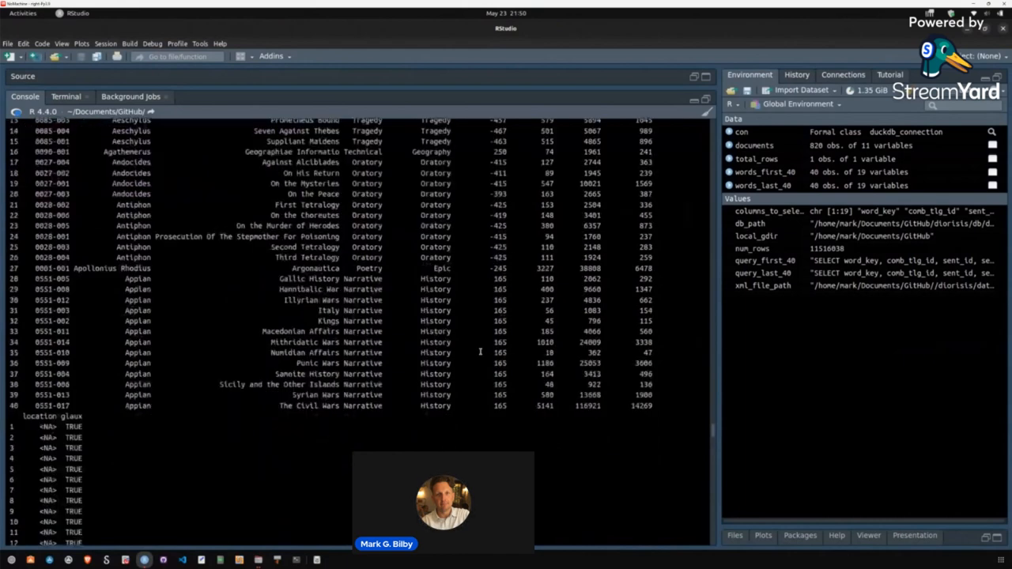
scroll("down", 3)
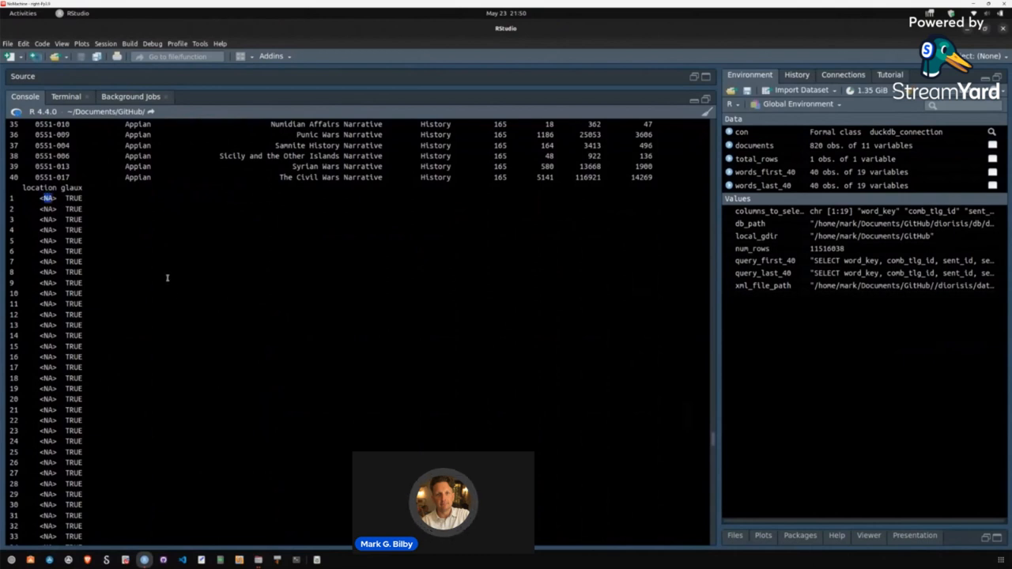
mouse_move(209, 313)
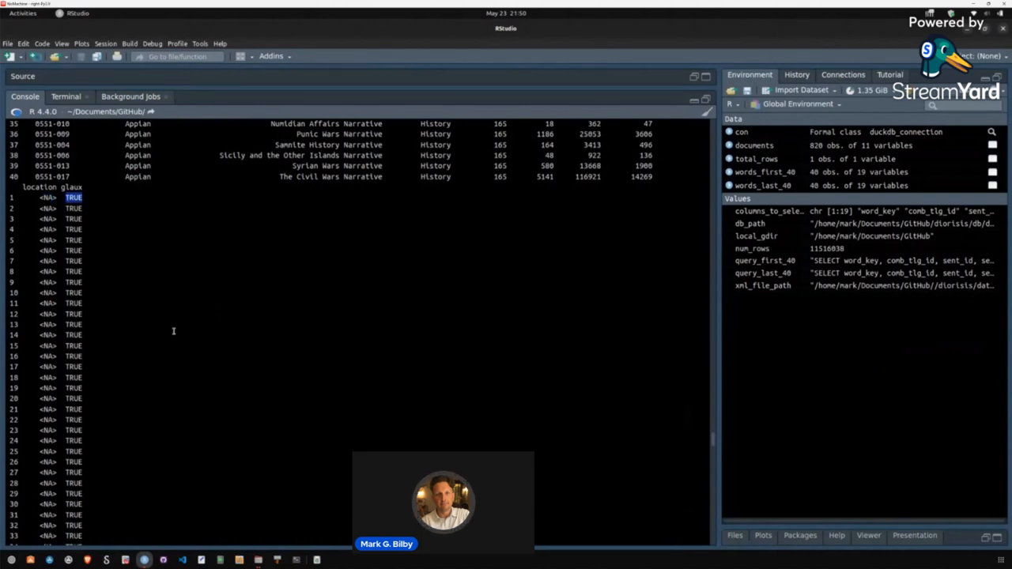
scroll("down", 3)
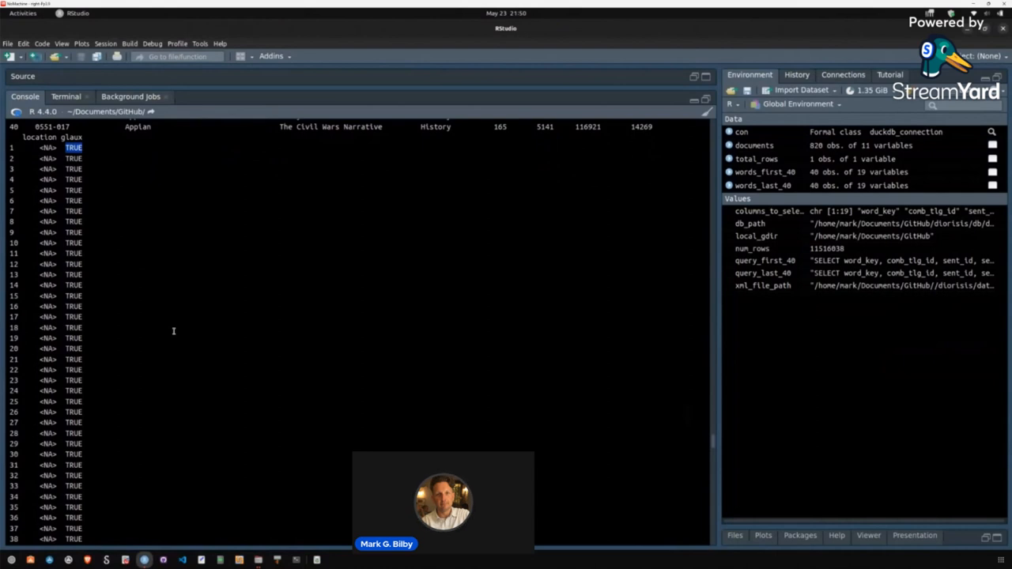
mouse_move(171, 330)
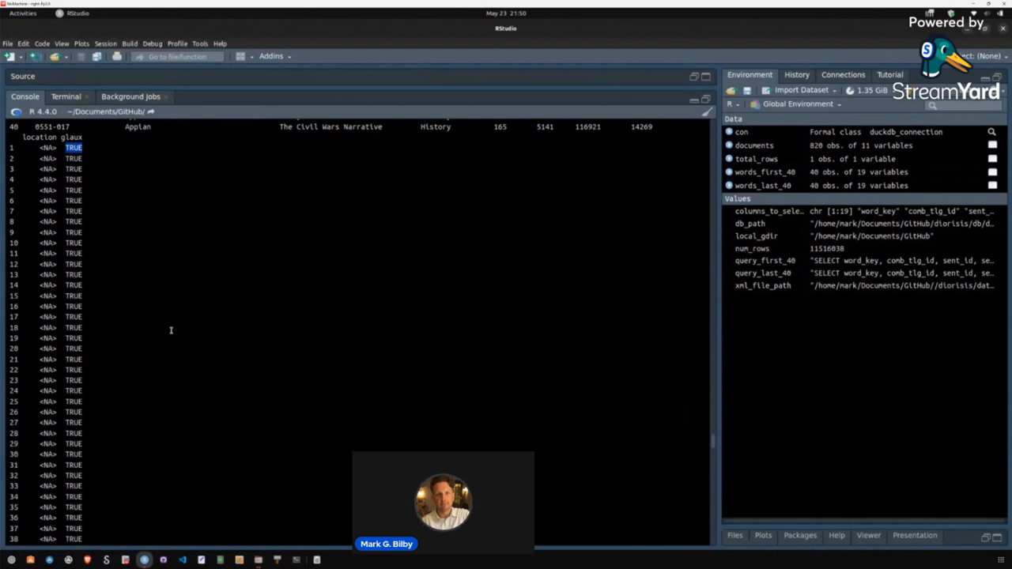
mouse_move(225, 332)
type("print(tail(n = 40, documents))")
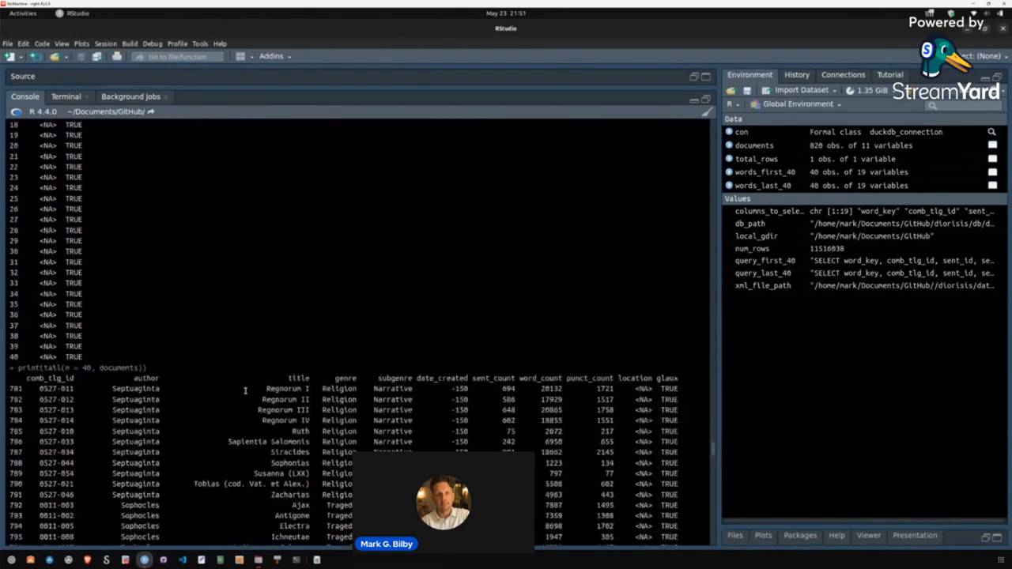
Scroll through the tail output and the printed first 40 word-table rows
scroll("down", 3)
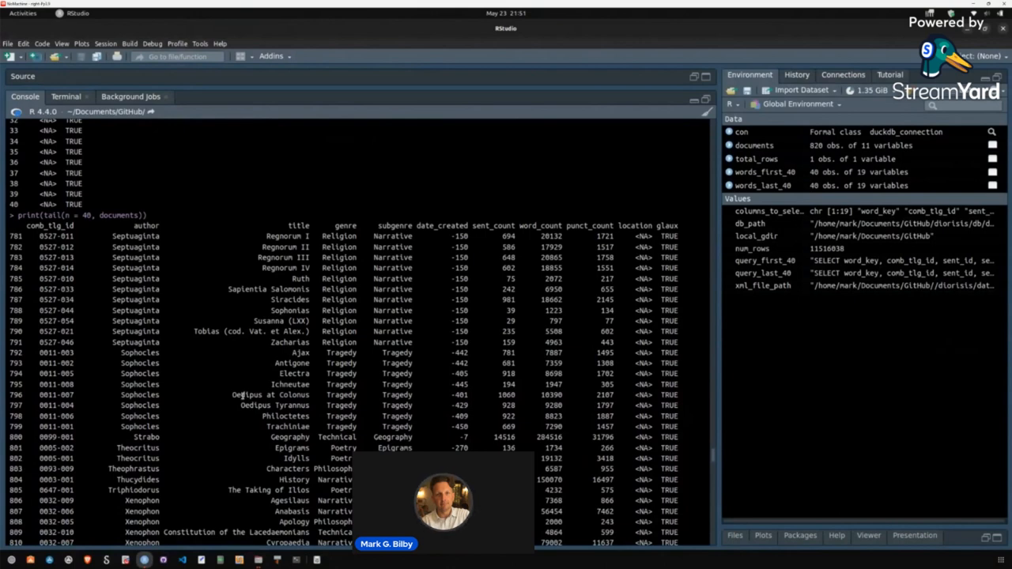
mouse_move(453, 411)
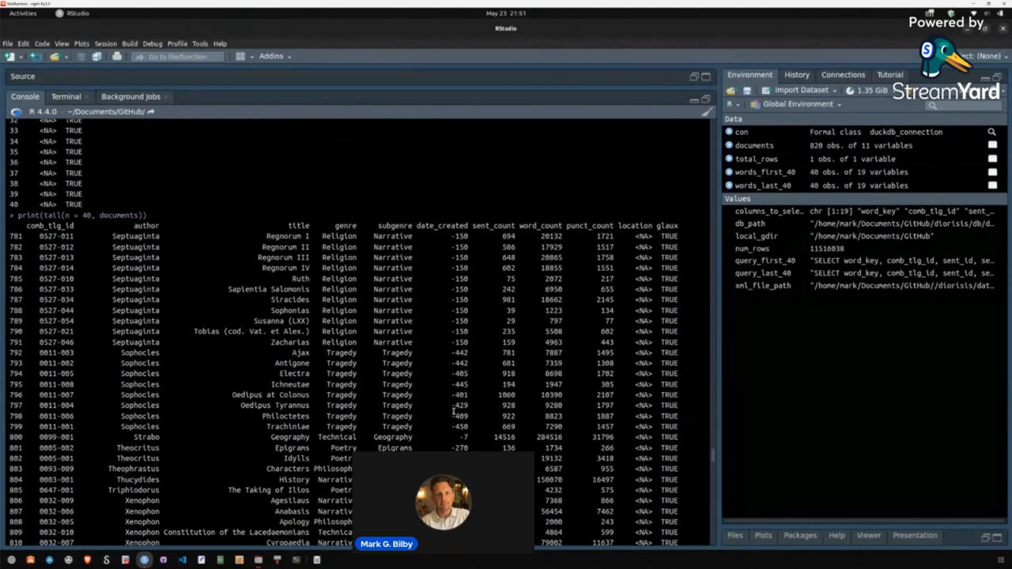
scroll("down", 3)
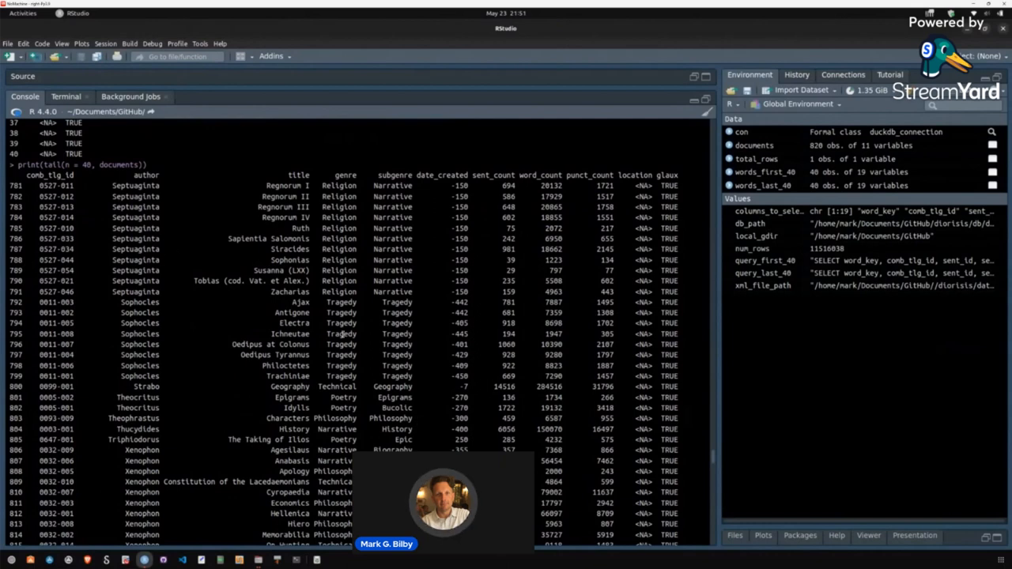
scroll("down", 3)
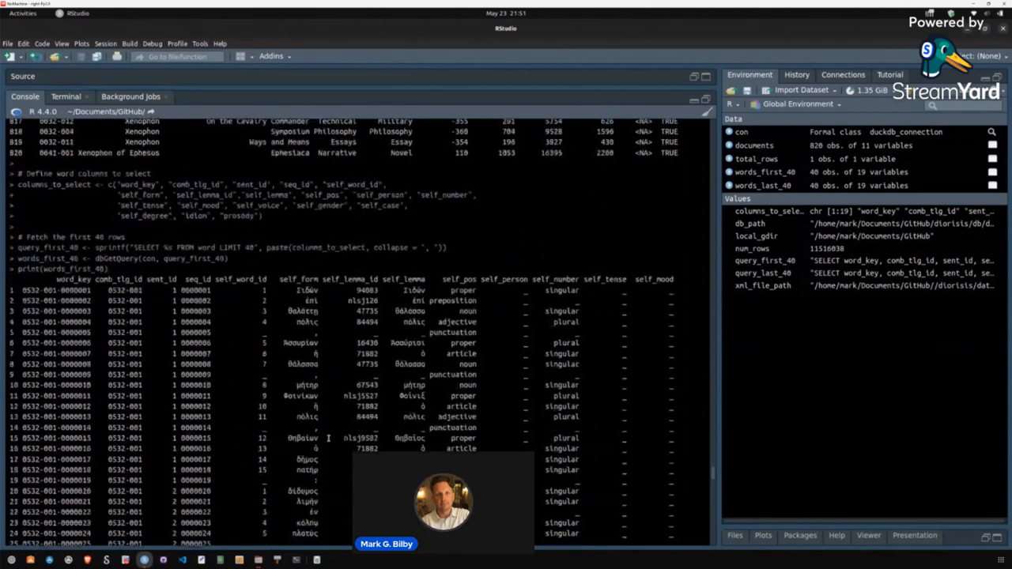
Scroll the file listing to the Diorisis data folder's XML text files
scroll("down", 3)
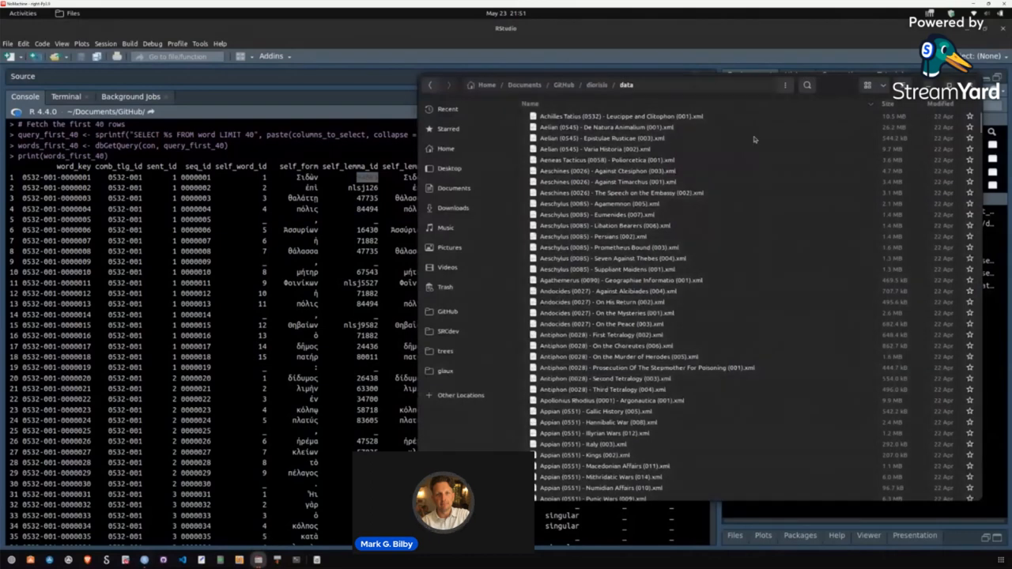
double_click(620, 117)
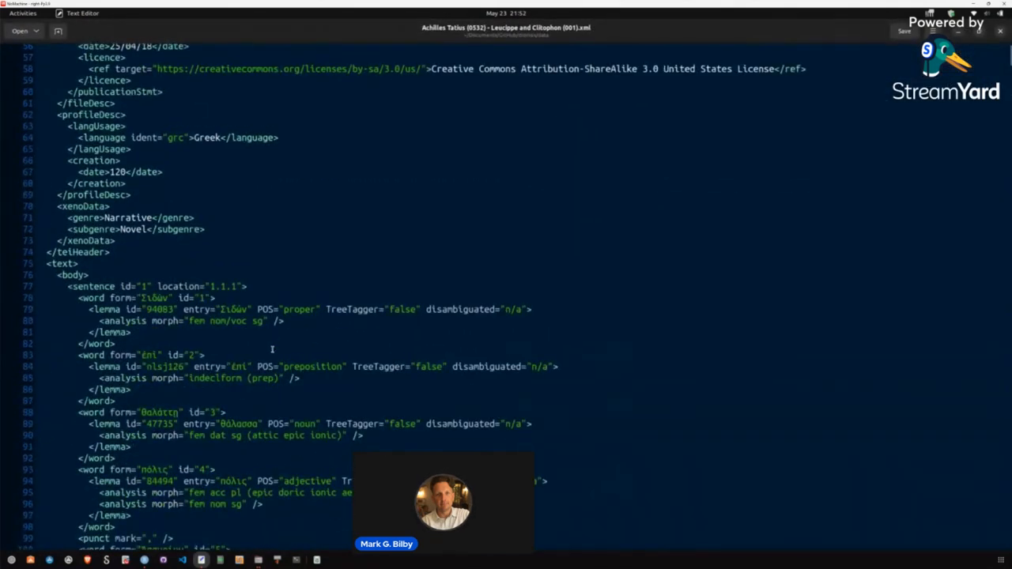
Mark the first <word> element (Ἰδῶν) with its lemma and morphological analysis in the XML body
double_click(115, 172)
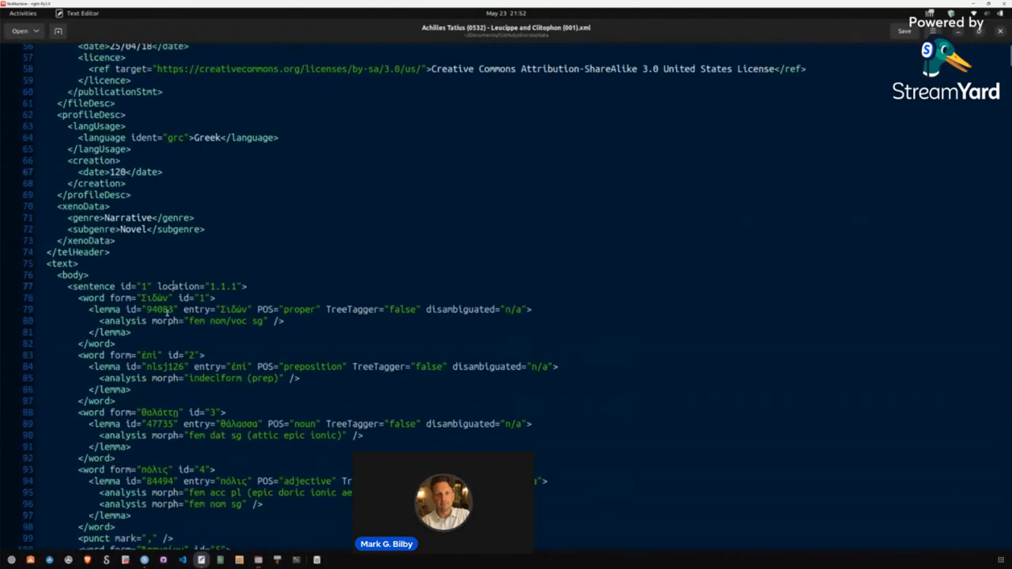
scroll("down", 3)
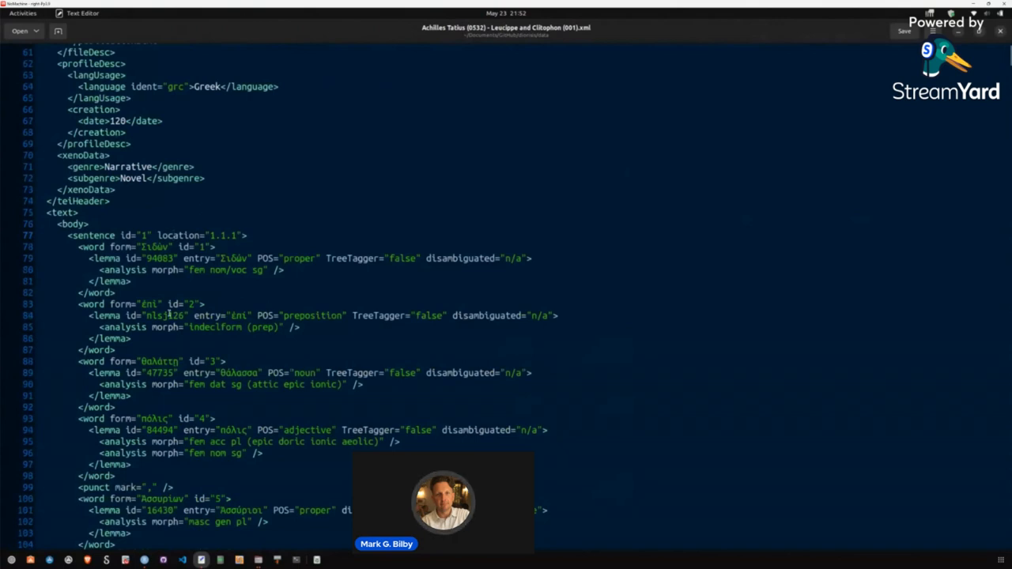
left_click_drag(79, 247, 114, 293)
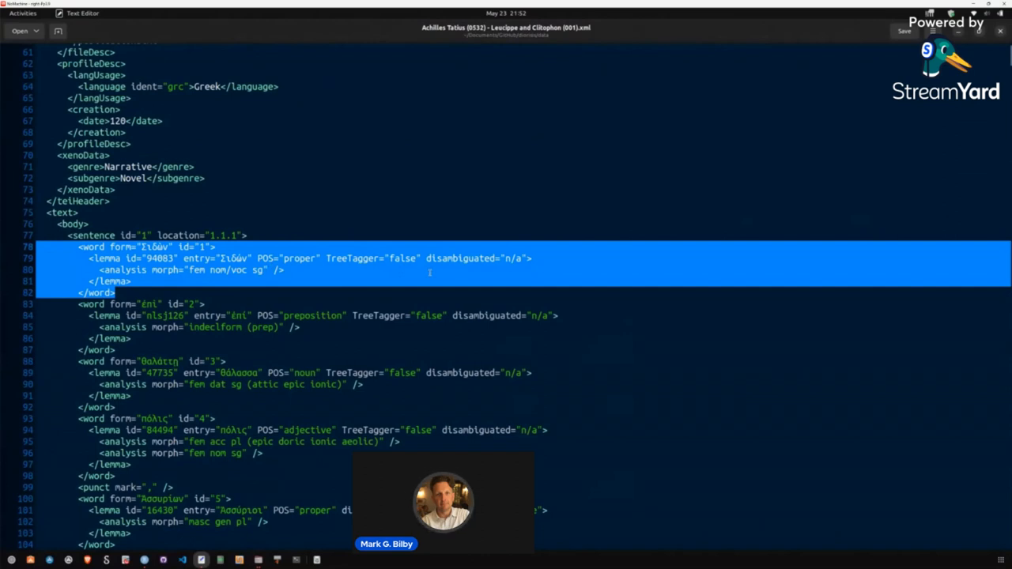
mouse_move(261, 270)
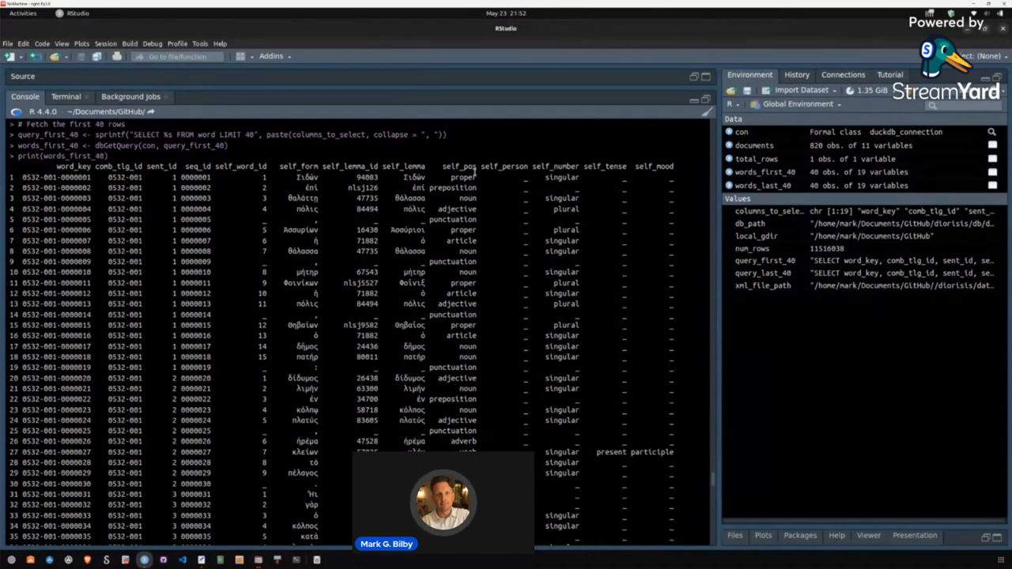
mouse_move(511, 202)
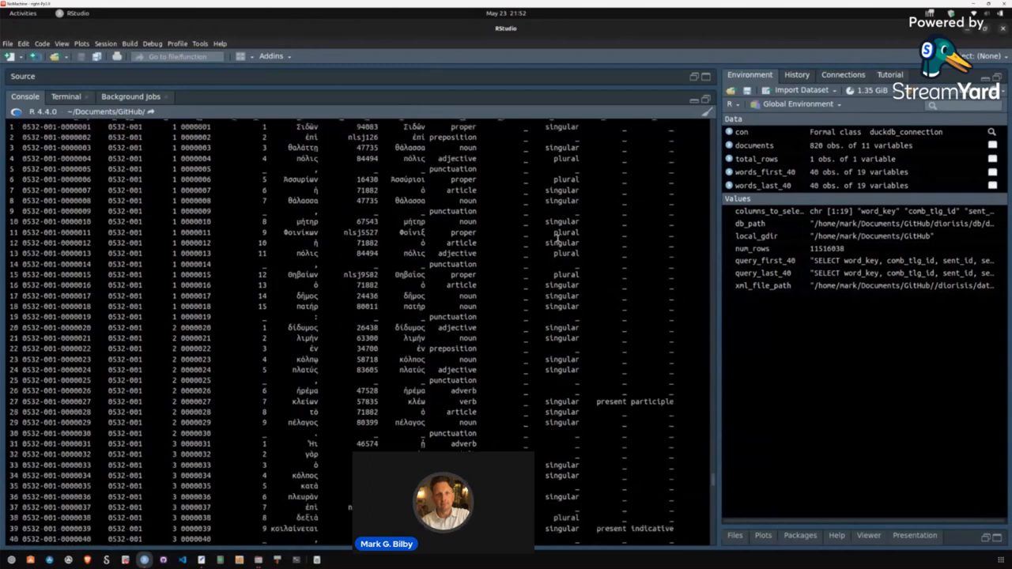
Scroll the Console output and reach the diorisis_db_count.R token-count script
scroll("down", 3)
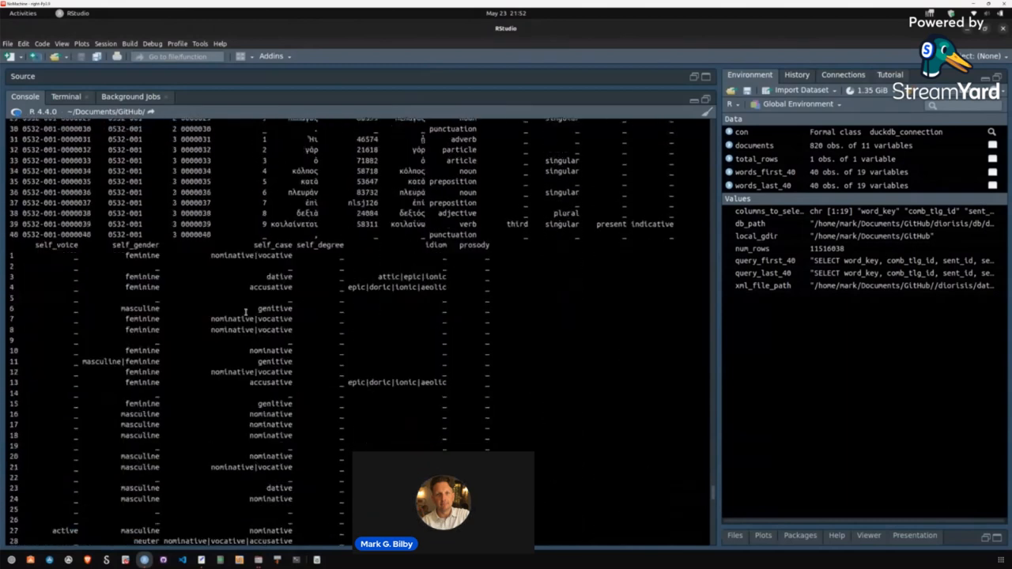
scroll("down", 3)
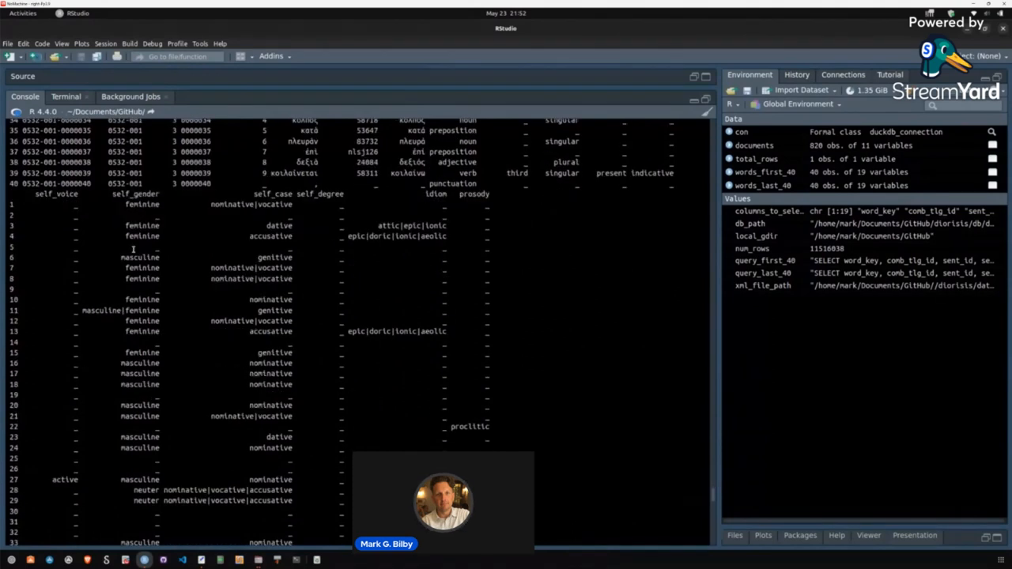
mouse_move(319, 279)
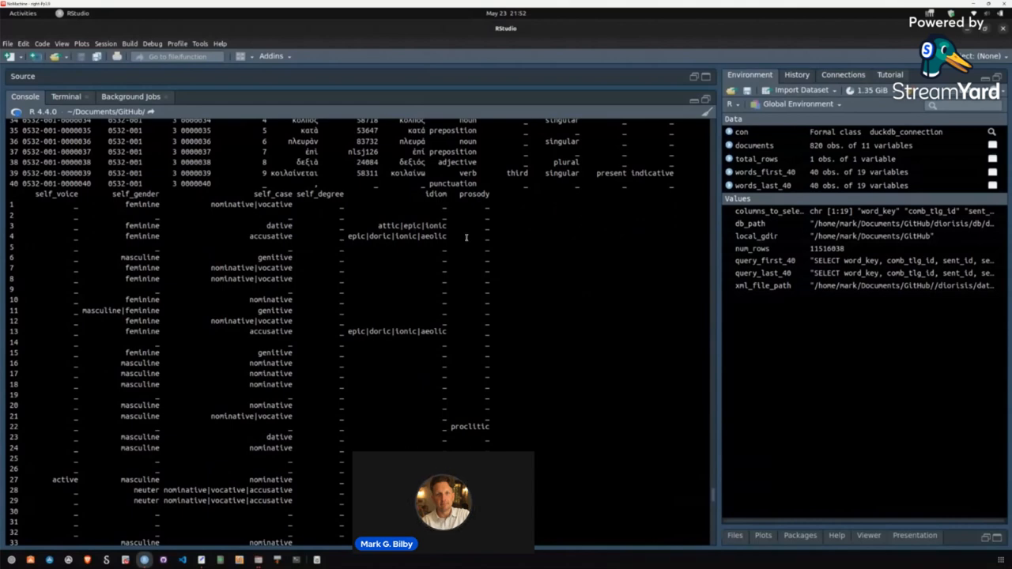
scroll("down", 3)
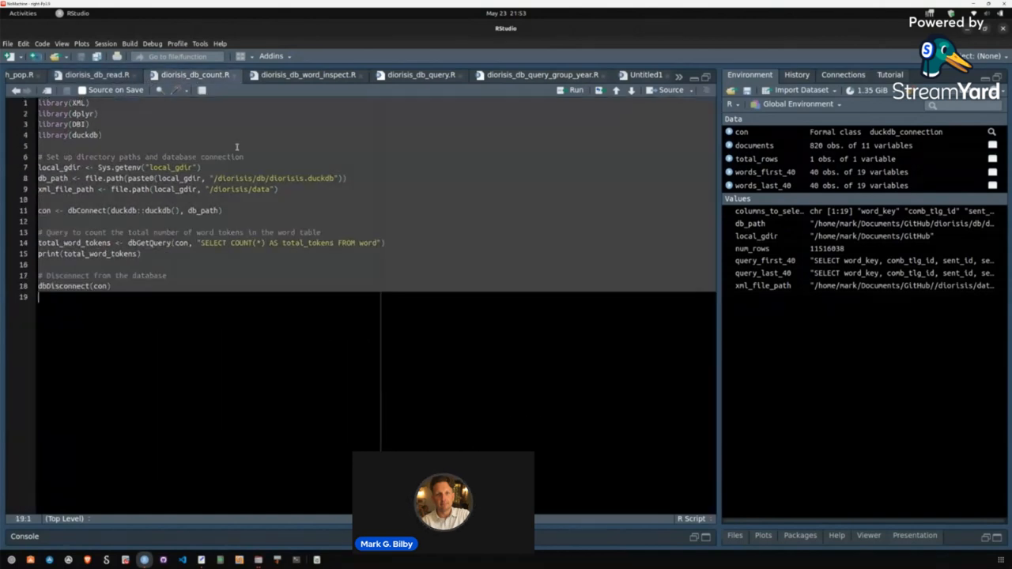
Source diorisis_db_count.R and mark the reported total of 11,150,698 word tokens
left_click(576, 88)
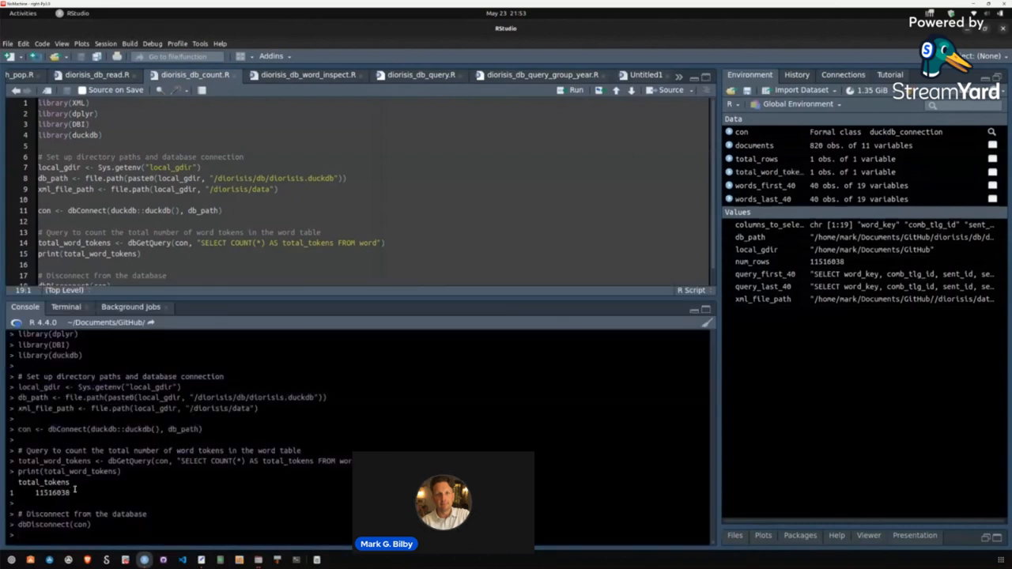
double_click(54, 494)
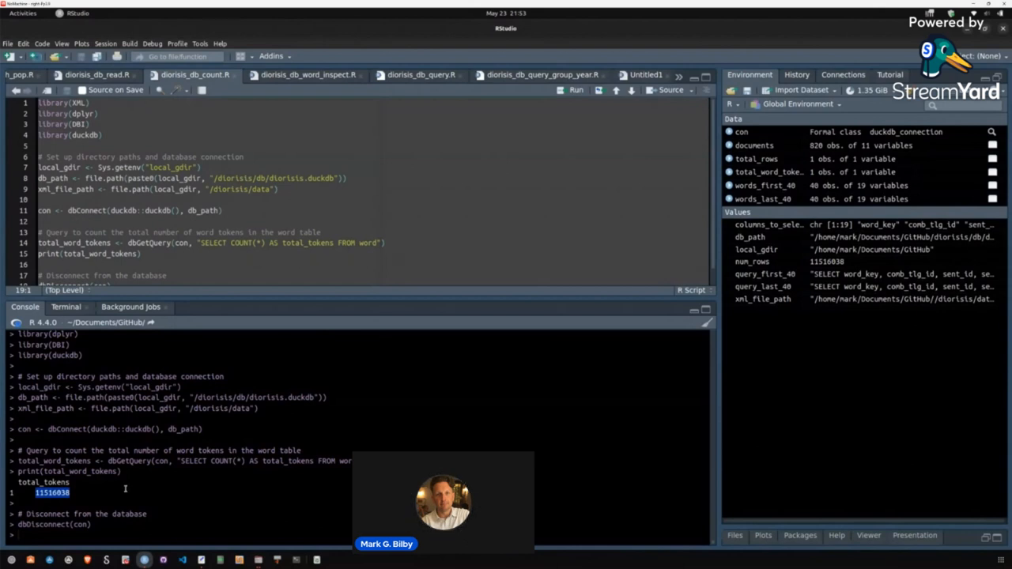
left_click(307, 76)
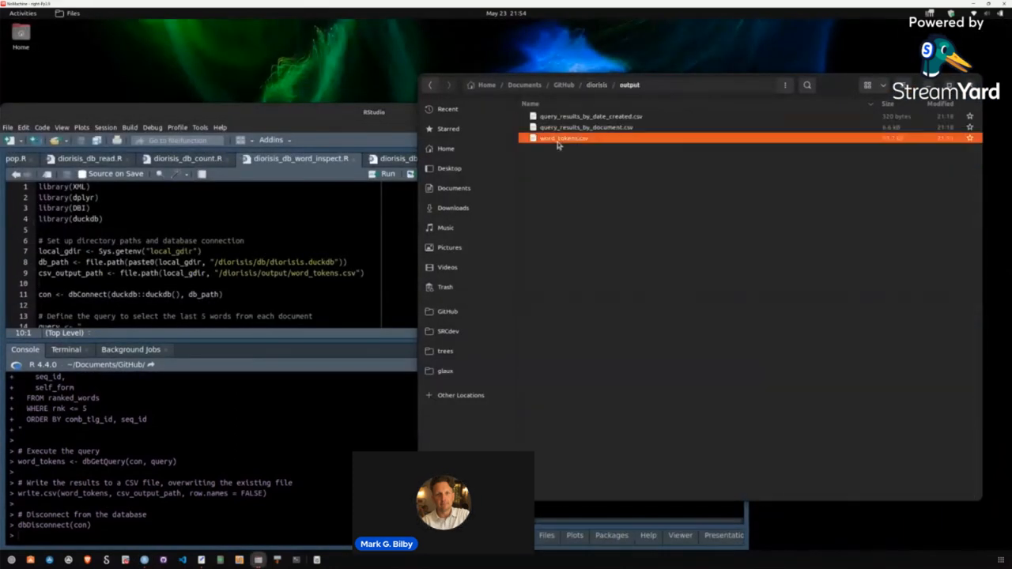
Load word_tokens.csv from the output folder and scroll its seq_id and Greek self_form rows
double_click(561, 139)
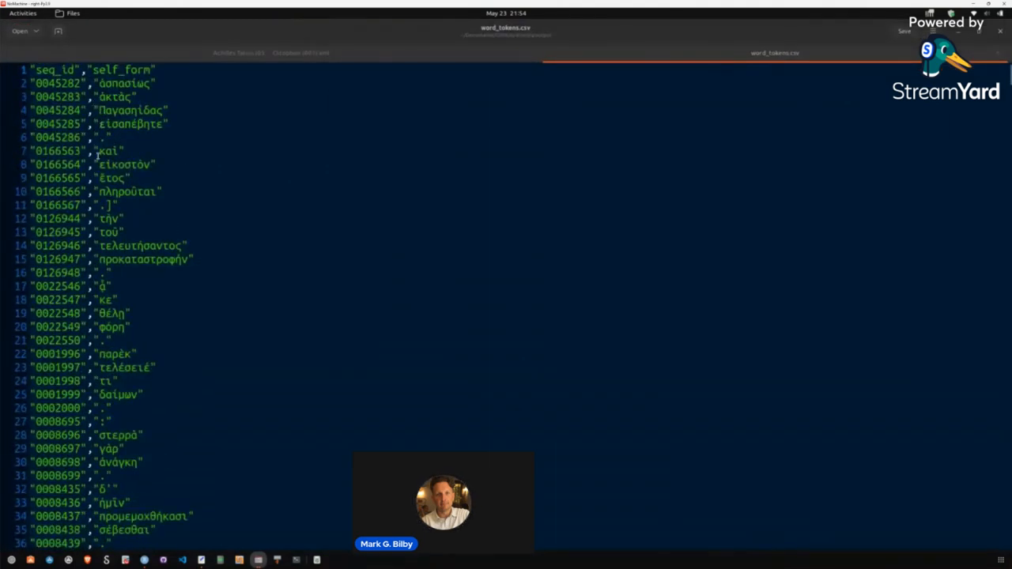
scroll("down", 3)
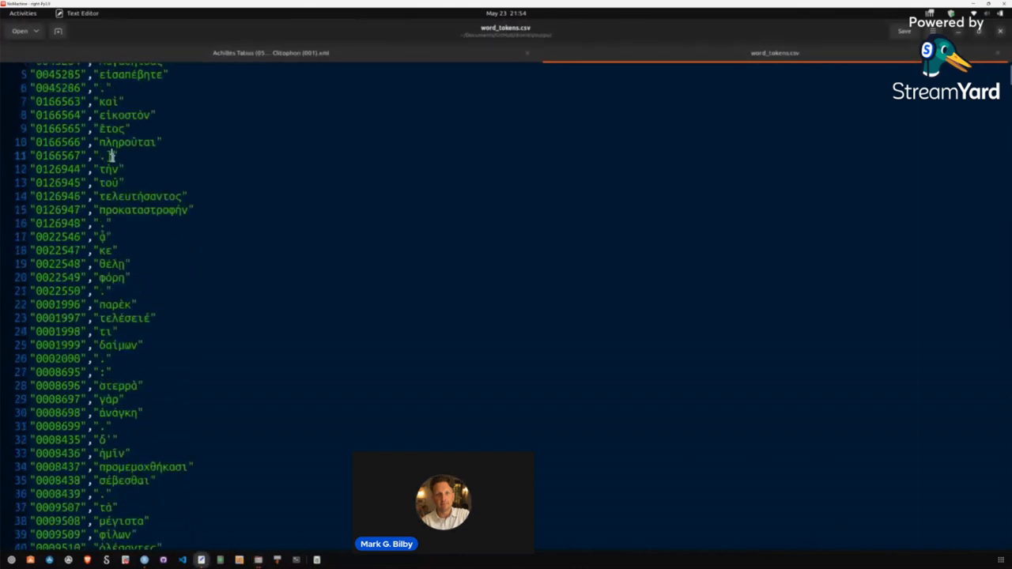
scroll("down", 3)
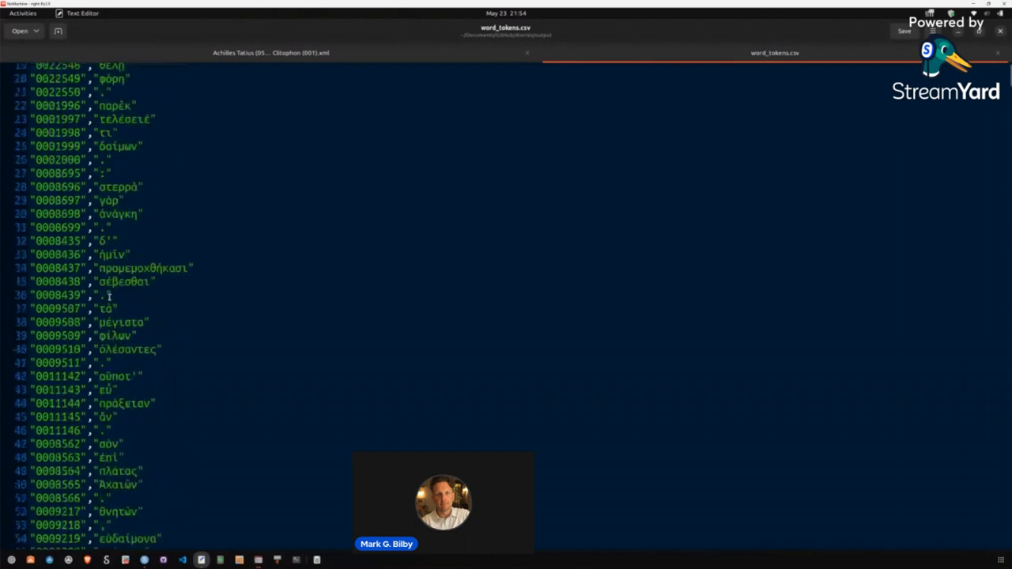
scroll("down", 3)
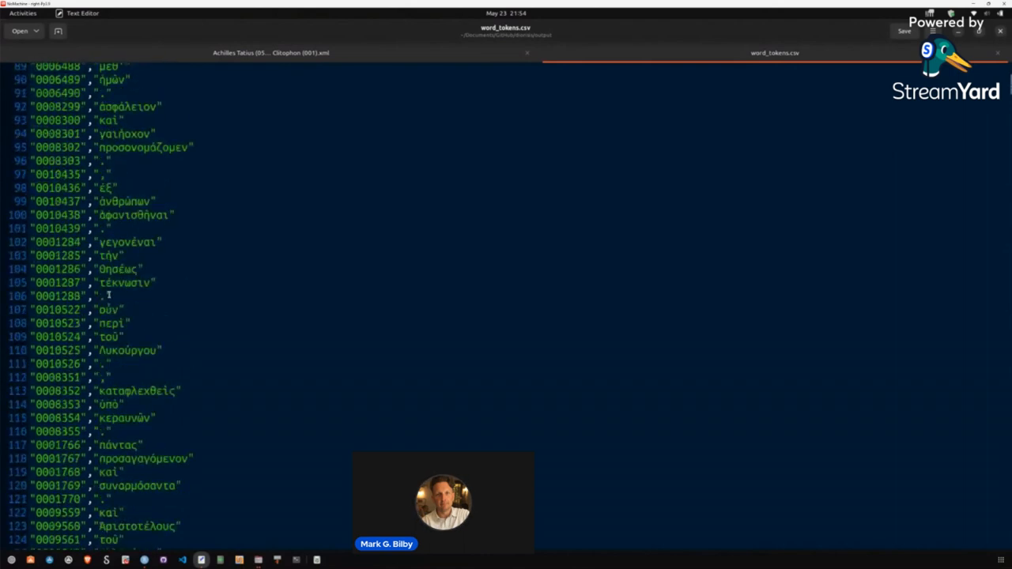
right_click(107, 297)
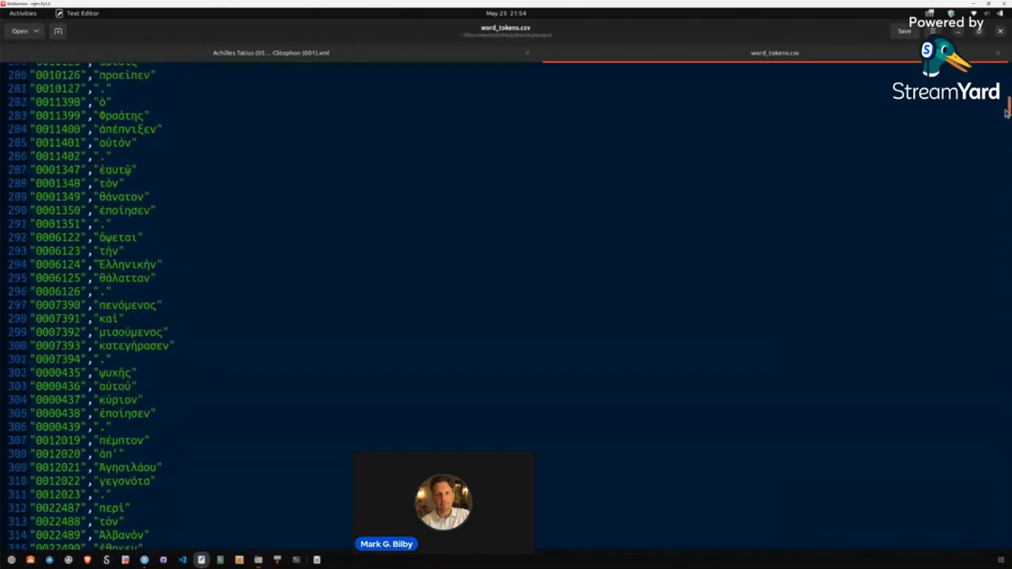
Continue through the remaining word rows, then return to the RStudio query script
scroll("down", 3)
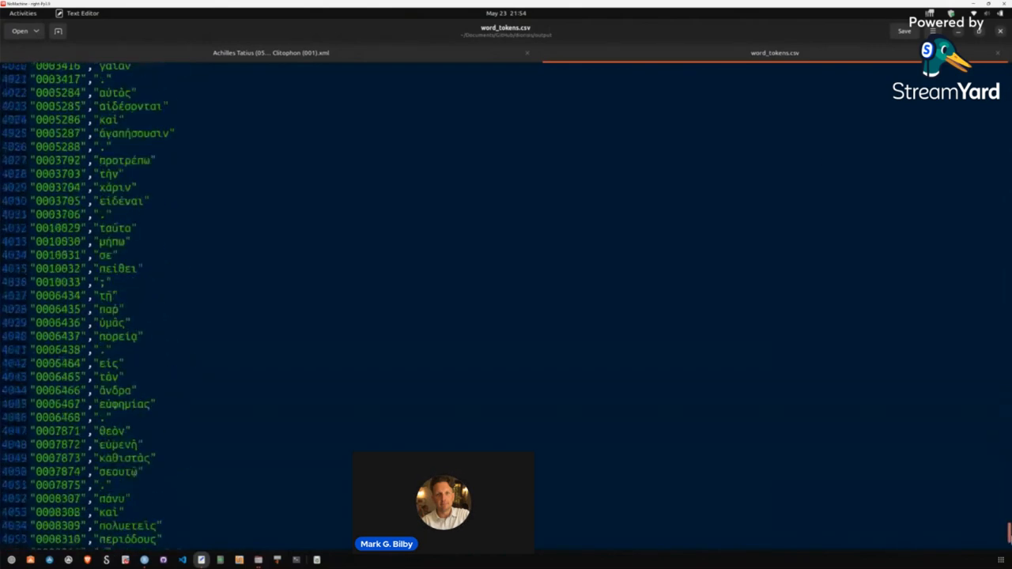
scroll("down", 3)
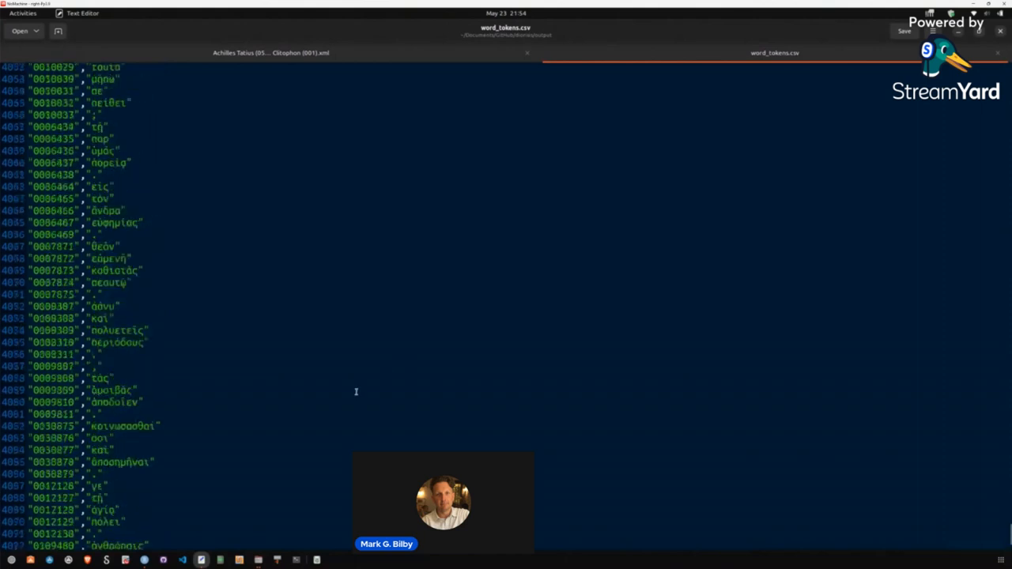
scroll("down", 3)
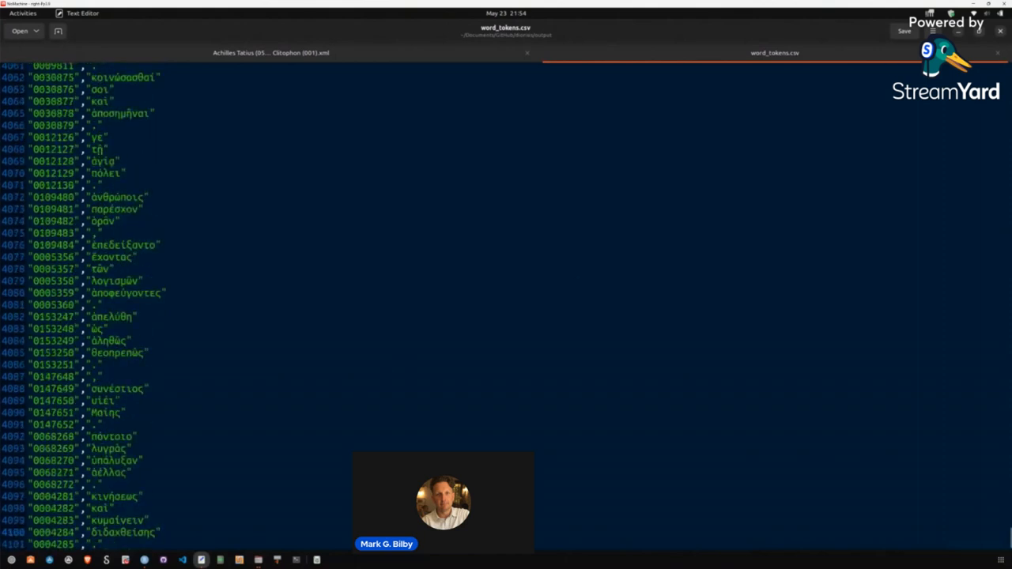
left_click(277, 51)
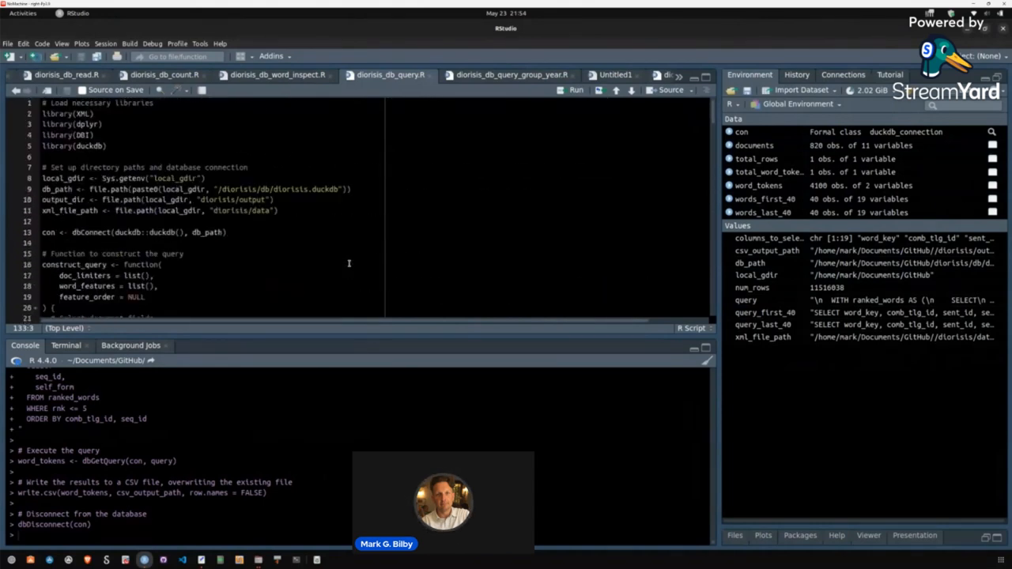
Scroll through diorisis_db_query.R and clear the environment with rm(list = ls()) from clear.R
scroll("down", 3)
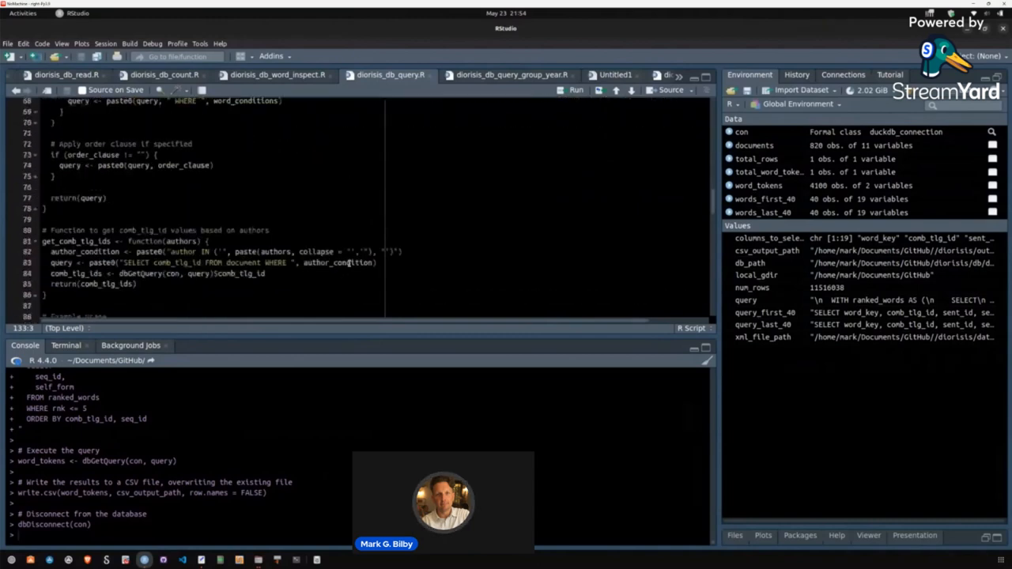
scroll("down", 3)
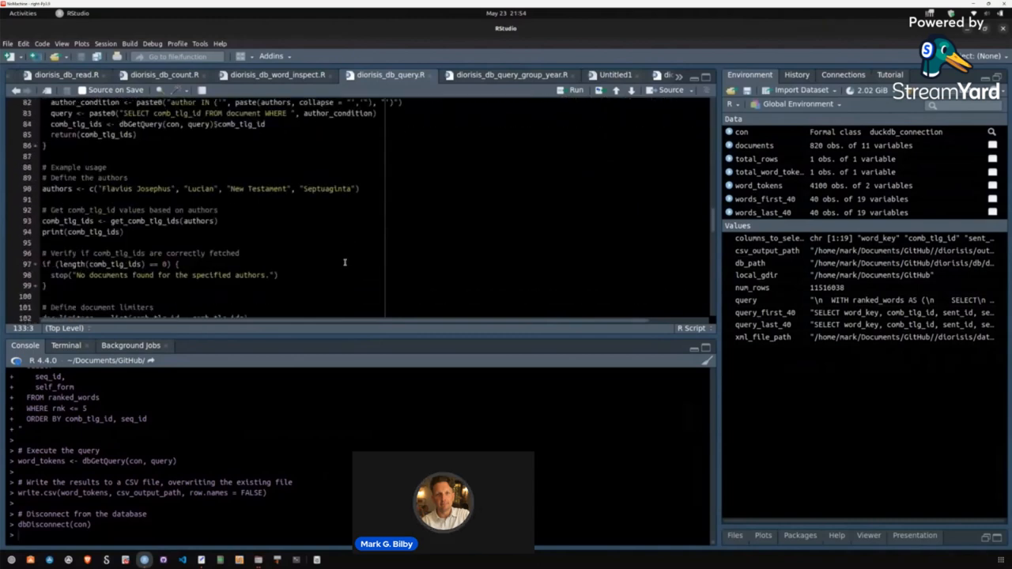
double_click(130, 189)
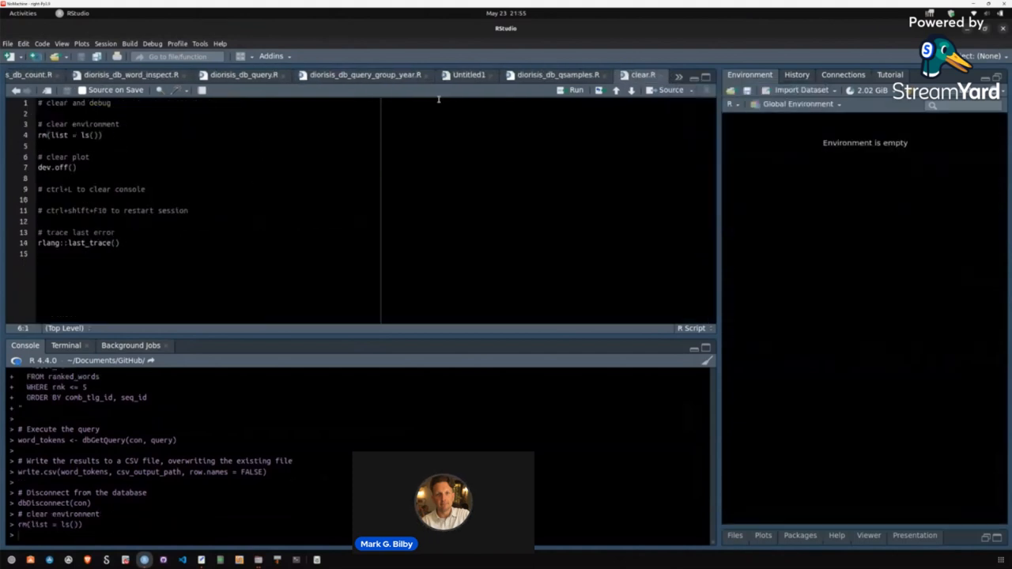
Return to diorisis_db_query.R to source the optative query that writes the result CSVs
left_click(245, 76)
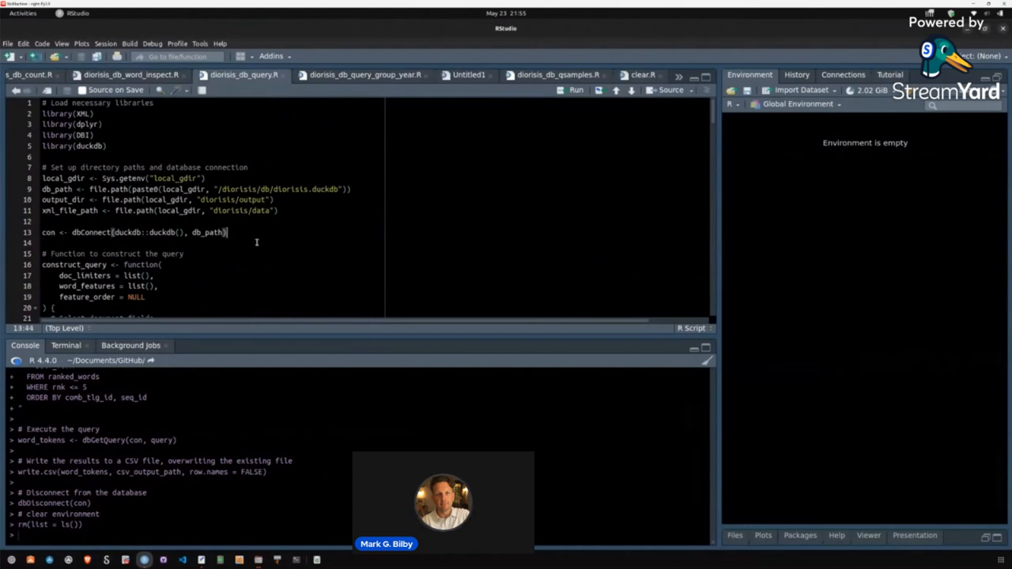
mouse_move(275, 257)
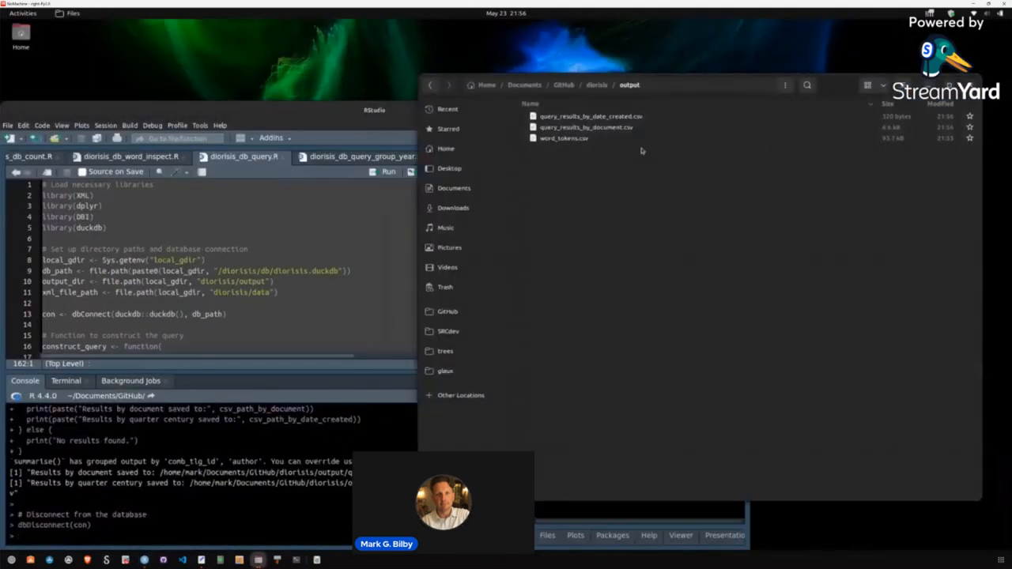
mouse_move(588, 133)
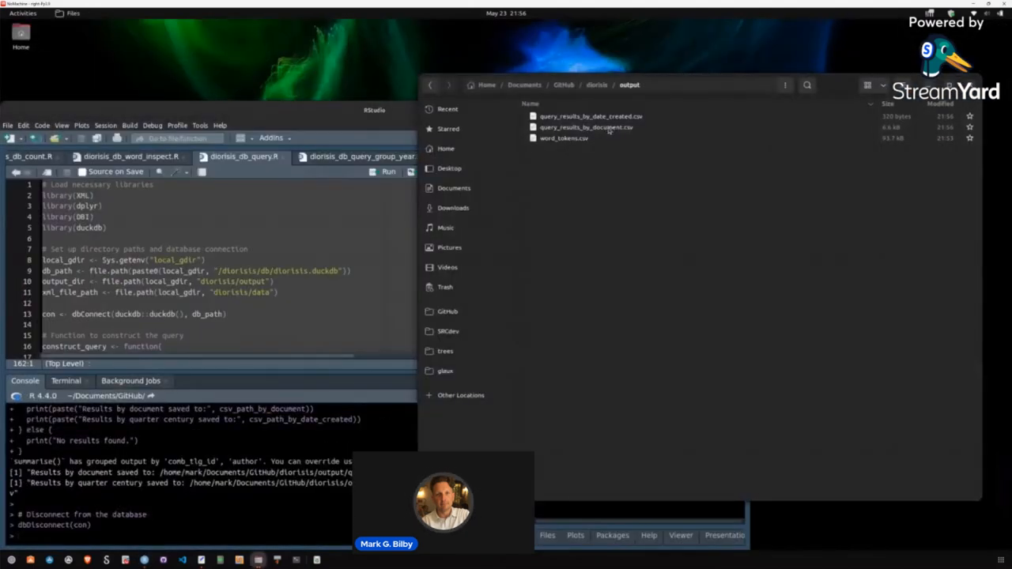
Load query_results_by_document.csv from the output folder into the text editor
double_click(580, 126)
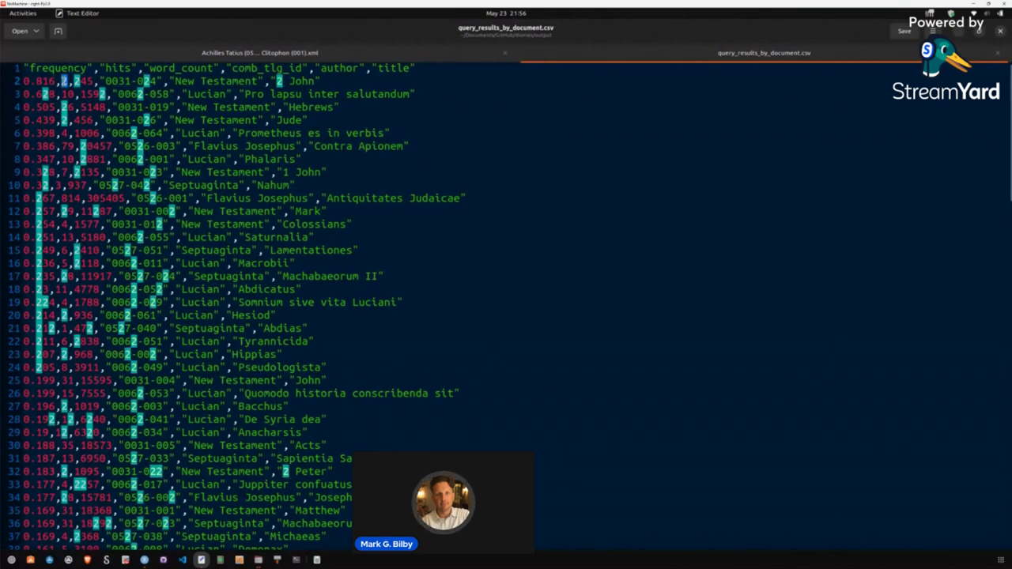
Scroll through the per-document frequency, hits, word count, author and title rows
double_click(77, 81)
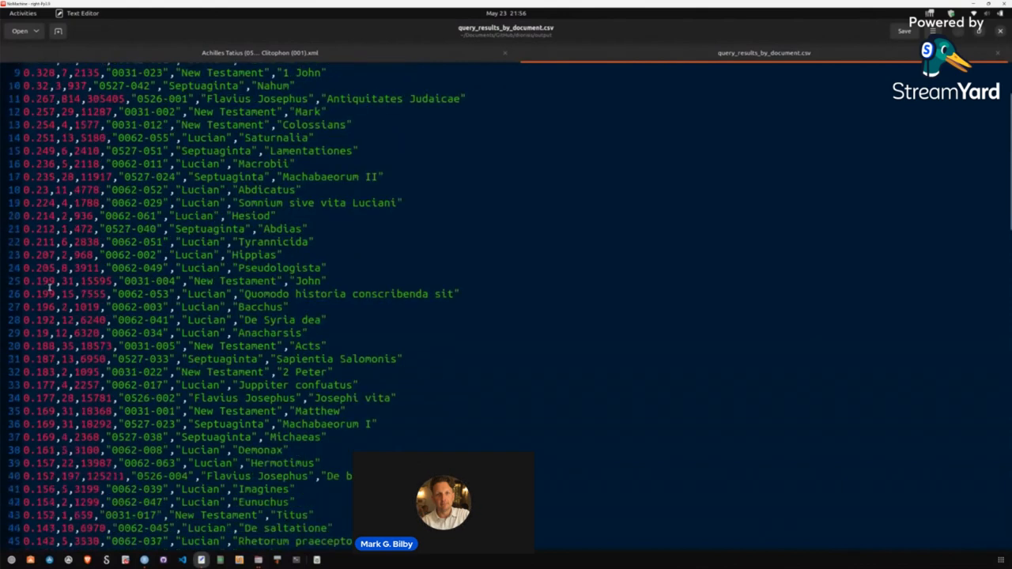
scroll("down", 3)
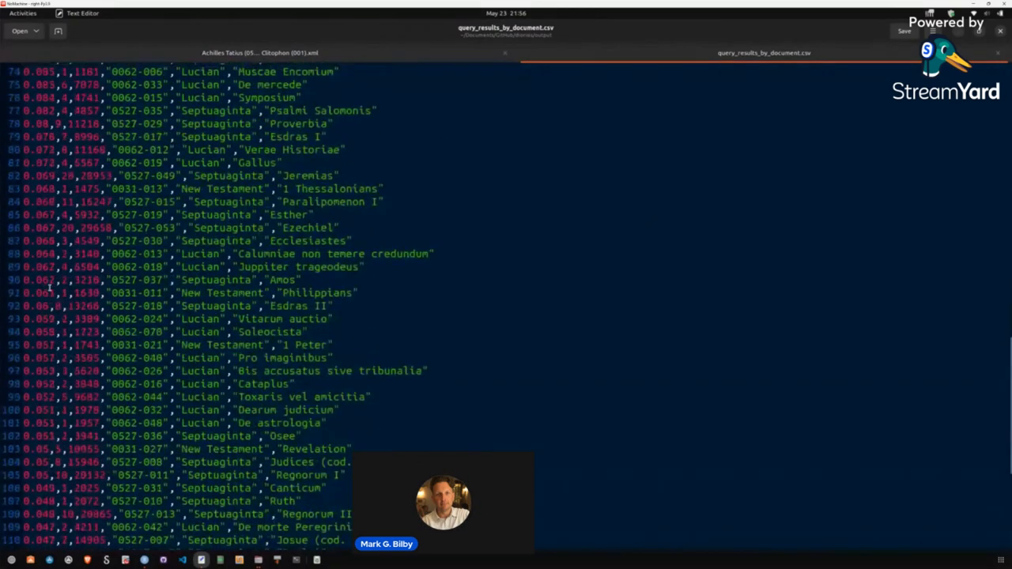
scroll("down", 3)
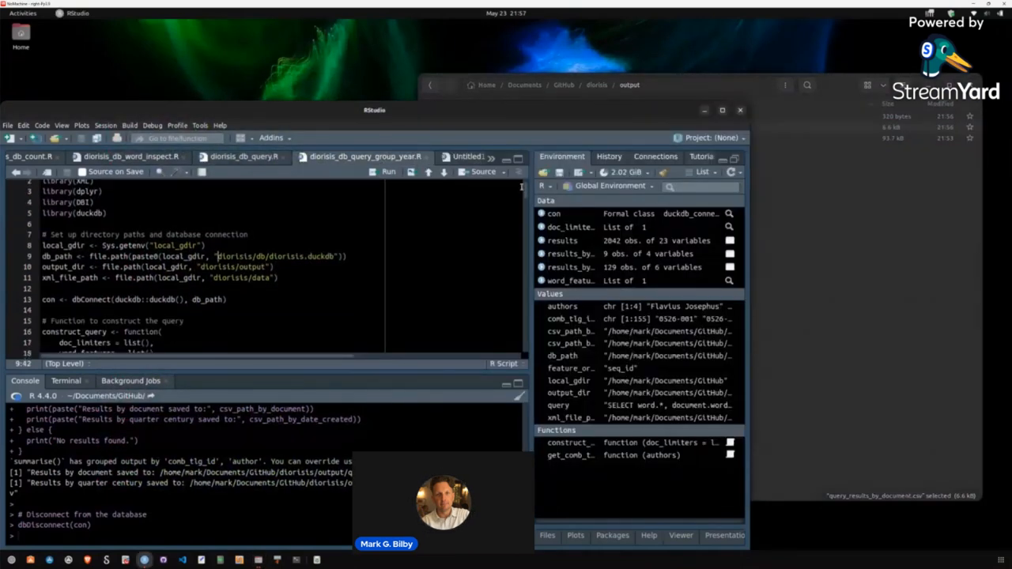
Scroll the query-building code before clearing the environment again with rm(list = ls())
scroll("down", 3)
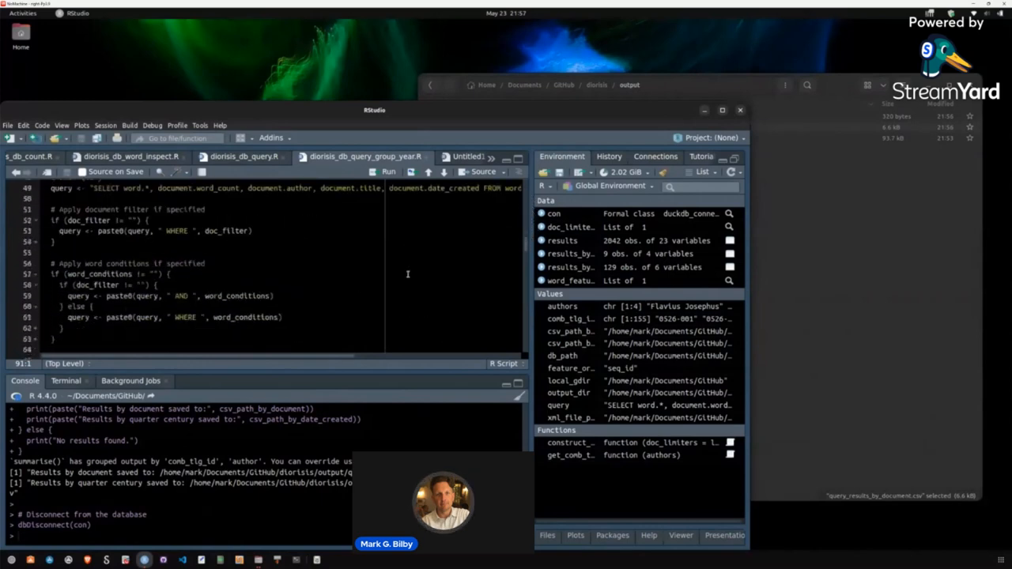
scroll("down", 3)
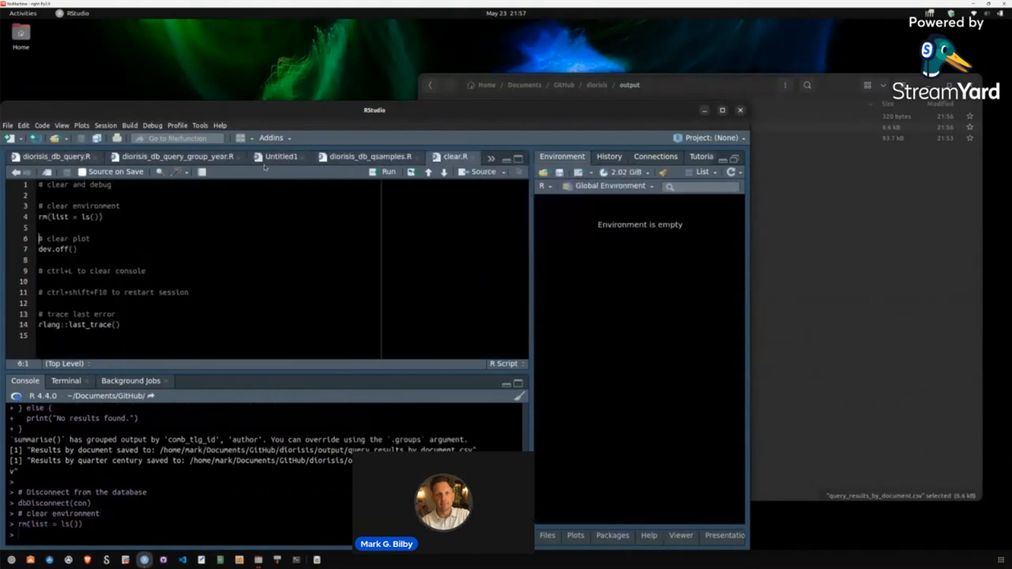
Return to the diorisis_db_query.R script to rerun the optative query
left_click(367, 157)
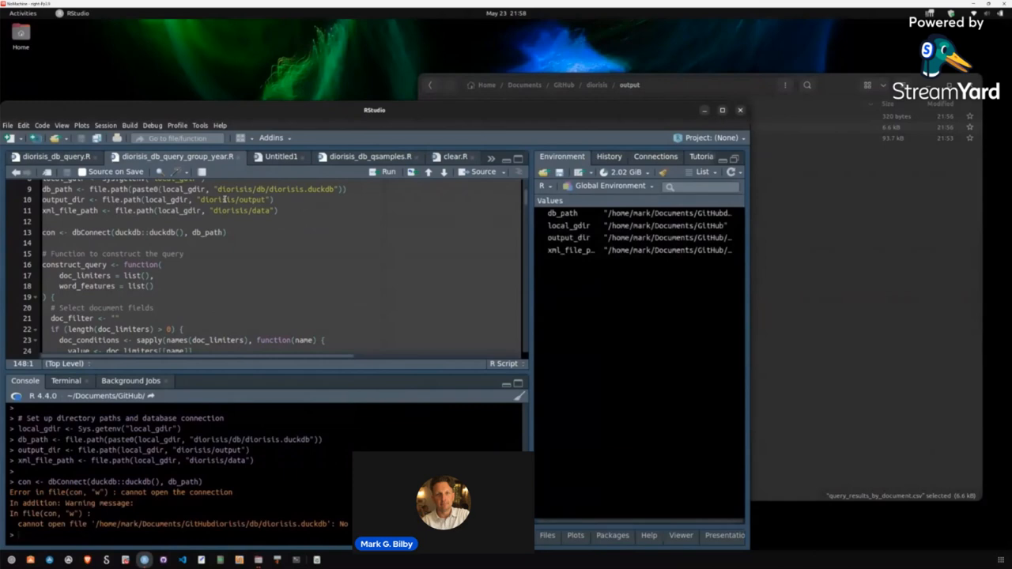
mouse_move(315, 303)
type("/")
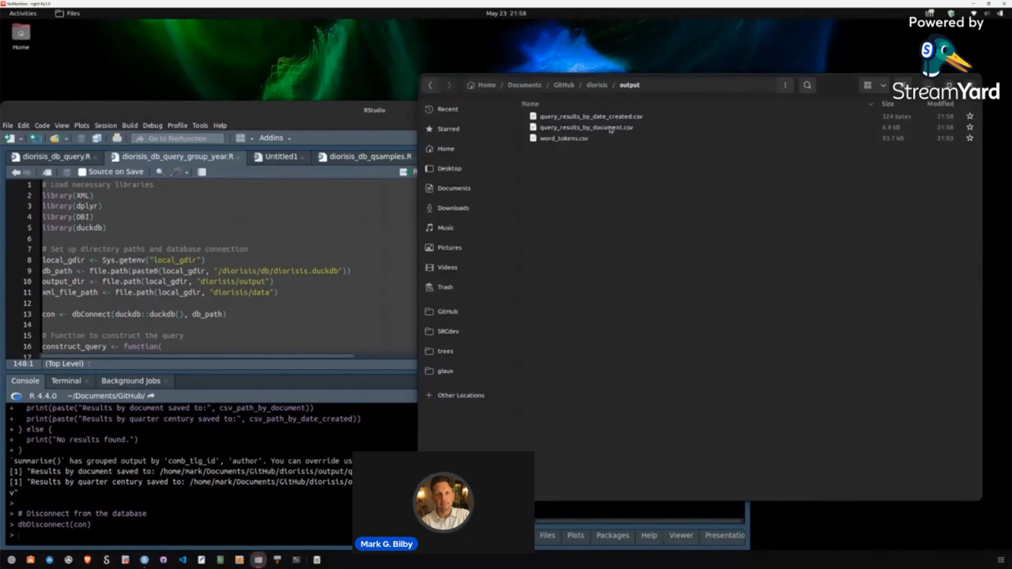
mouse_move(609, 118)
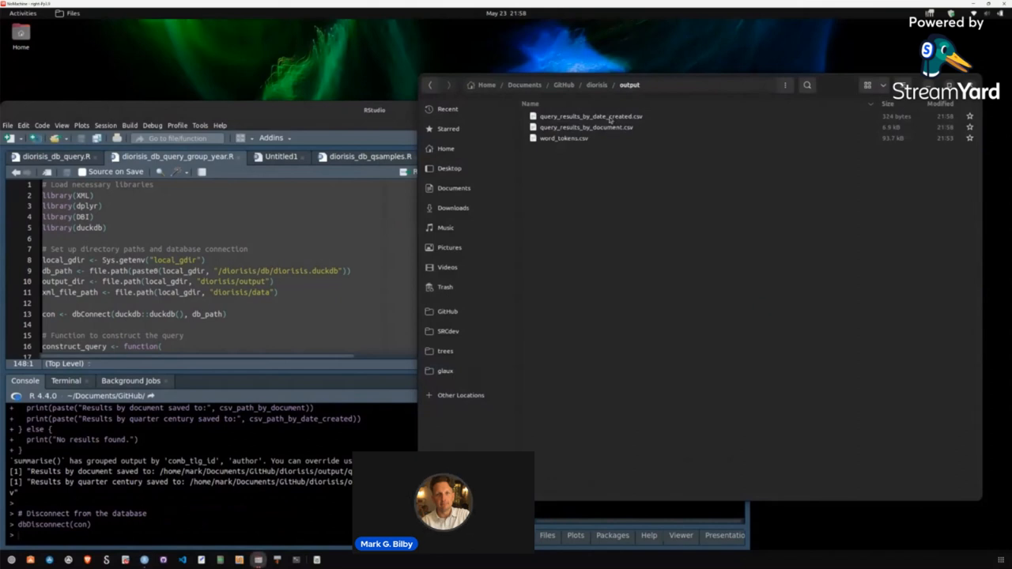
left_click(584, 127)
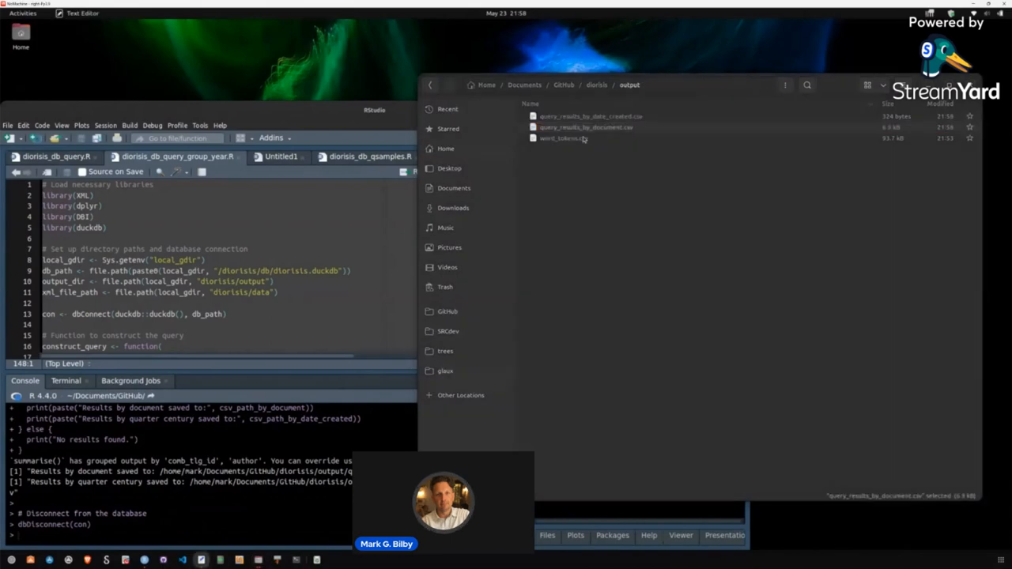
double_click(582, 126)
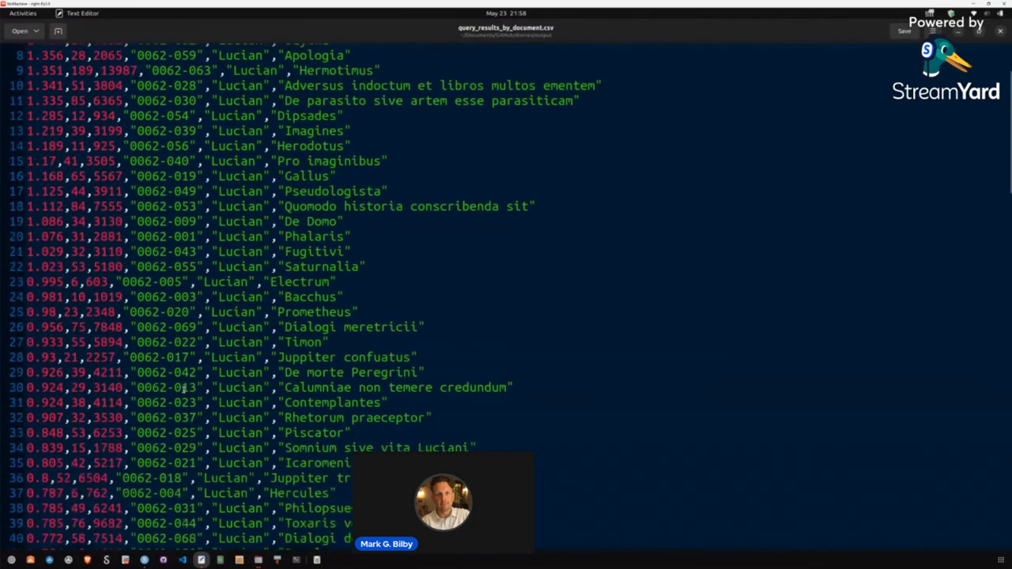
scroll("down", 3)
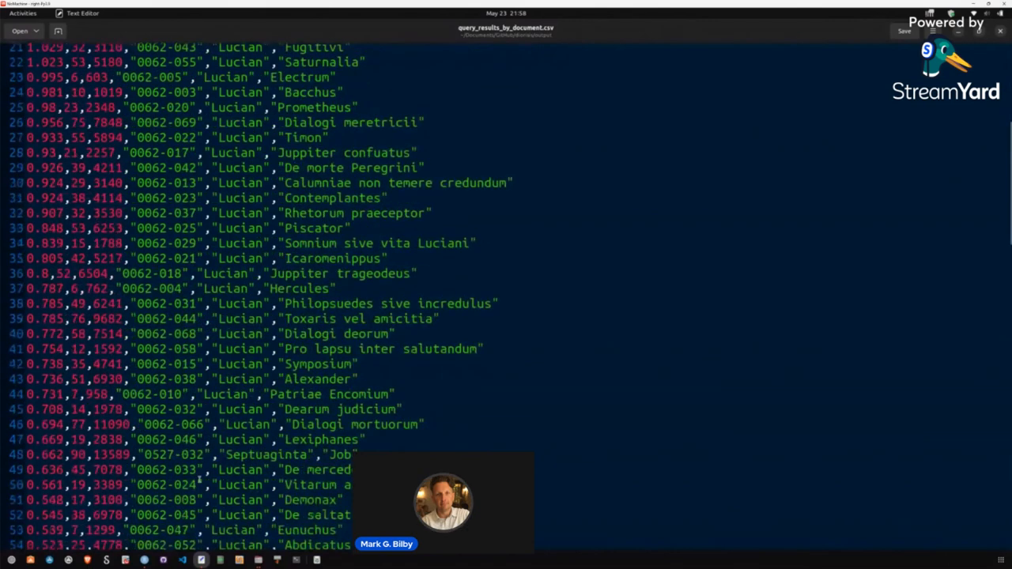
scroll("down", 3)
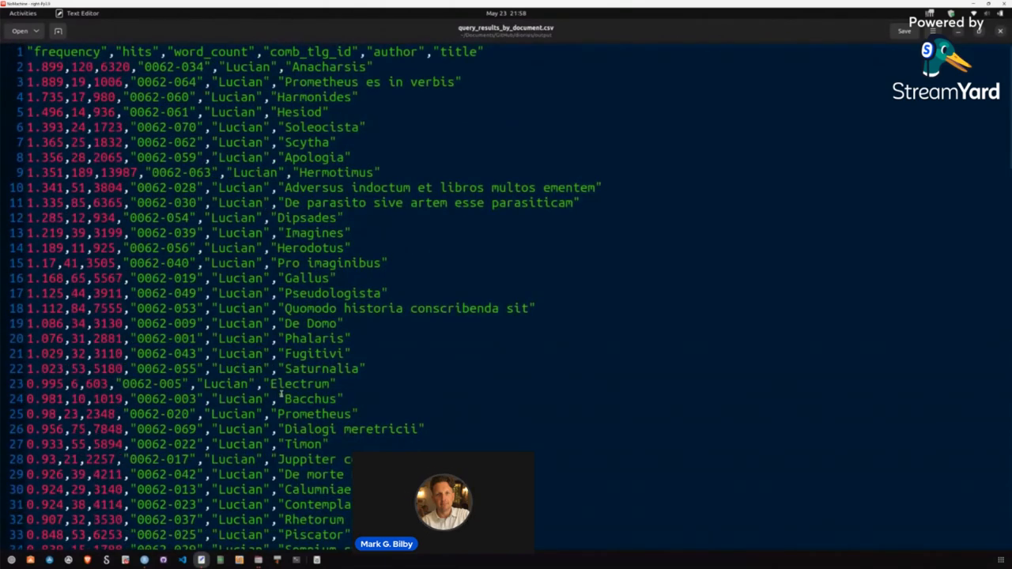
scroll("down", 3)
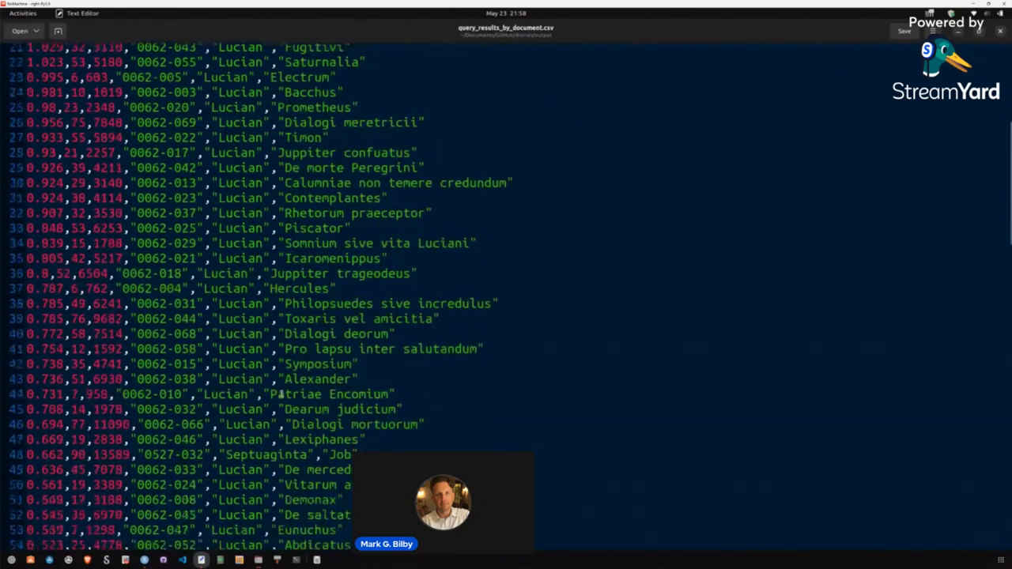
scroll("down", 3)
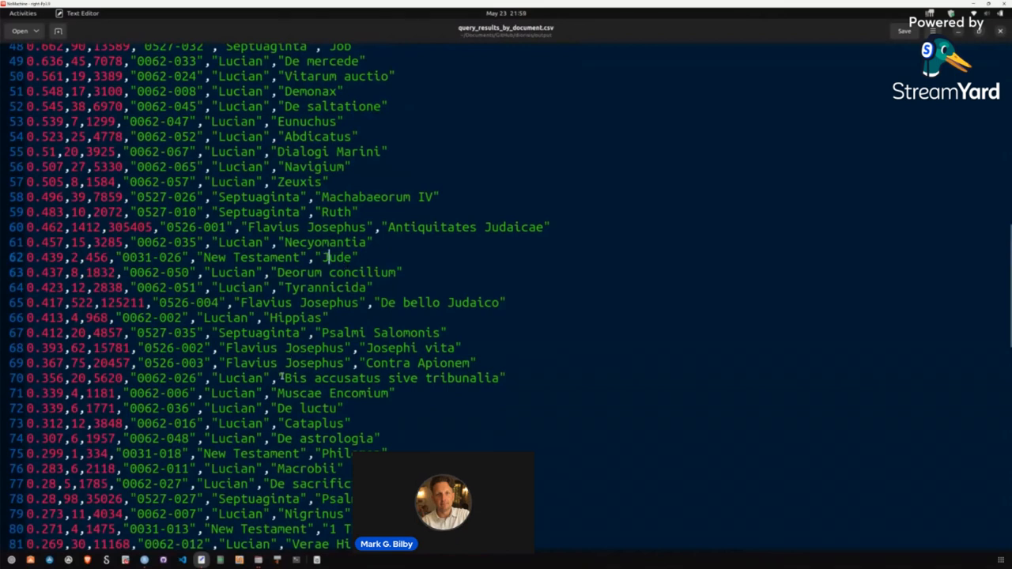
scroll("down", 3)
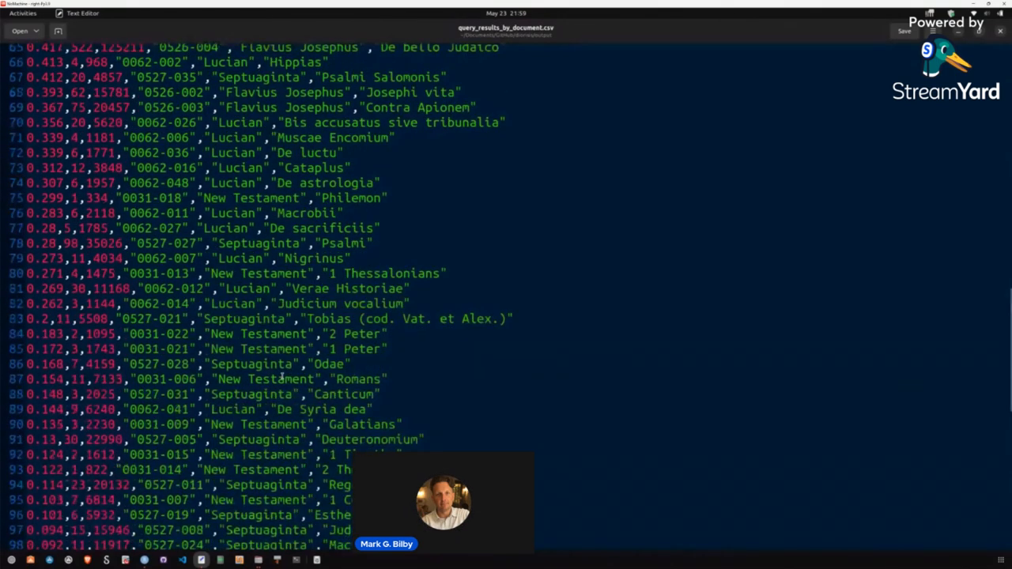
scroll("down", 3)
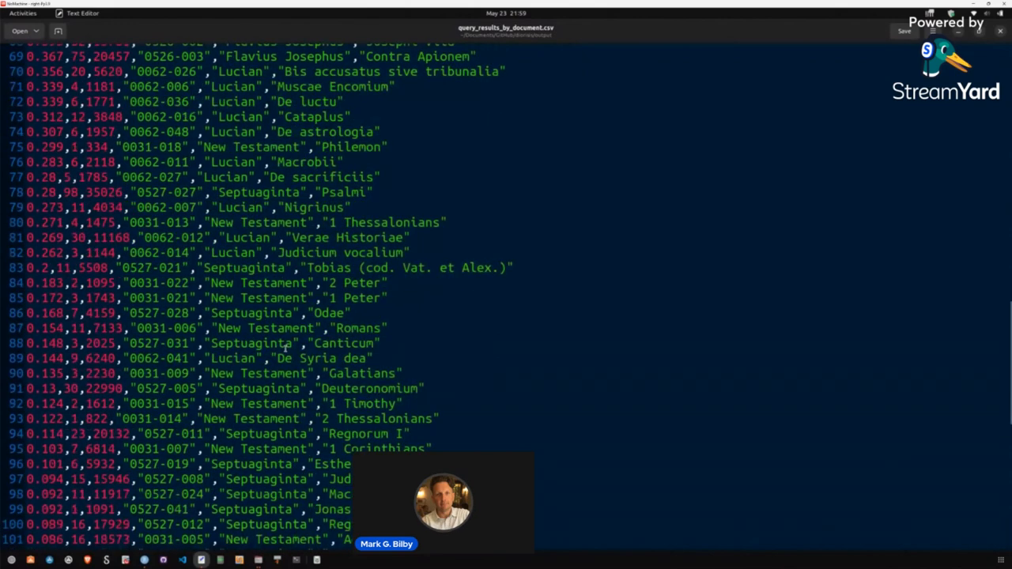
scroll("down", 3)
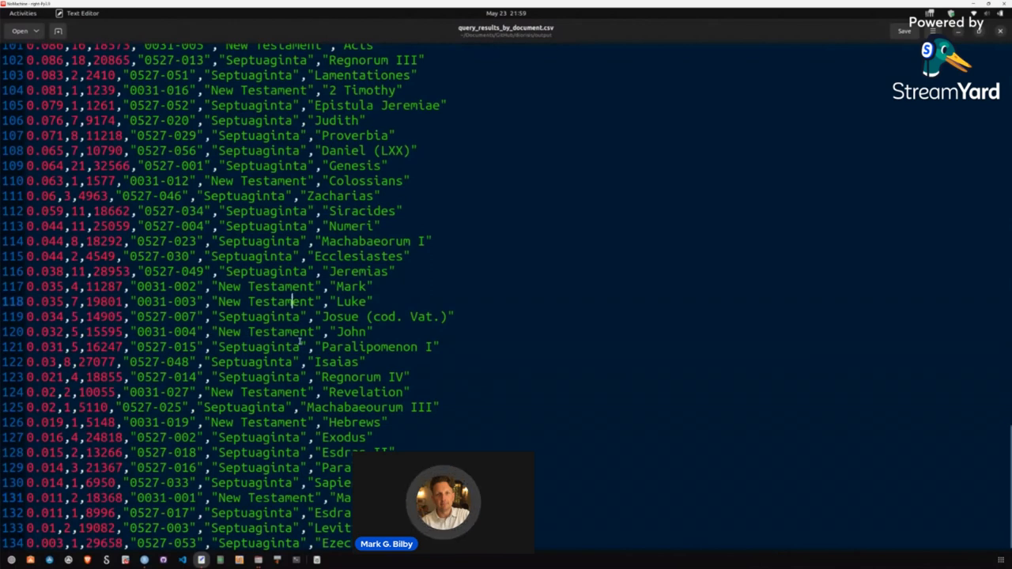
scroll("up", 3)
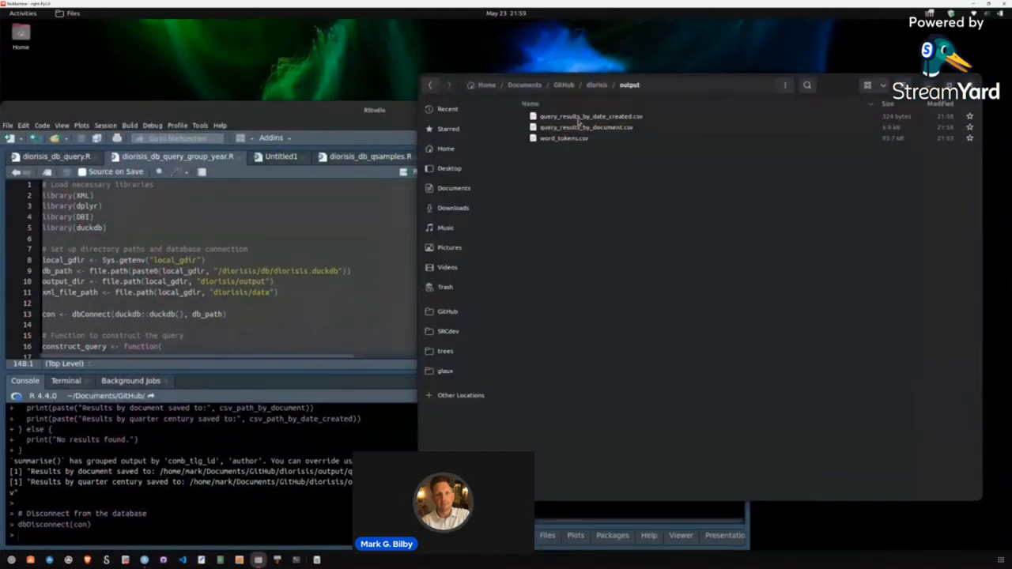
Review query_results_by_date_created.csv, highlighting the -150 to -126 and 75 to 99 rows
double_click(585, 117)
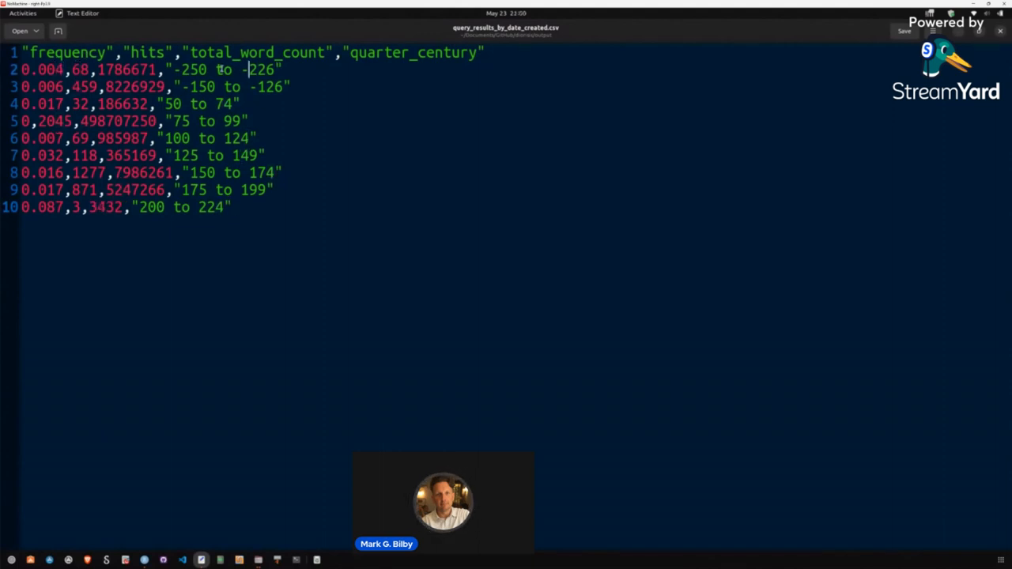
left_click_drag(164, 87, 289, 87)
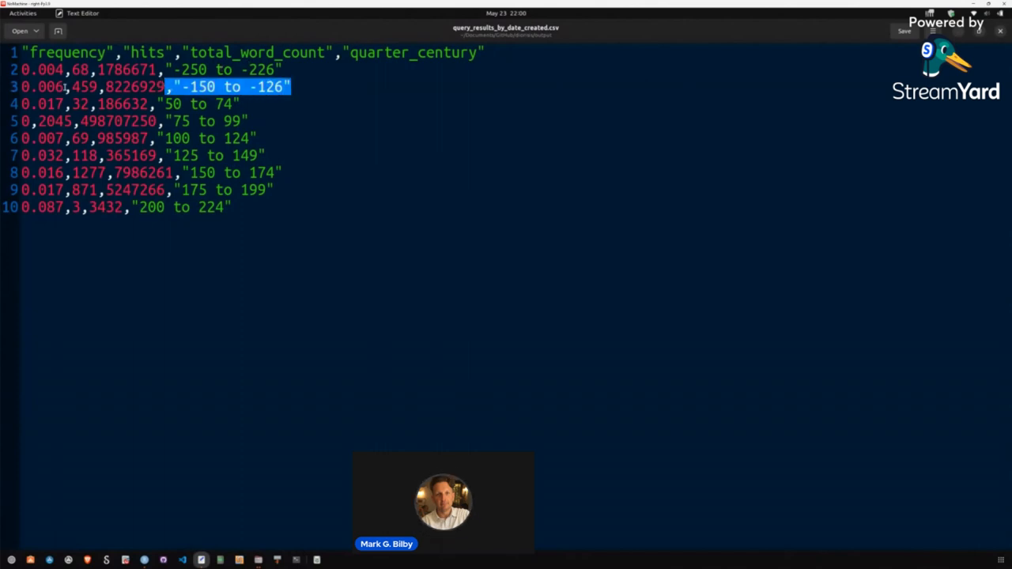
left_click(186, 104)
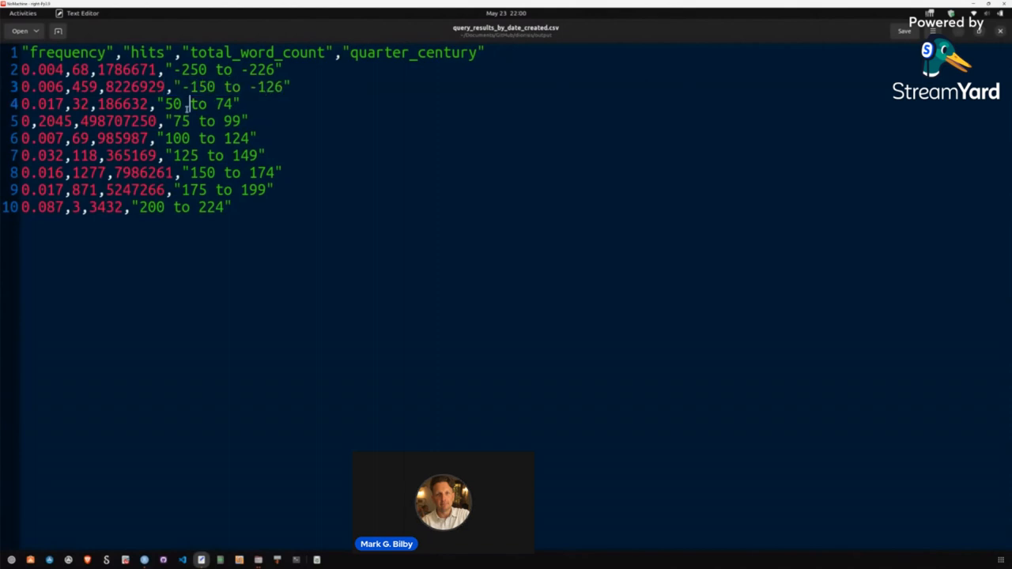
left_click_drag(76, 105, 241, 104)
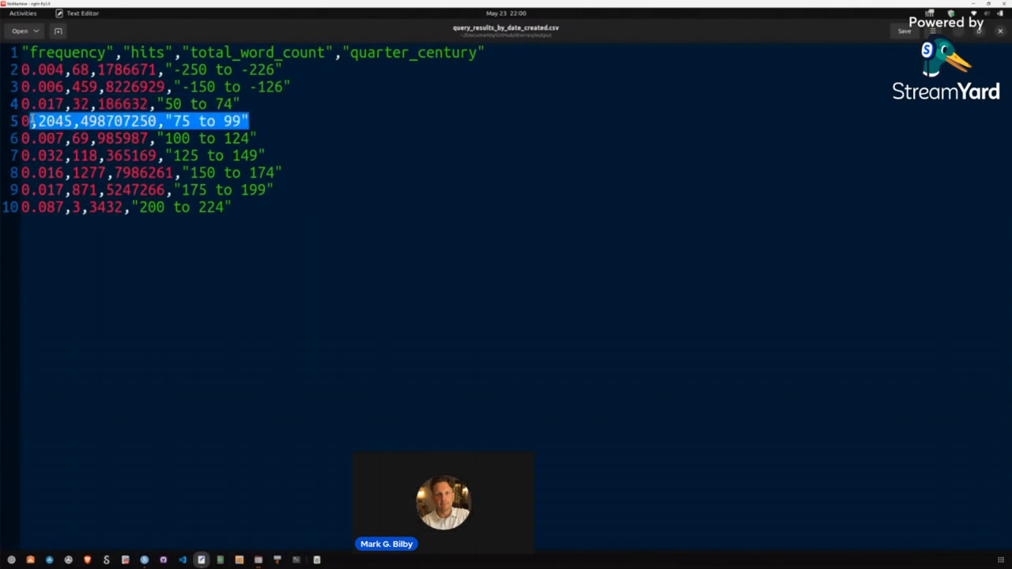
mouse_move(71, 155)
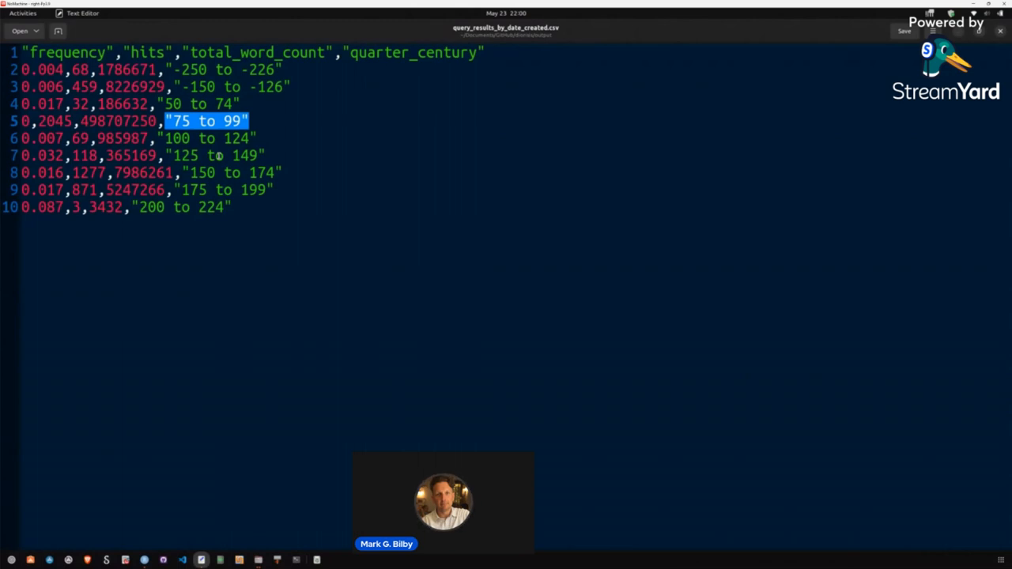
Highlight the hits and word counts of the 75 to 99 quarter-century row
left_click(225, 155)
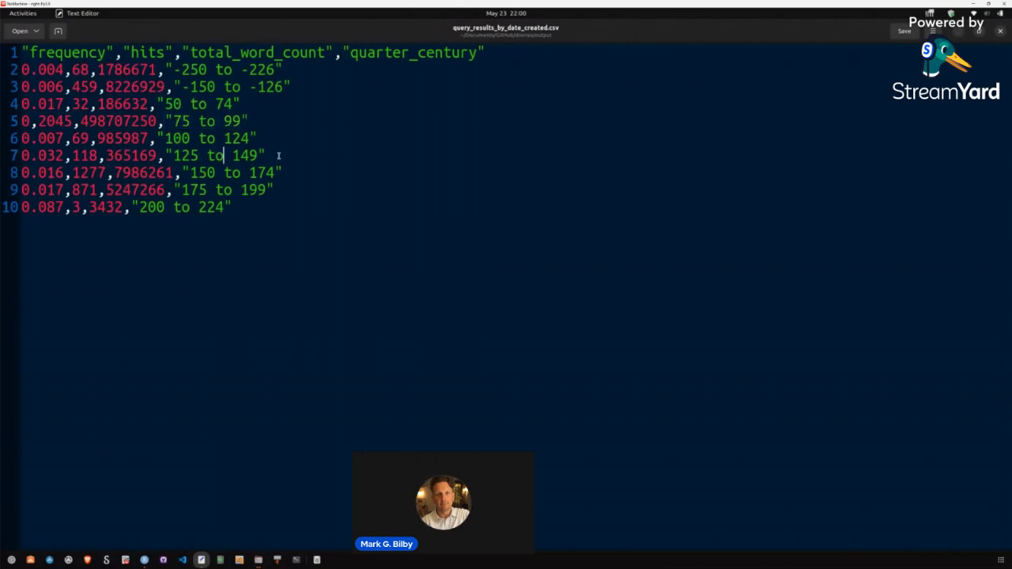
triple_click(142, 157)
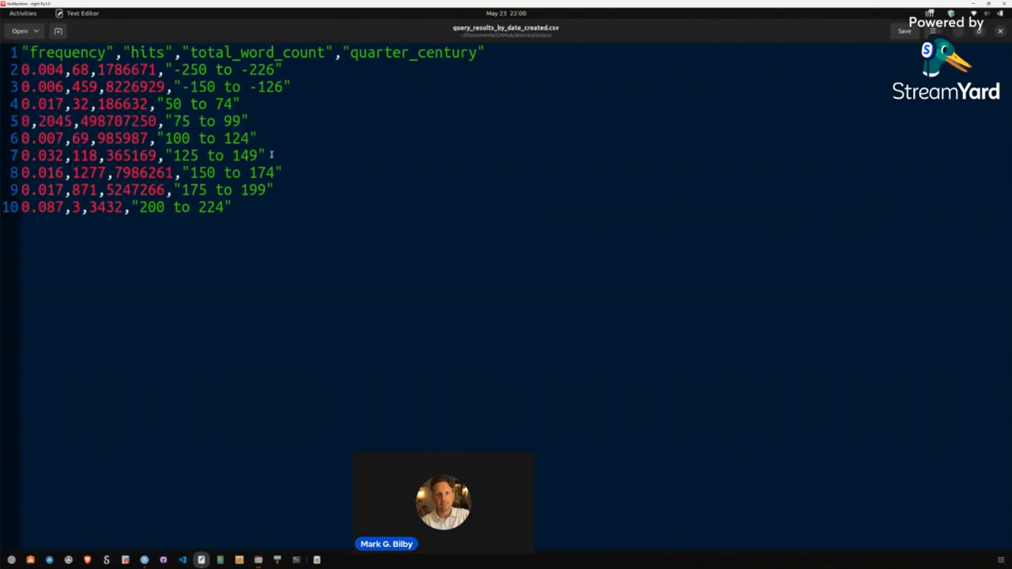
left_click_drag(70, 155, 265, 155)
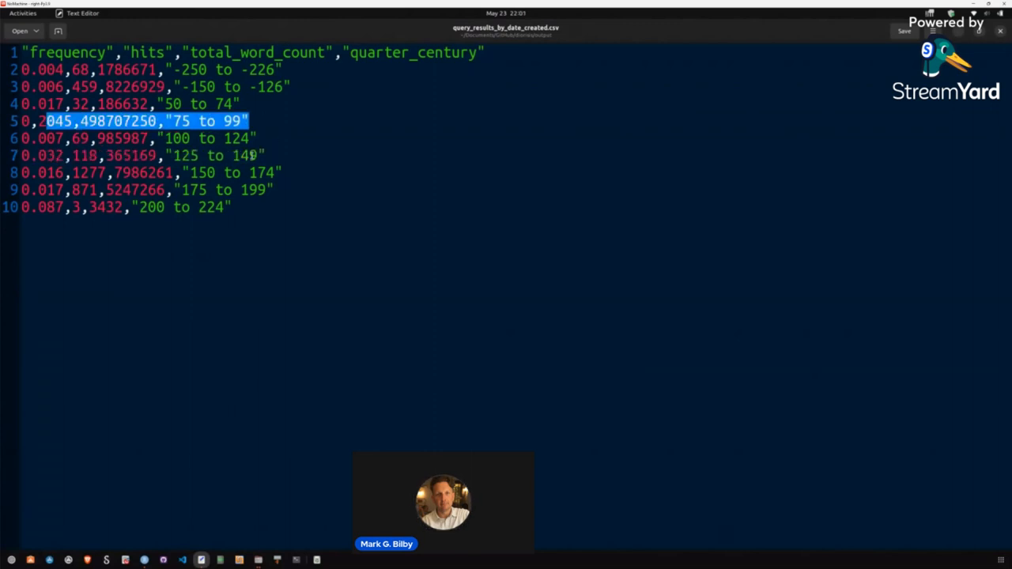
mouse_move(237, 268)
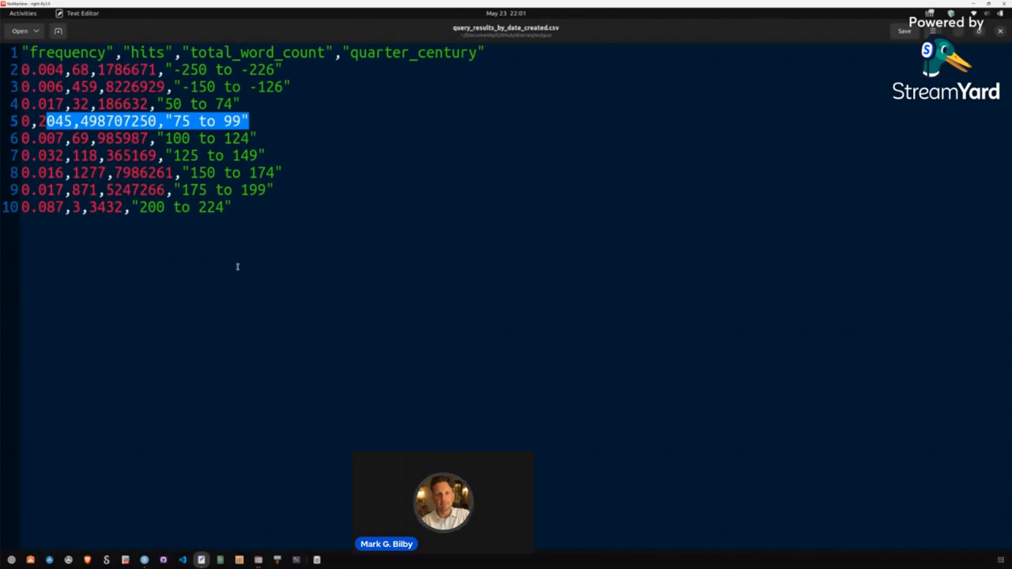
left_click(205, 155)
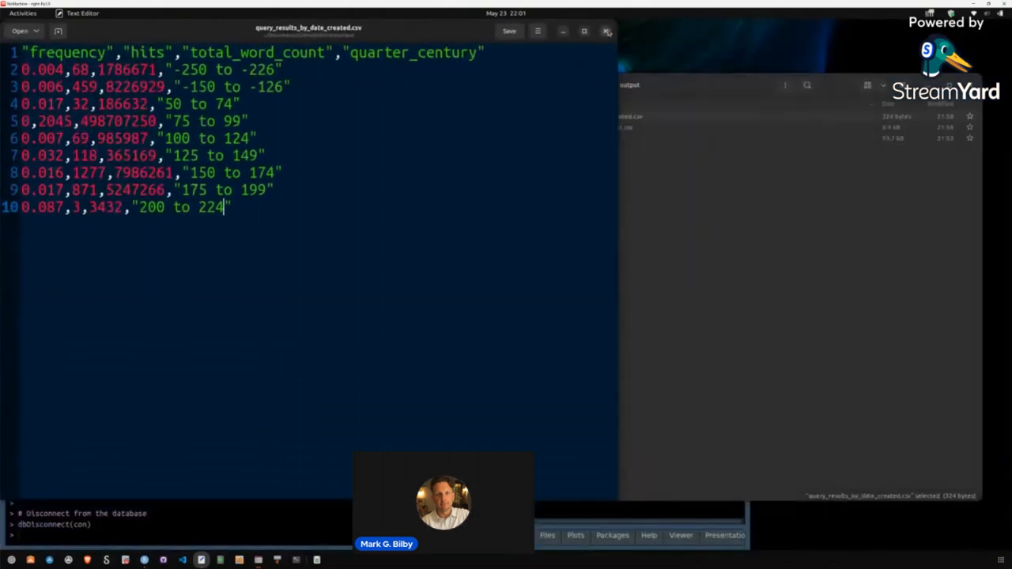
Bring RStudio back in front showing the script and saved result tables
left_click(608, 31)
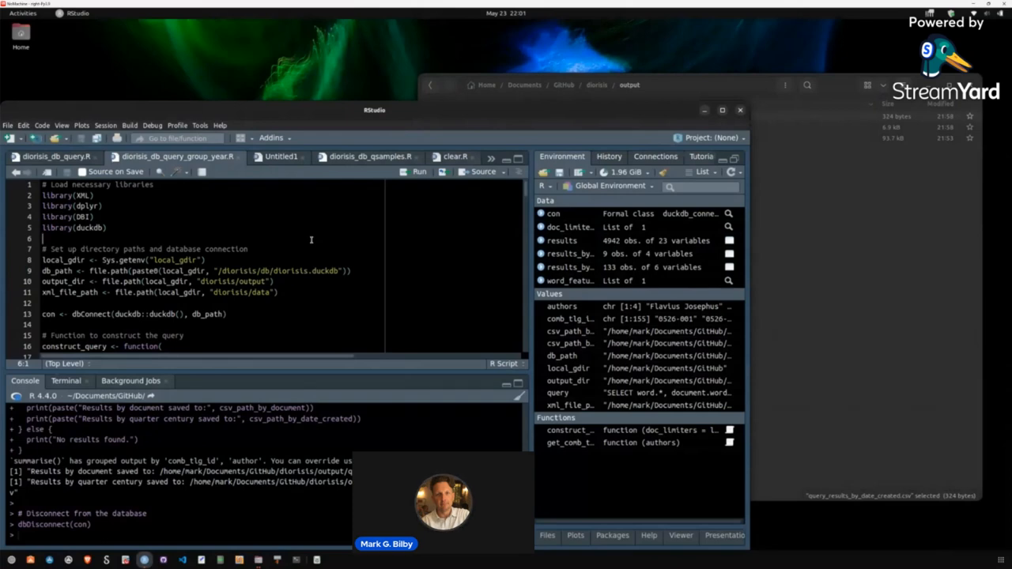
mouse_move(412, 215)
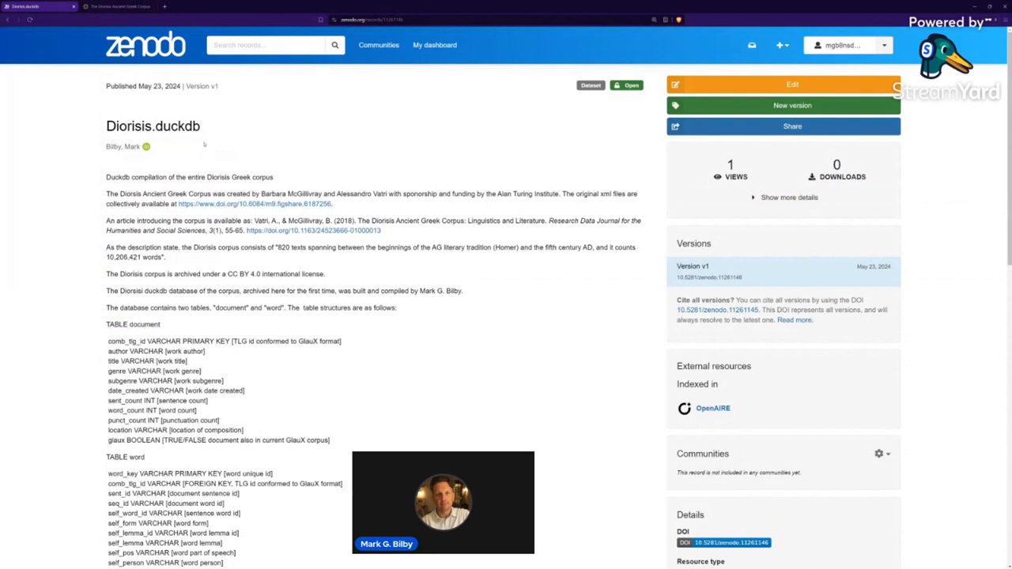
mouse_move(425, 360)
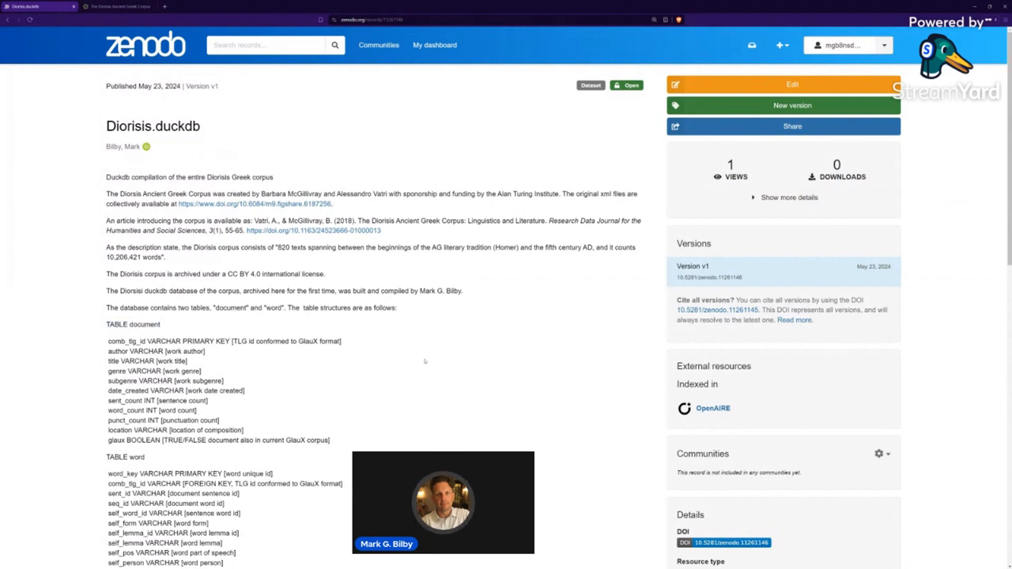
mouse_move(533, 413)
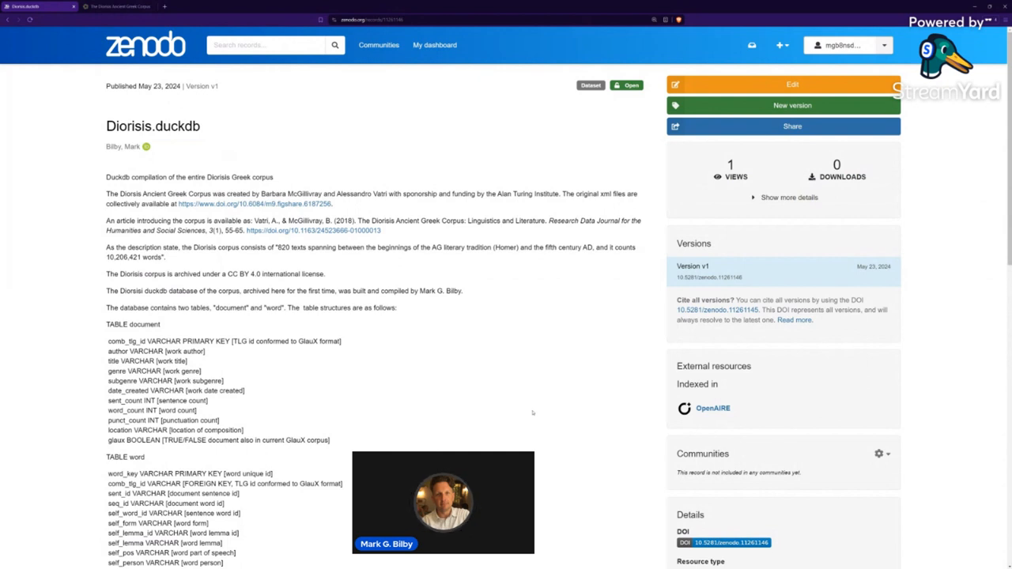
Scroll the Zenodo Diorisis.duckdb record down to its Files section
scroll("down", 3)
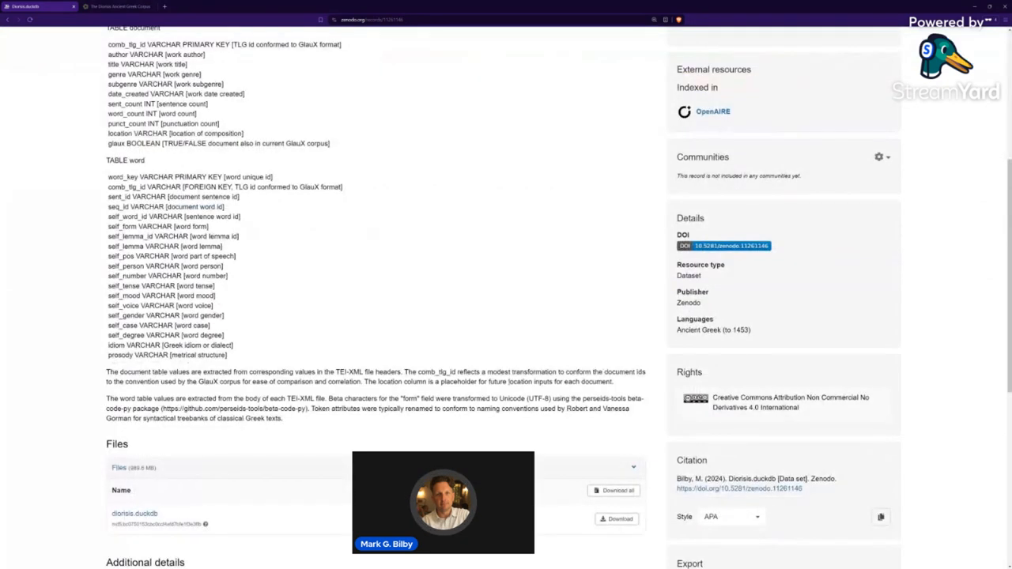